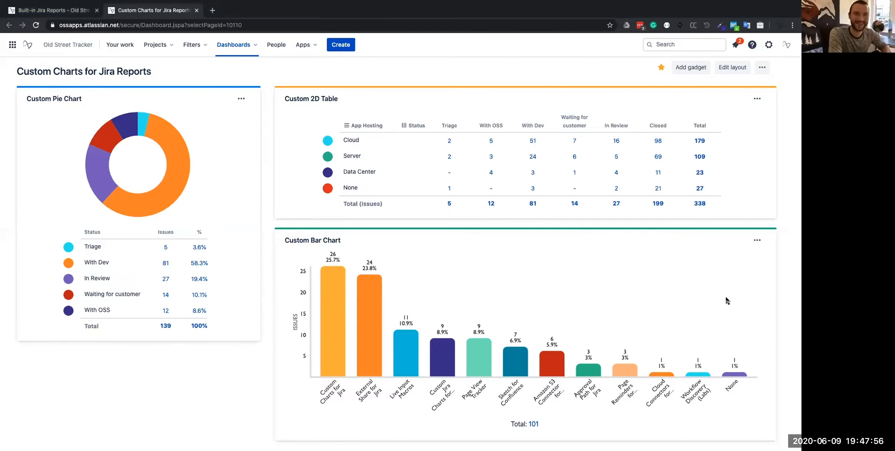
{"action": "mouse_move", "coordinate": [375, 223]}
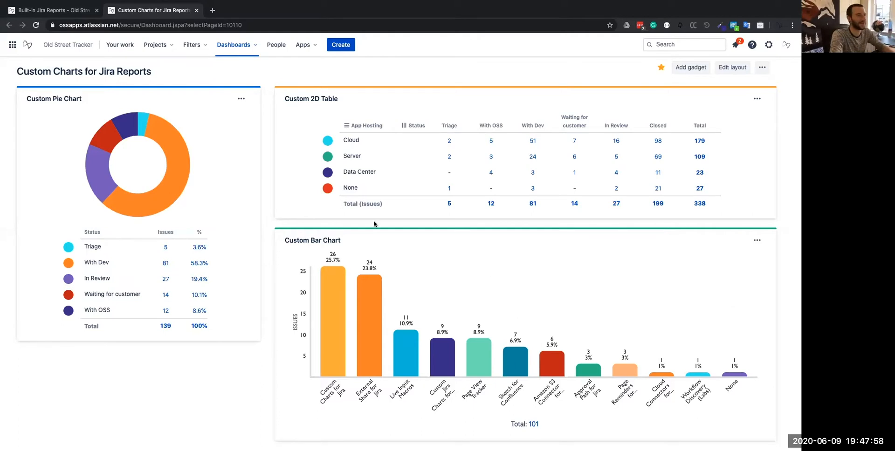
{"action": "mouse_move", "coordinate": [289, 199]}
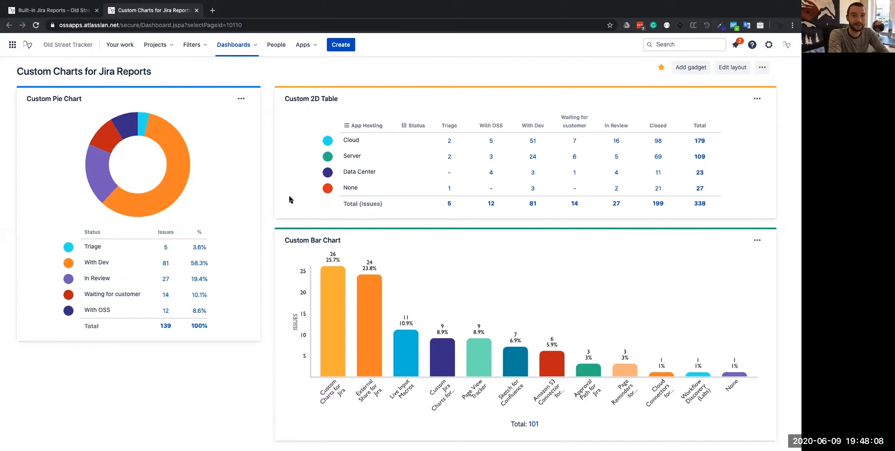
{"action": "mouse_move", "coordinate": [321, 215]}
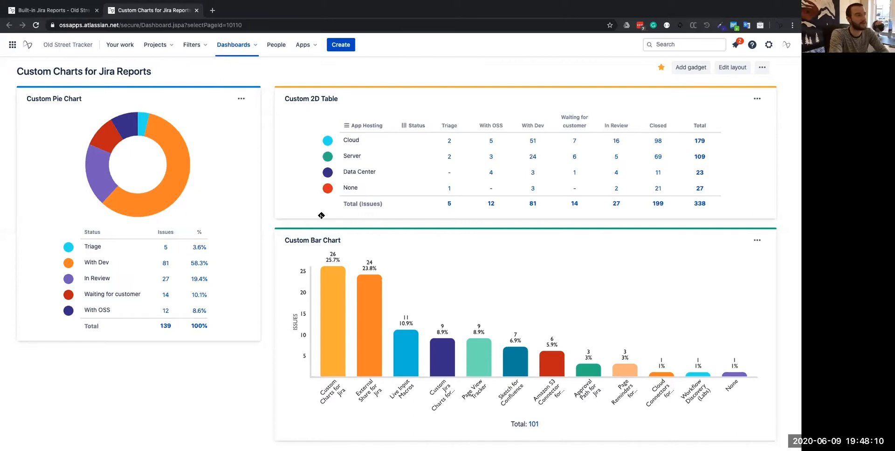
{"action": "mouse_move", "coordinate": [307, 177]}
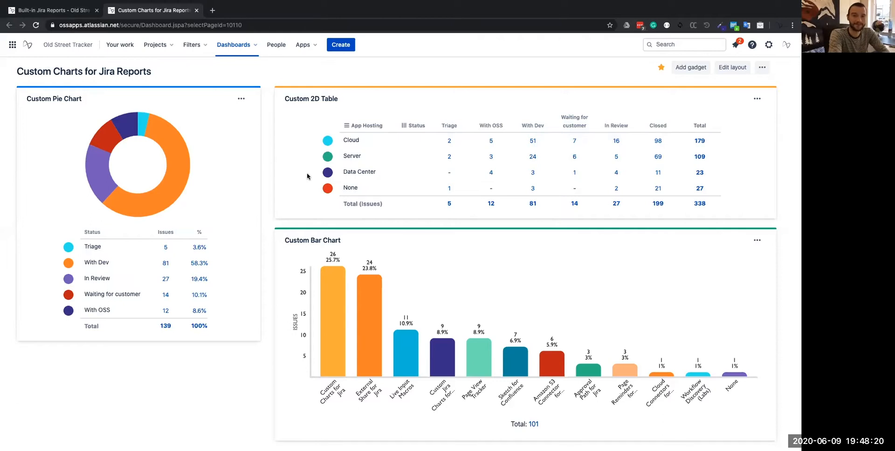
Step: Review the built-in pie chart's settings form on the Built-in Jira Reports dashboard and close it unsaved
{"action": "left_click", "coordinate": [51, 10]}
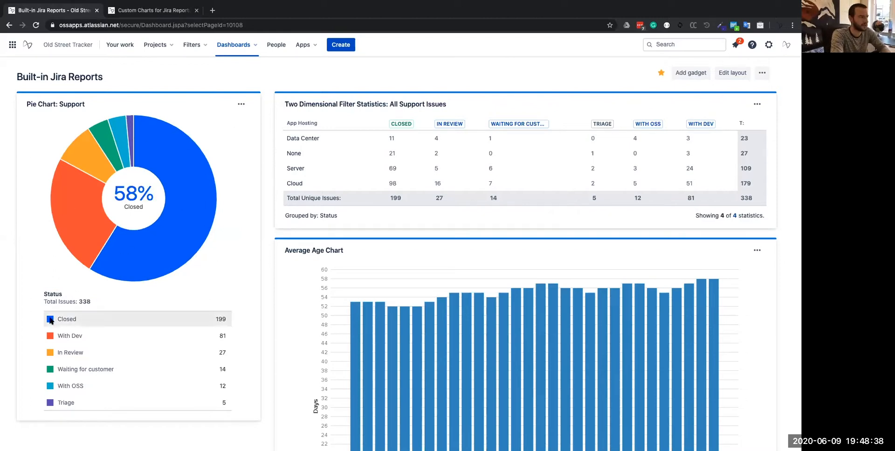
{"action": "left_click", "coordinate": [241, 103]}
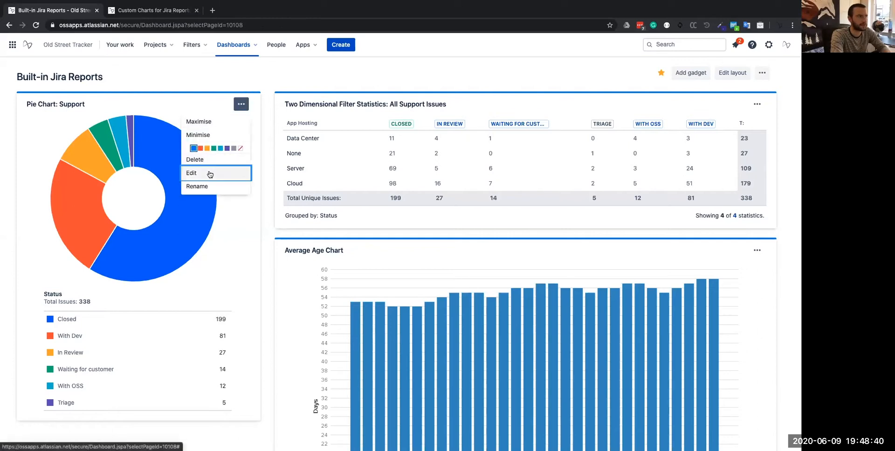
{"action": "left_click", "coordinate": [190, 172]}
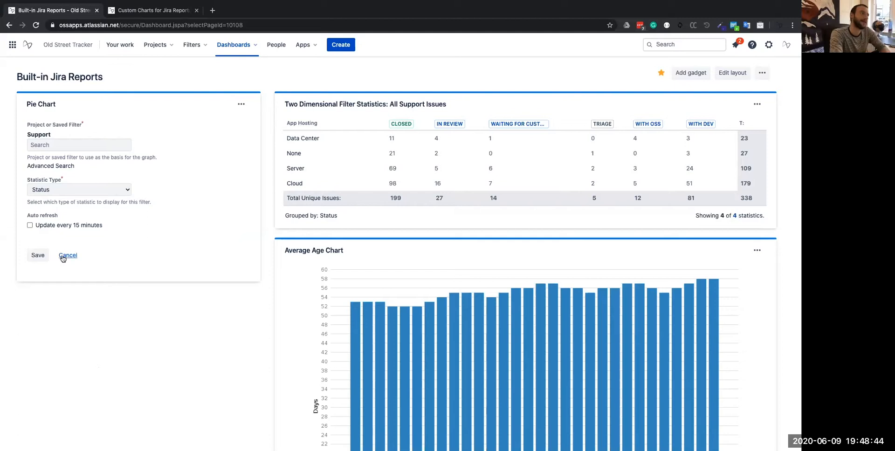
{"action": "left_click", "coordinate": [38, 255]}
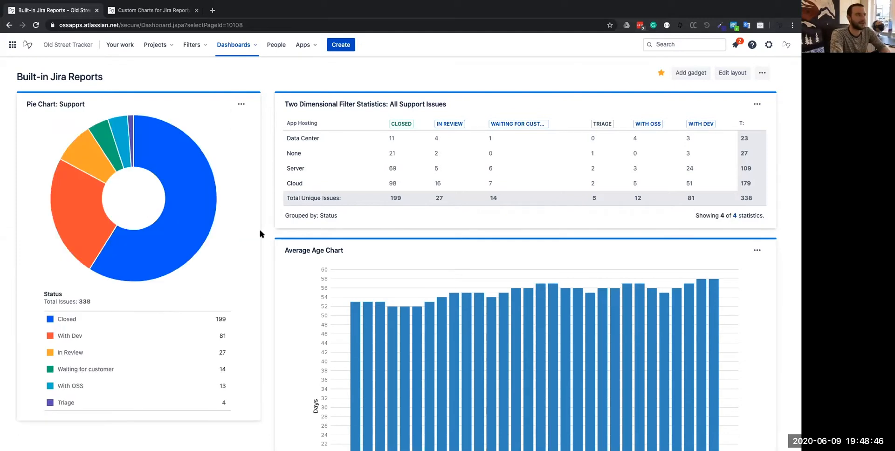
{"action": "mouse_move", "coordinate": [263, 239]}
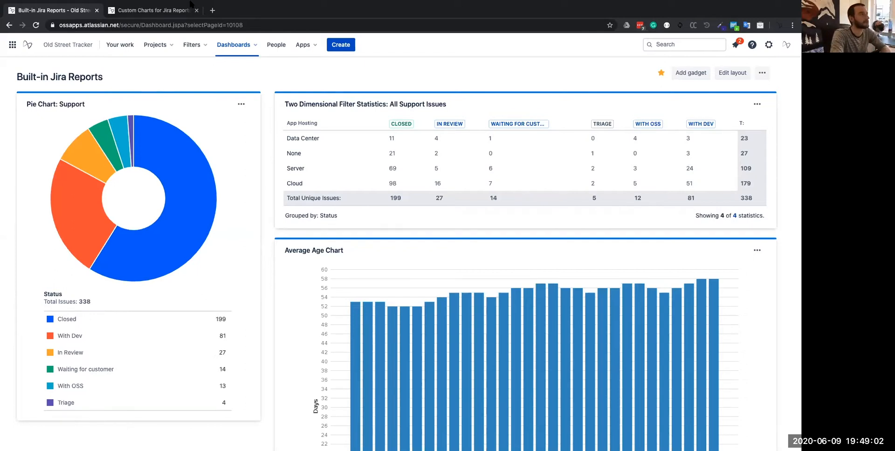
Step: On the Custom Charts dashboard, edit the Custom Pie Chart and maximise it to full width
{"action": "left_click", "coordinate": [153, 10]}
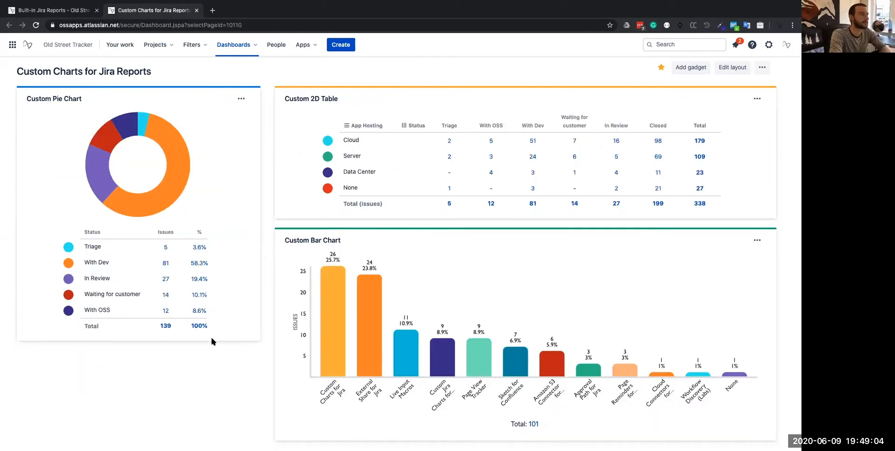
{"action": "mouse_move", "coordinate": [218, 344]}
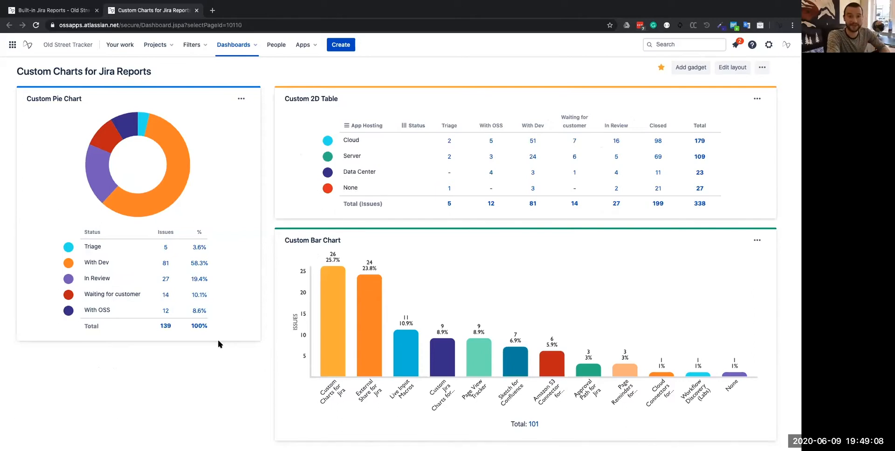
{"action": "mouse_move", "coordinate": [34, 206]}
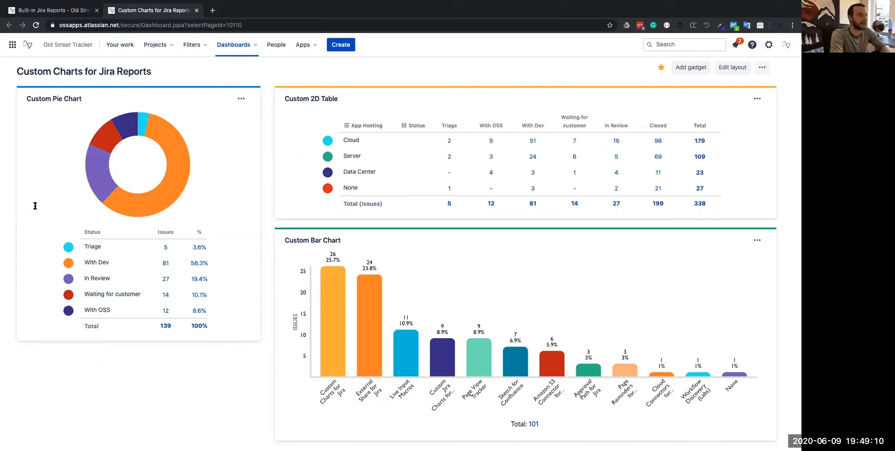
{"action": "mouse_move", "coordinate": [251, 310]}
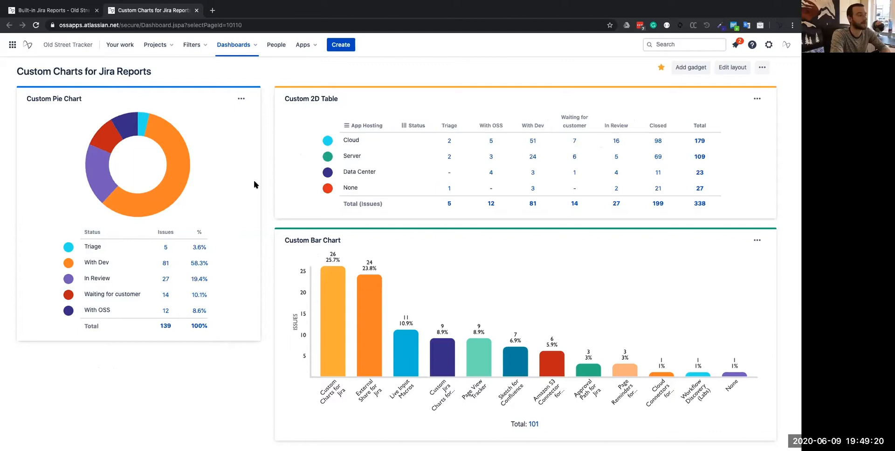
{"action": "left_click", "coordinate": [241, 99]}
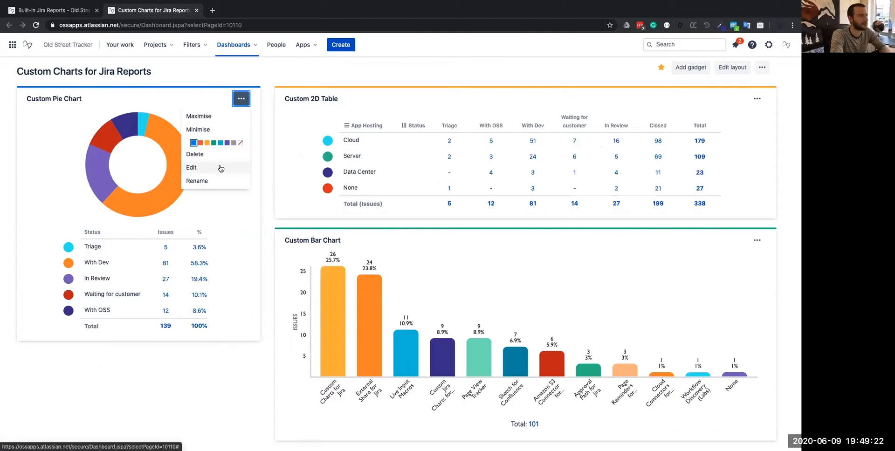
{"action": "left_click", "coordinate": [191, 167]}
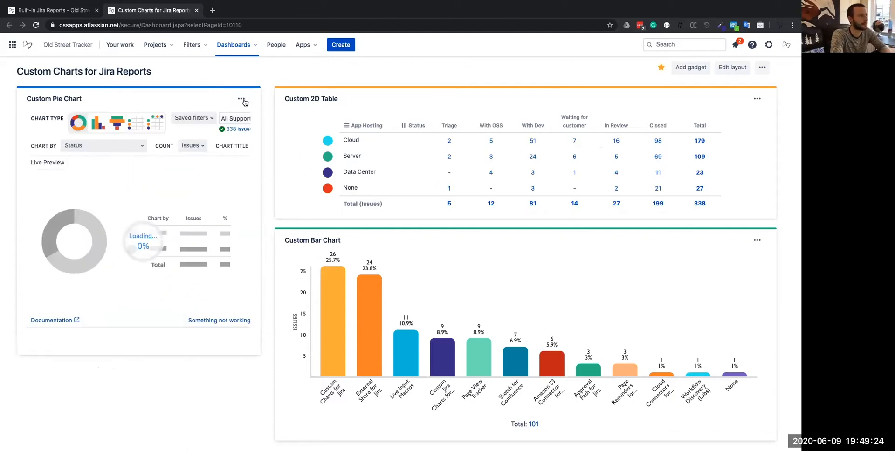
{"action": "left_click", "coordinate": [241, 99]}
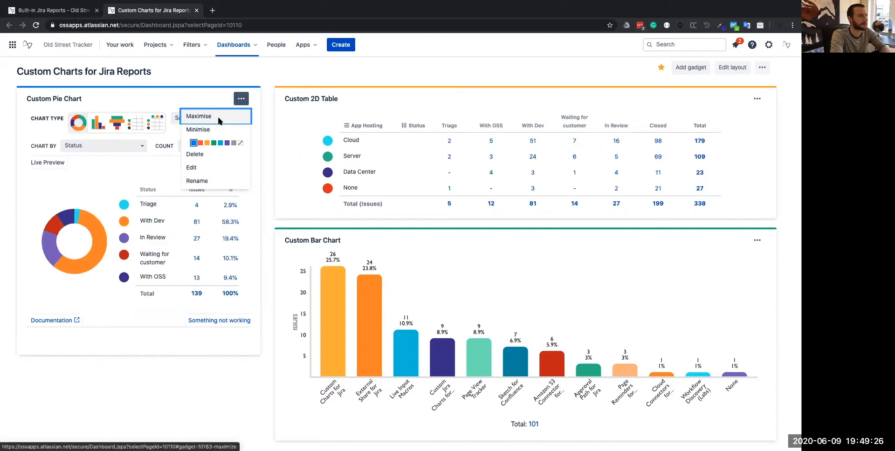
{"action": "left_click", "coordinate": [199, 116]}
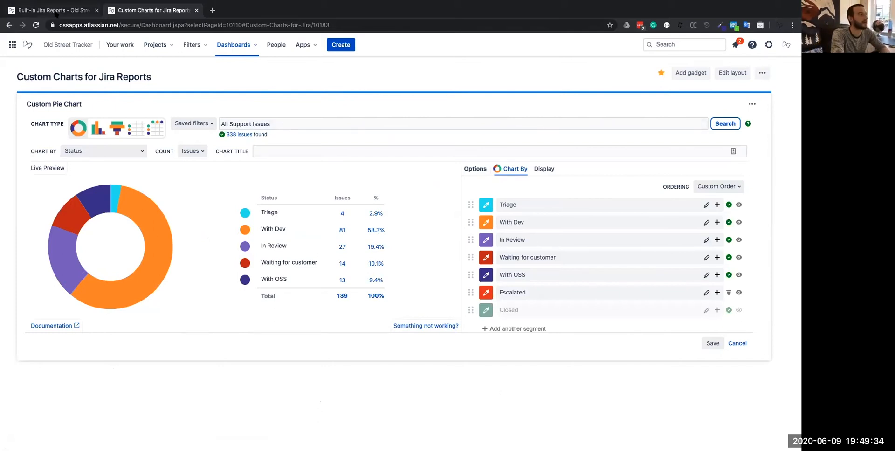
Step: Compare with the built-in pie chart's settings, then return to the custom chart's editor
{"action": "left_click", "coordinate": [52, 10]}
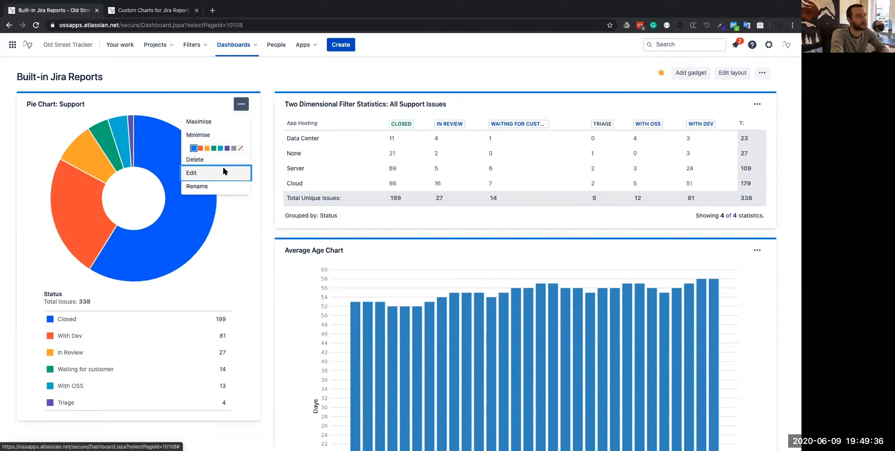
{"action": "left_click", "coordinate": [191, 172]}
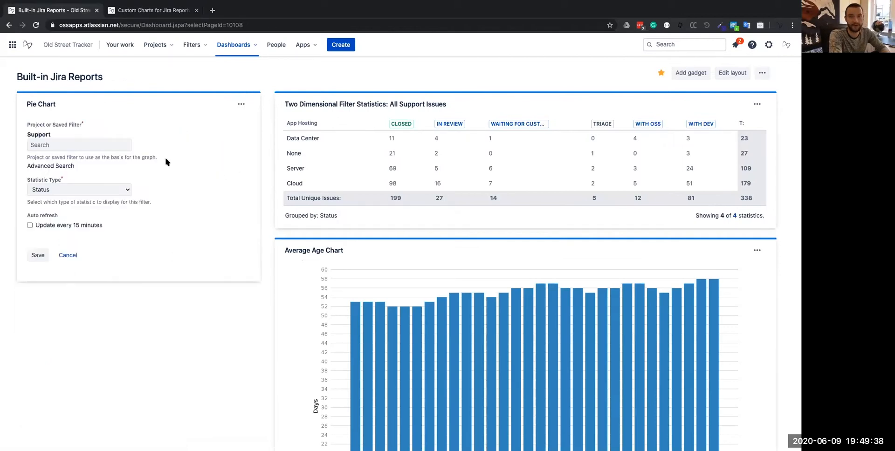
{"action": "left_click", "coordinate": [153, 11]}
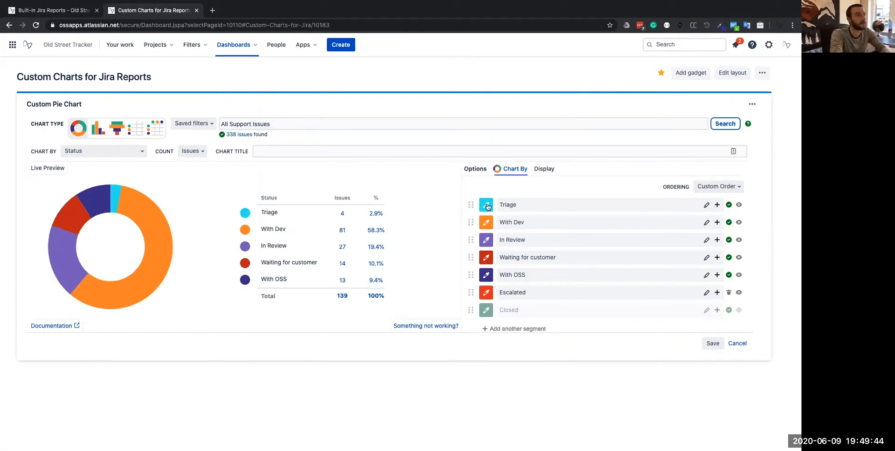
Step: Try red on the Triage slice and set the With Dev slice to bright green
{"action": "left_click", "coordinate": [486, 204]}
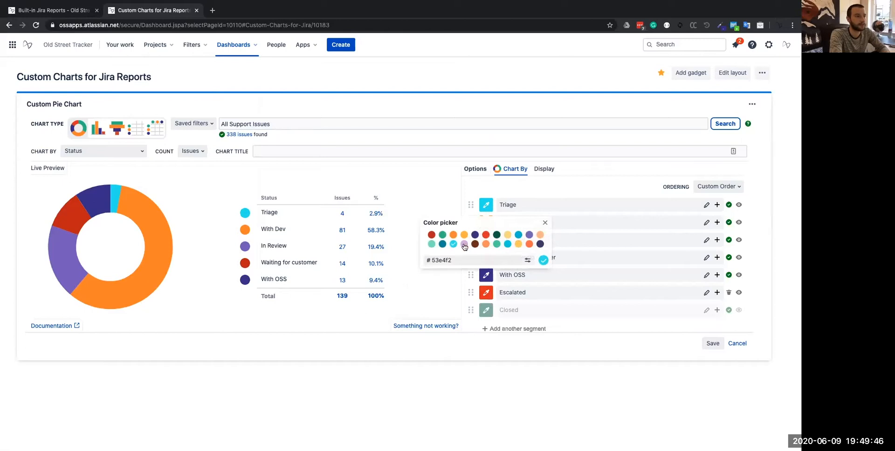
{"action": "left_click", "coordinate": [486, 235]}
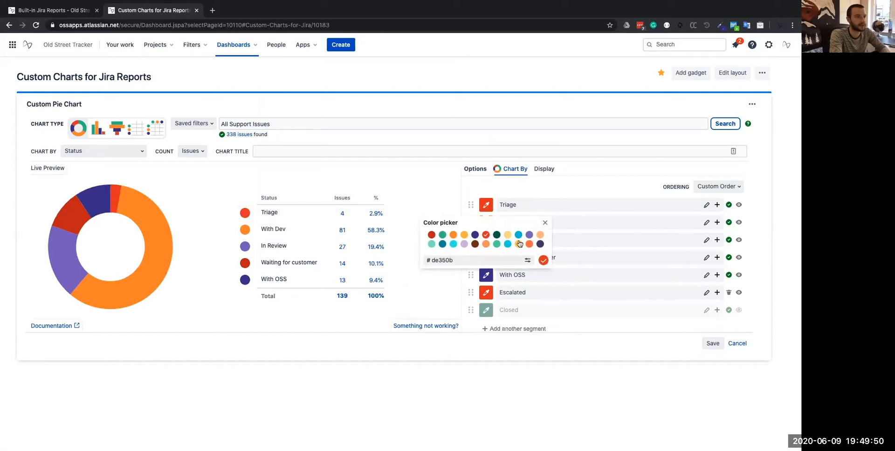
{"action": "left_click", "coordinate": [518, 235]}
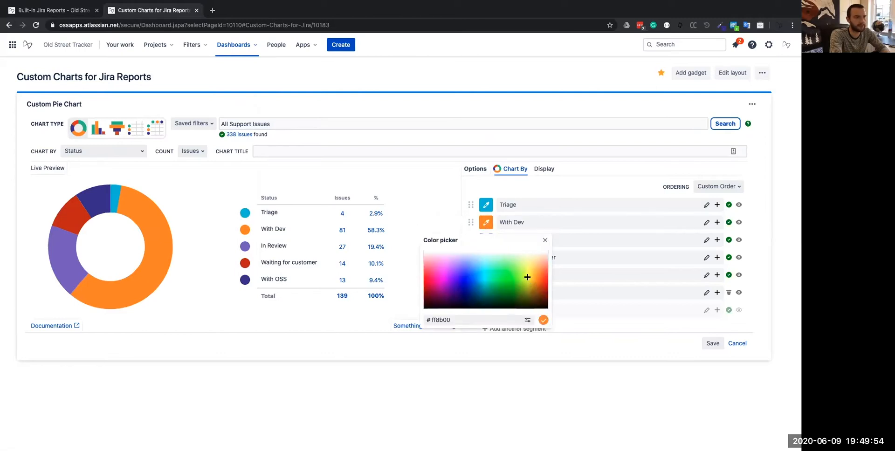
{"action": "left_click", "coordinate": [509, 281]}
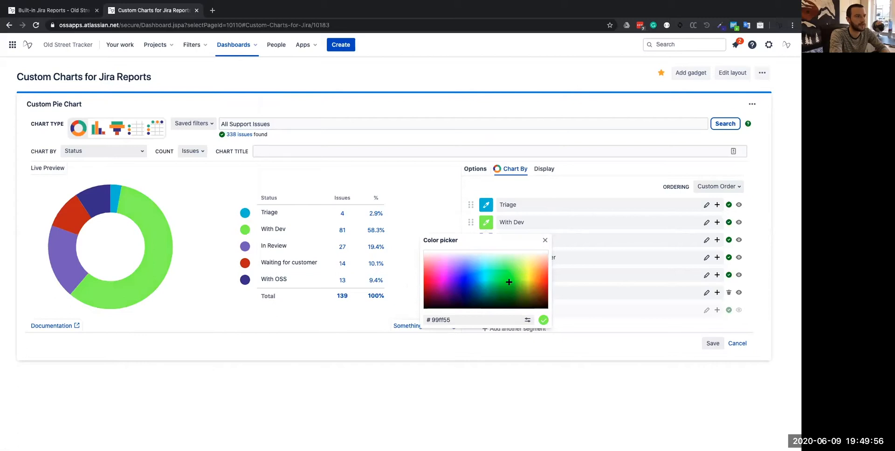
{"action": "left_click", "coordinate": [542, 319]}
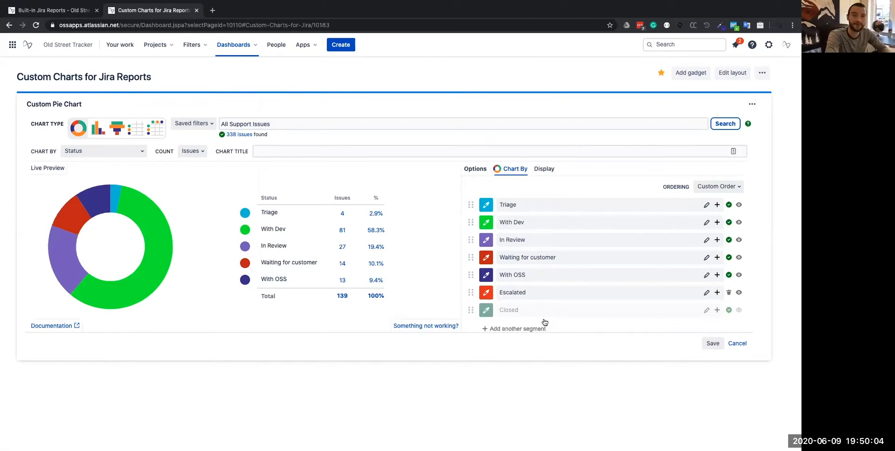
{"action": "mouse_move", "coordinate": [682, 348]}
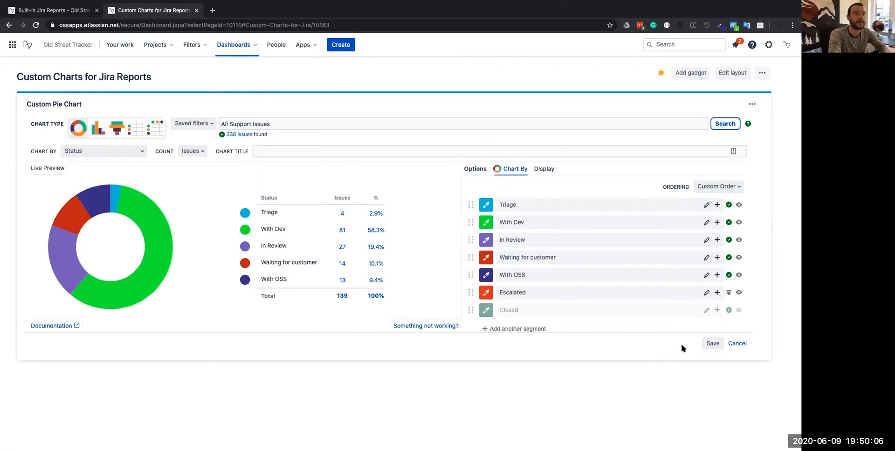
Step: Save the pie chart and restore the gadget to its normal dashboard size
{"action": "left_click", "coordinate": [712, 343]}
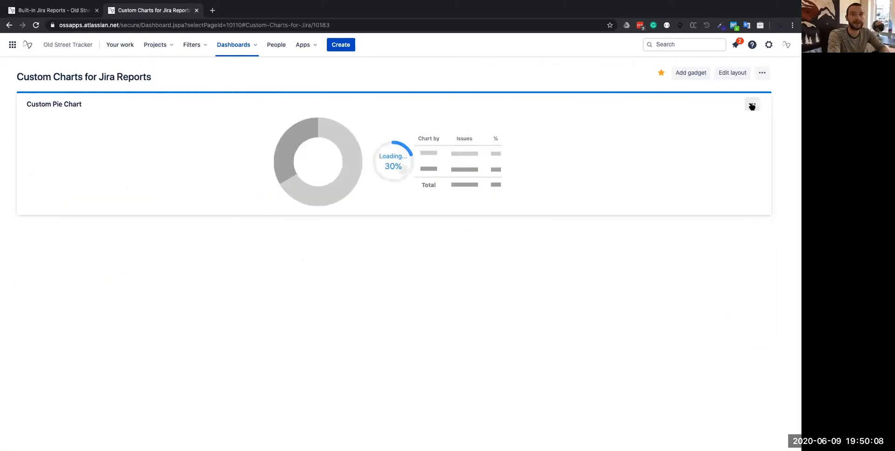
{"action": "left_click", "coordinate": [751, 104]}
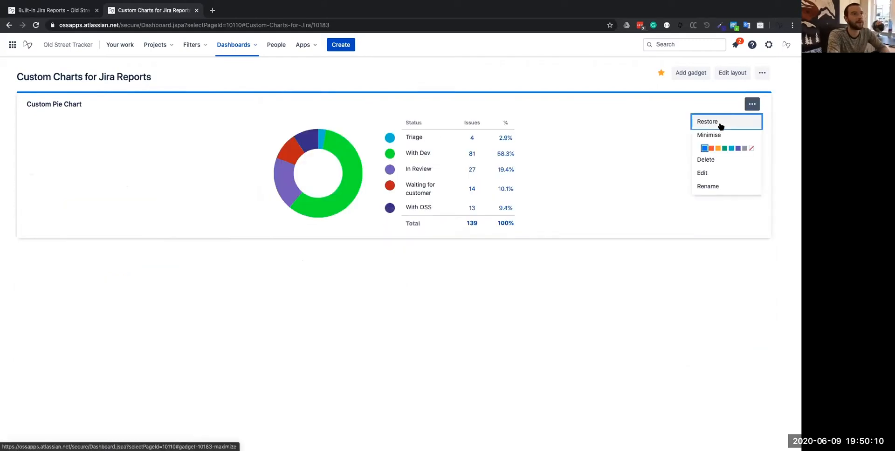
{"action": "left_click", "coordinate": [707, 121]}
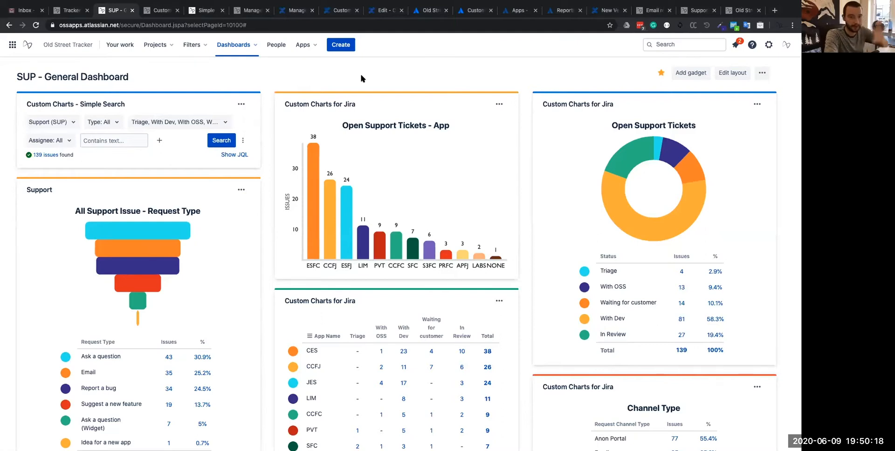
{"action": "mouse_move", "coordinate": [629, 132]}
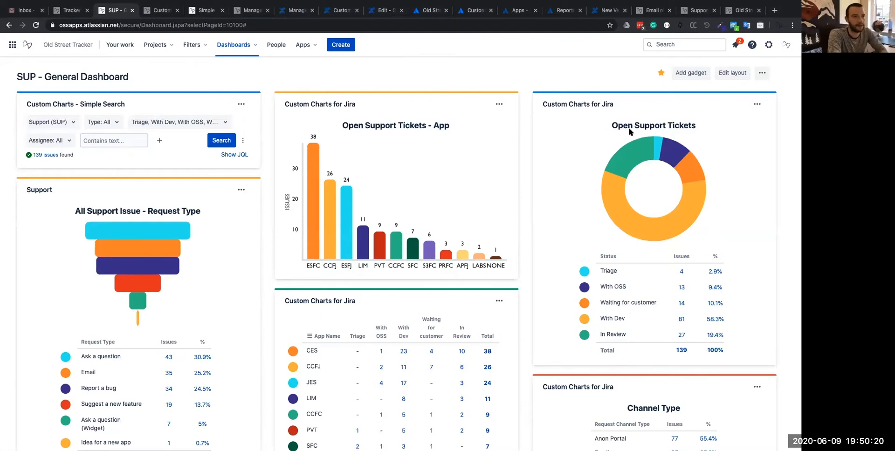
{"action": "mouse_move", "coordinate": [559, 178]}
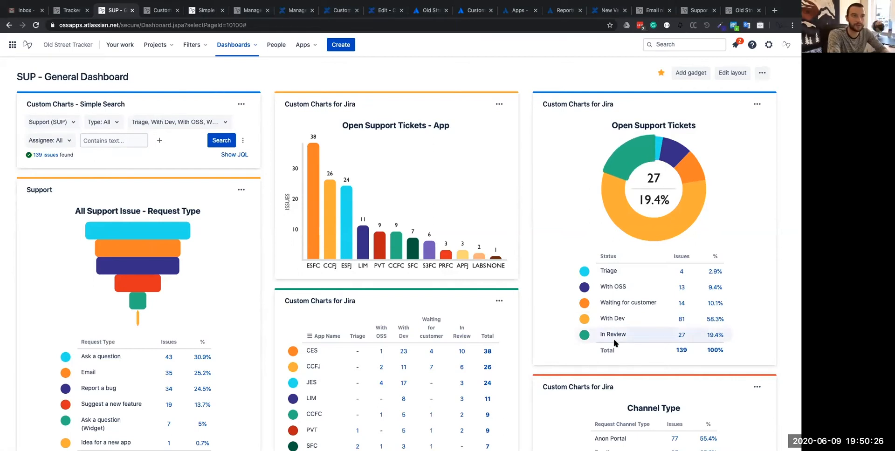
{"action": "mouse_move", "coordinate": [548, 294]}
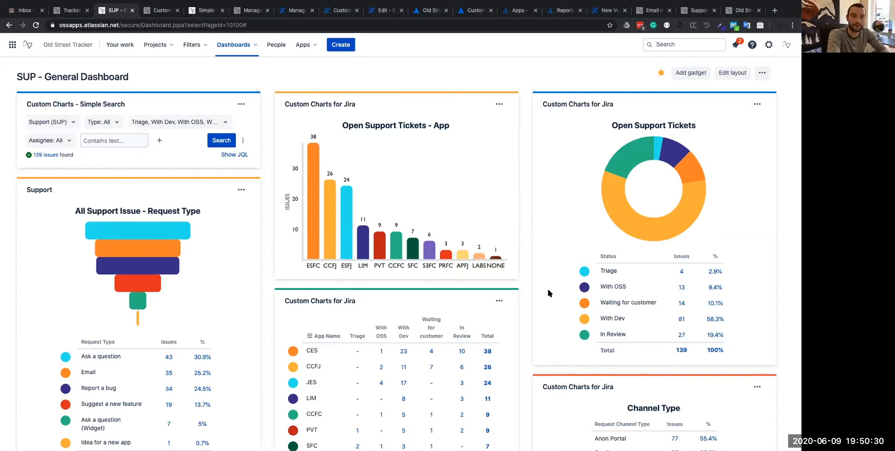
{"action": "mouse_move", "coordinate": [545, 293]}
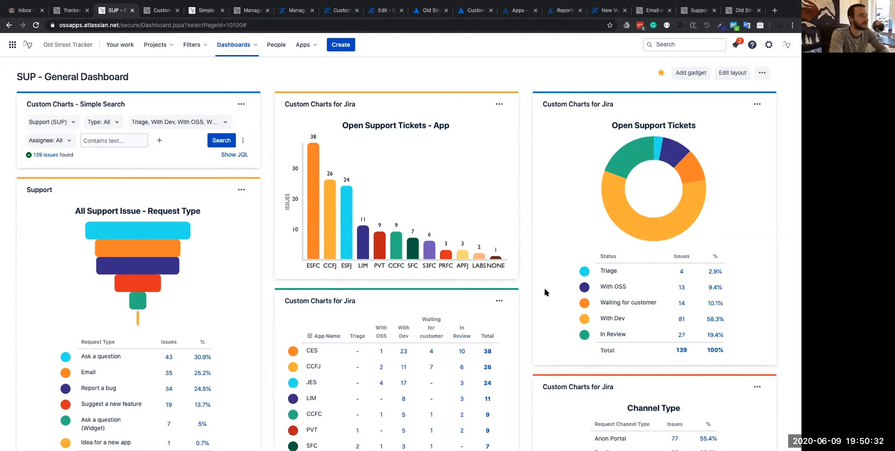
{"action": "mouse_move", "coordinate": [131, 169]}
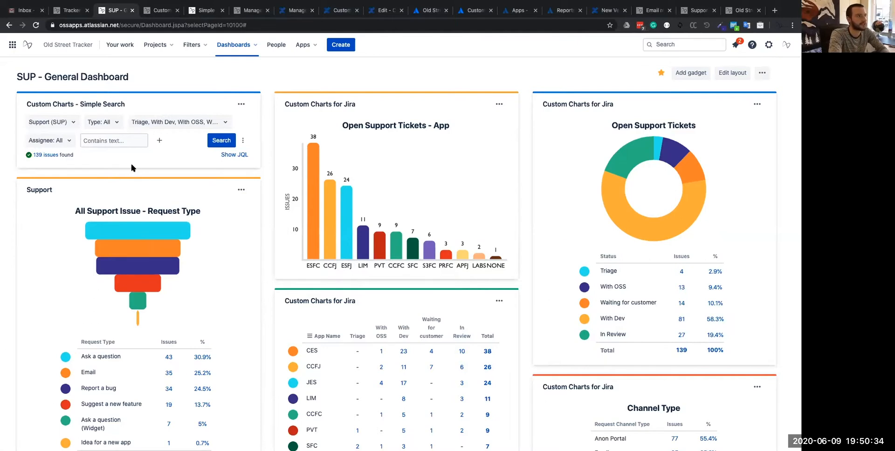
{"action": "mouse_move", "coordinate": [591, 231]}
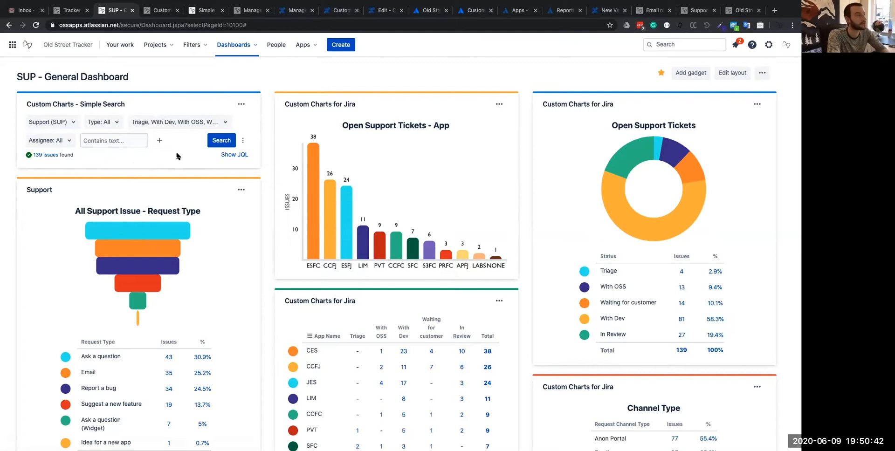
{"action": "mouse_move", "coordinate": [92, 121]}
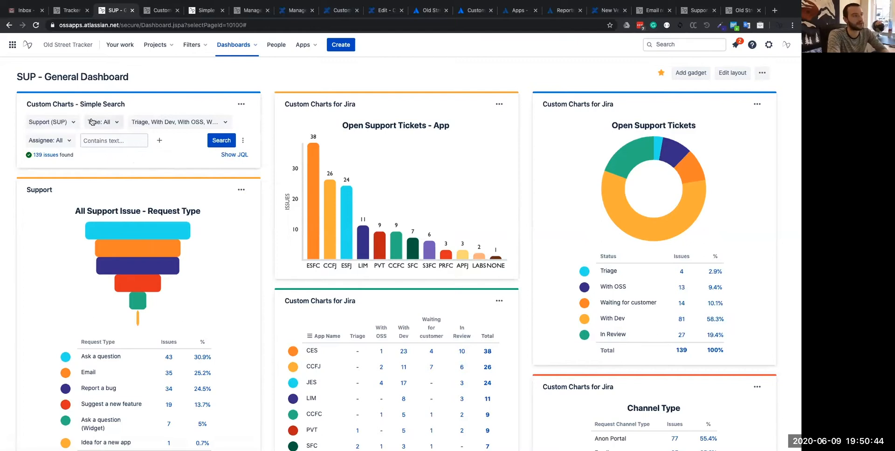
Step: Search Contains text 'admin' in the Simple Search gadget so linked charts show the 9 matches
{"action": "left_click", "coordinate": [113, 140]}
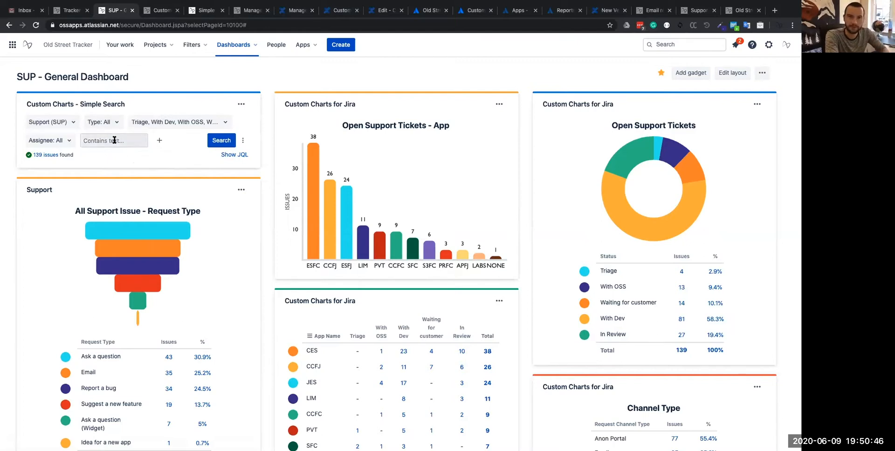
{"action": "left_click", "coordinate": [114, 140]}
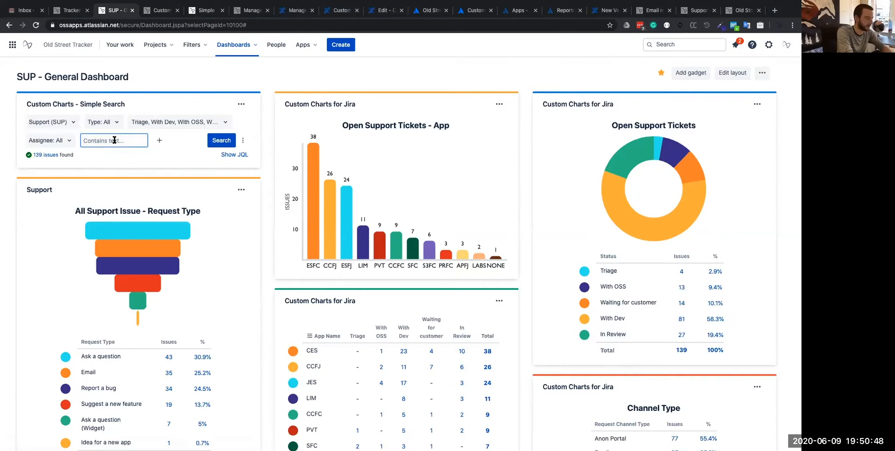
{"action": "type", "text": "admin"}
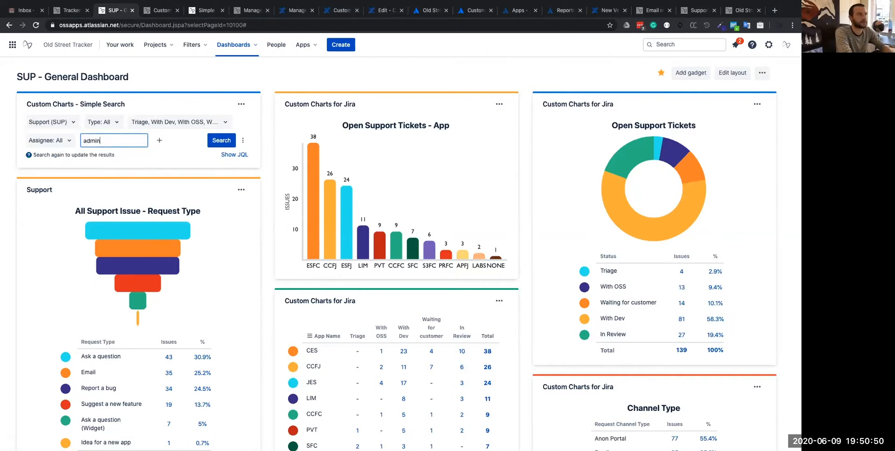
{"action": "left_click", "coordinate": [222, 141]}
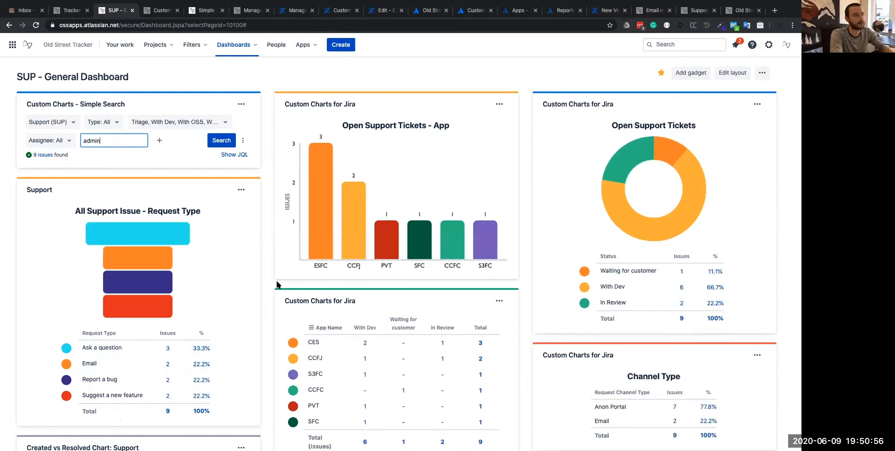
{"action": "scroll", "scroll_direction": "down", "scroll_amount": 3}
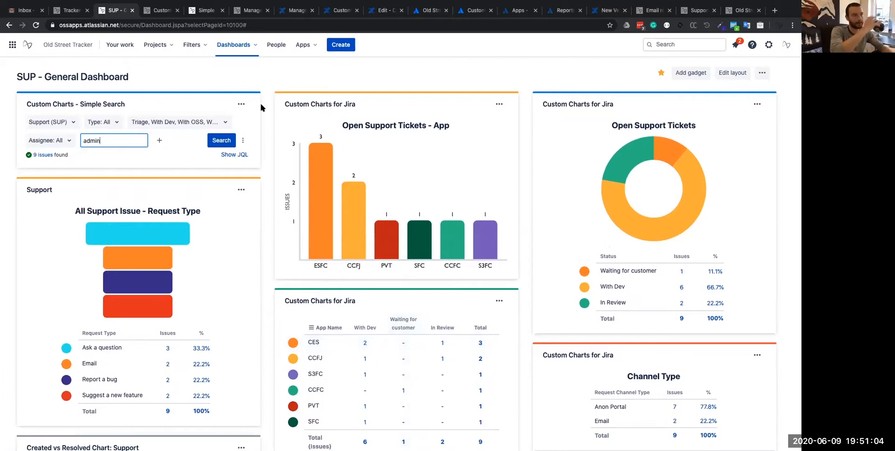
{"action": "mouse_move", "coordinate": [149, 148]}
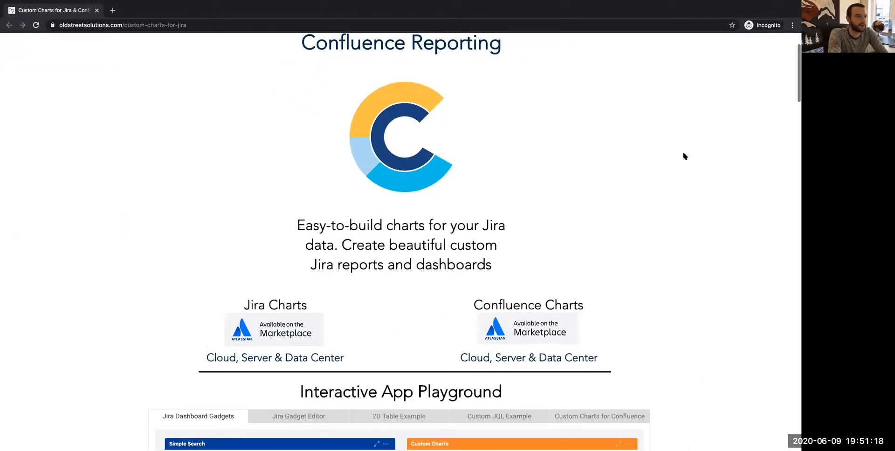
Step: Scroll the Custom Charts for Jira page down to the Interactive App Playground section
{"action": "scroll", "scroll_direction": "down", "scroll_amount": 3}
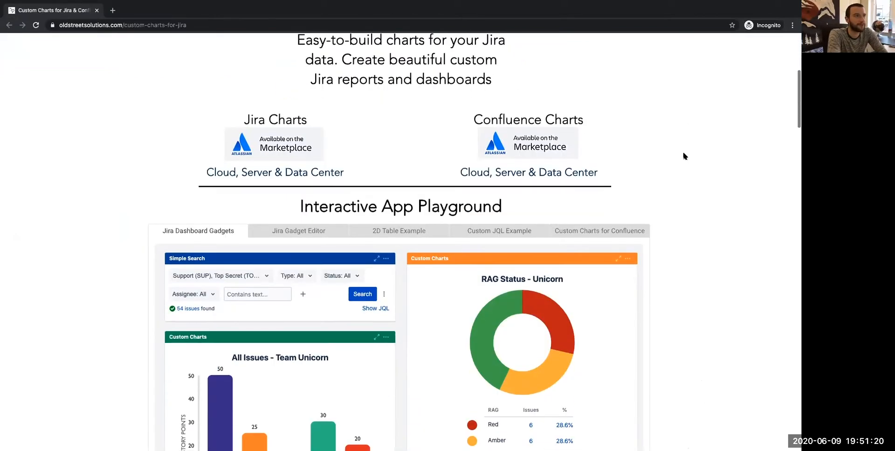
{"action": "scroll", "scroll_direction": "down", "scroll_amount": 3}
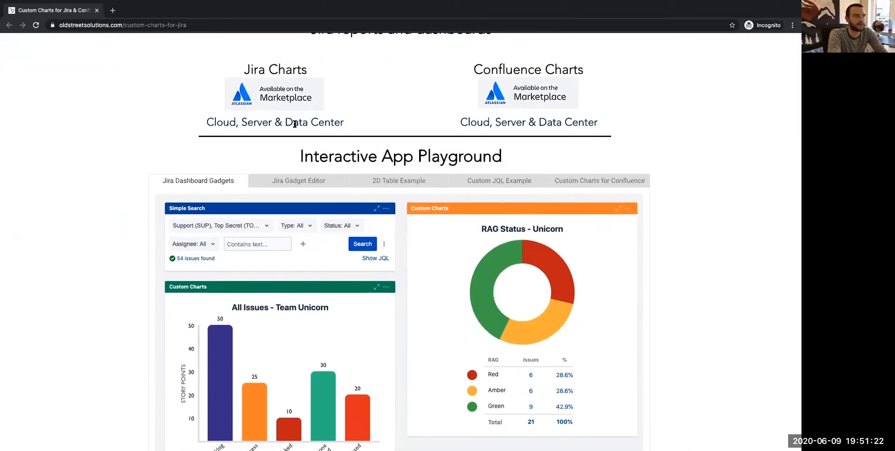
{"action": "scroll", "scroll_direction": "down", "scroll_amount": 3}
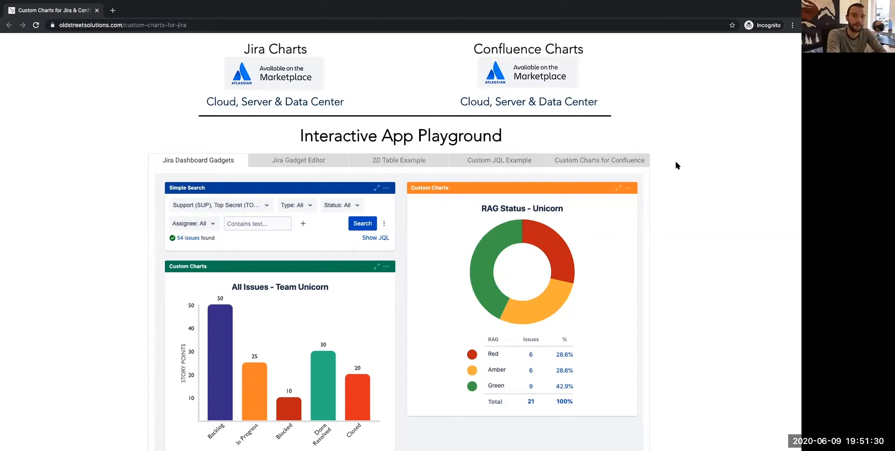
{"action": "scroll", "scroll_direction": "down", "scroll_amount": 3}
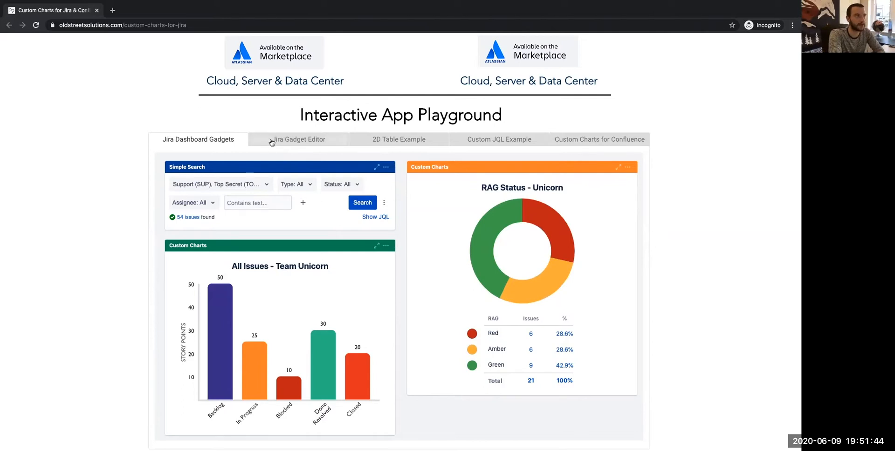
Step: In the Jira Gadget Editor demo, set the All Issues chart ordering to Big → Small
{"action": "left_click", "coordinate": [298, 139]}
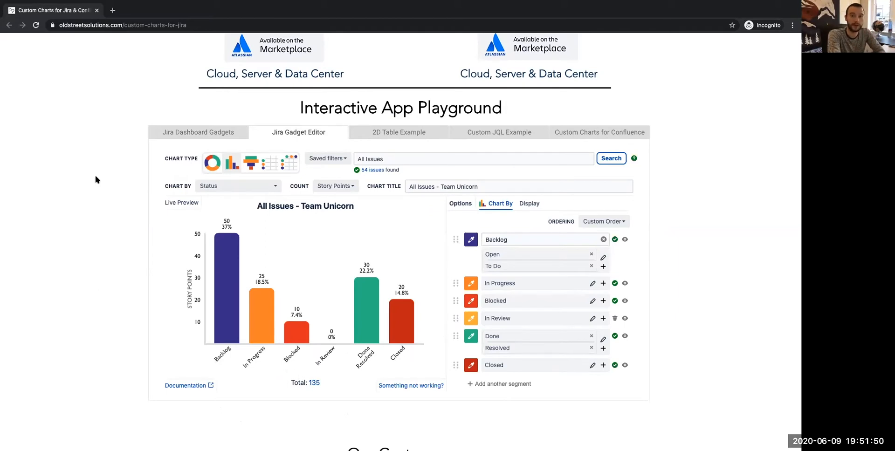
{"action": "scroll", "scroll_direction": "down", "scroll_amount": 3}
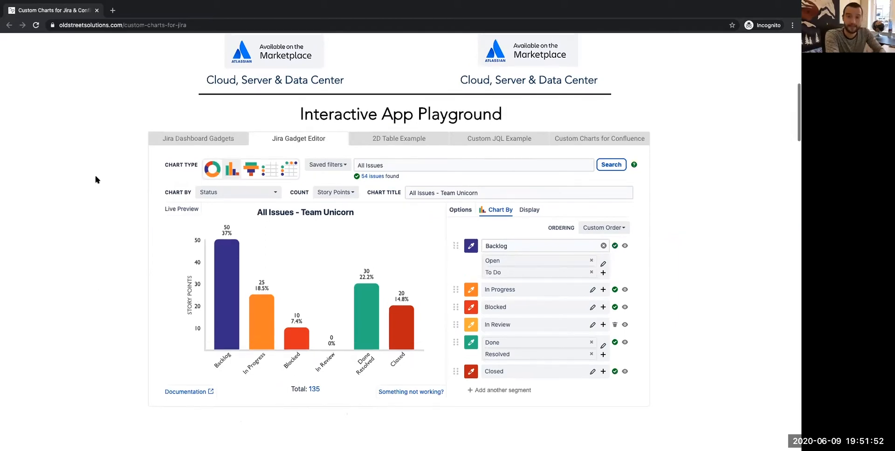
{"action": "mouse_move", "coordinate": [604, 203]}
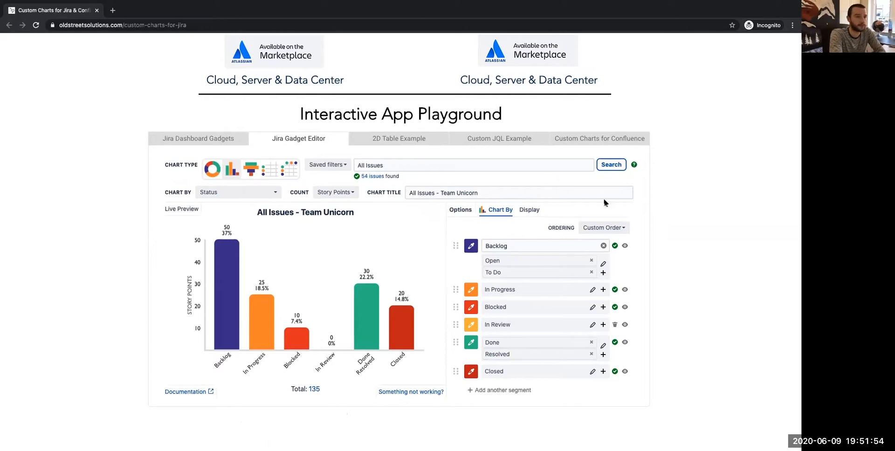
{"action": "left_click", "coordinate": [603, 228]}
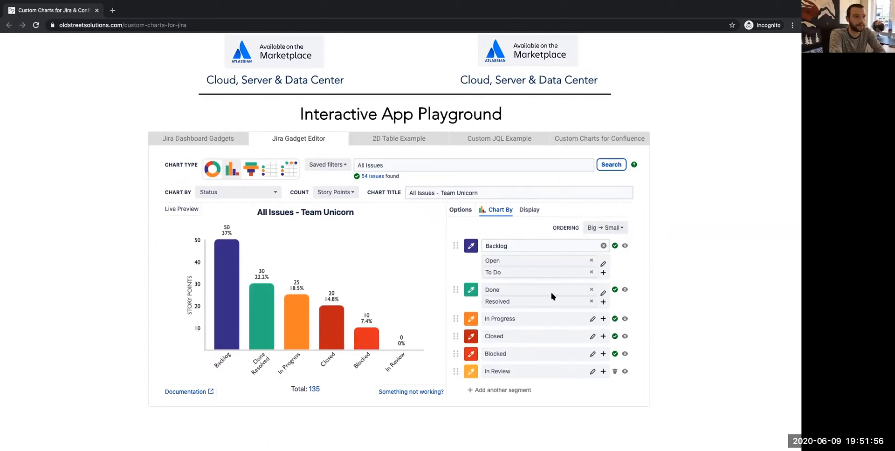
{"action": "mouse_move", "coordinate": [401, 280]}
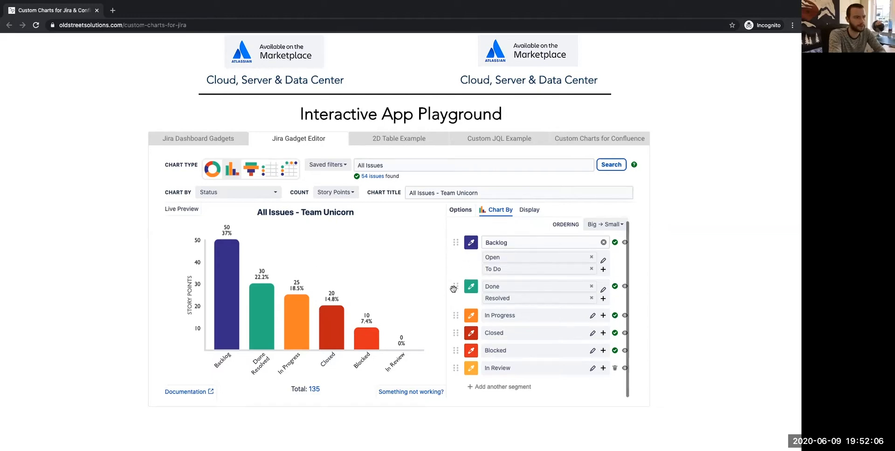
Step: Drag In Review ahead of Blocked in the Chart By list and hide the Blocked segment
{"action": "left_click_drag", "start_coordinate": [455, 286], "coordinate": [455, 368]}
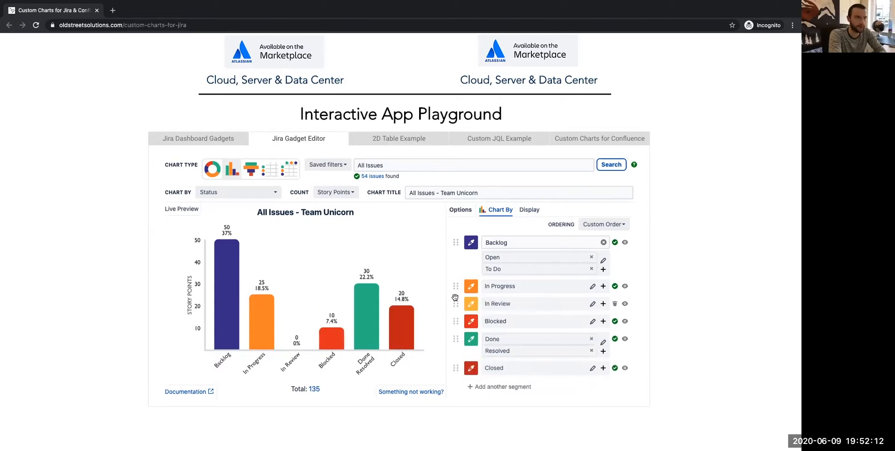
{"action": "mouse_move", "coordinate": [495, 288]}
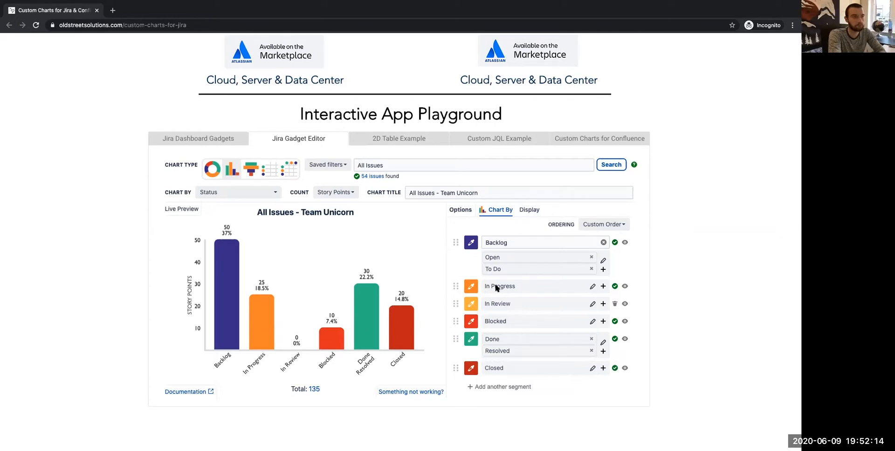
{"action": "mouse_move", "coordinate": [500, 322]}
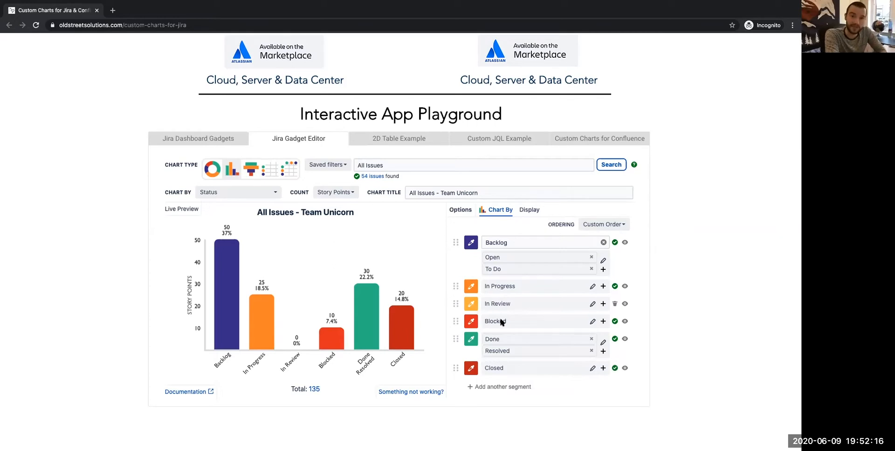
{"action": "mouse_move", "coordinate": [625, 321]}
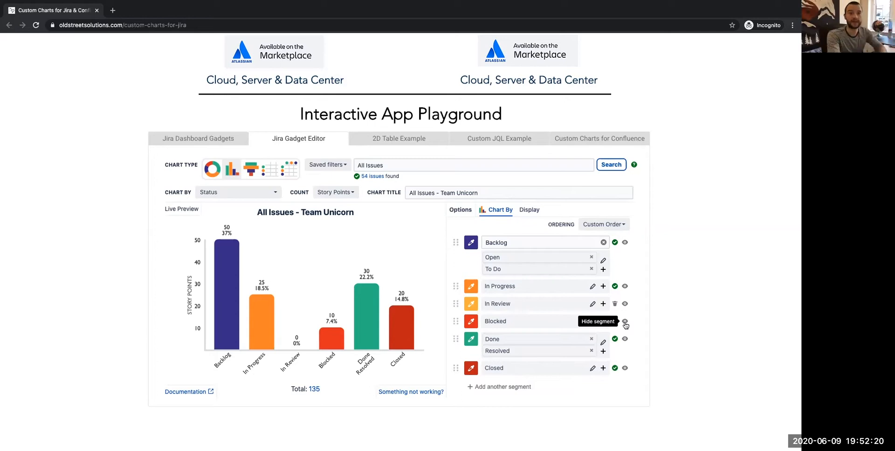
{"action": "left_click", "coordinate": [625, 321]}
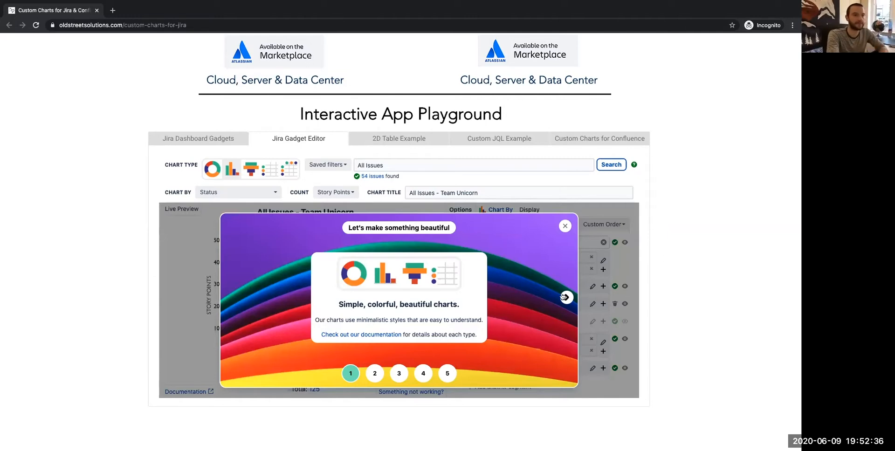
Step: Switch the issue source to JQL with project = Unicorn, finding 20 issues
{"action": "left_click", "coordinate": [566, 297]}
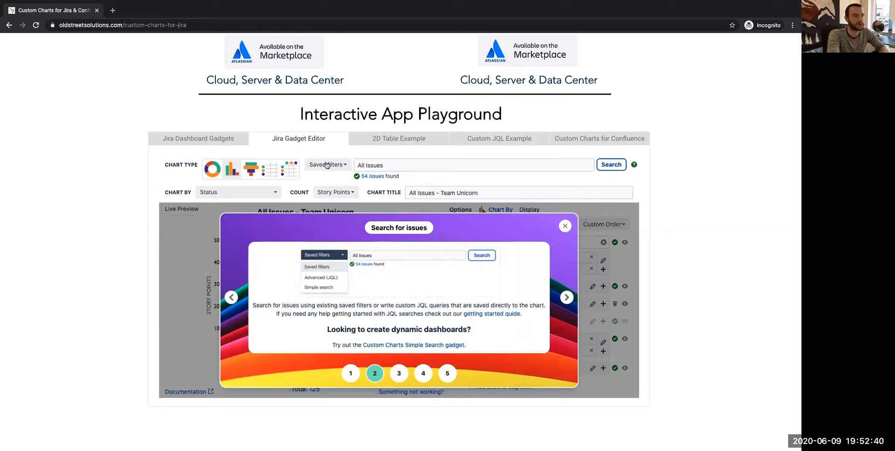
{"action": "left_click", "coordinate": [327, 165]}
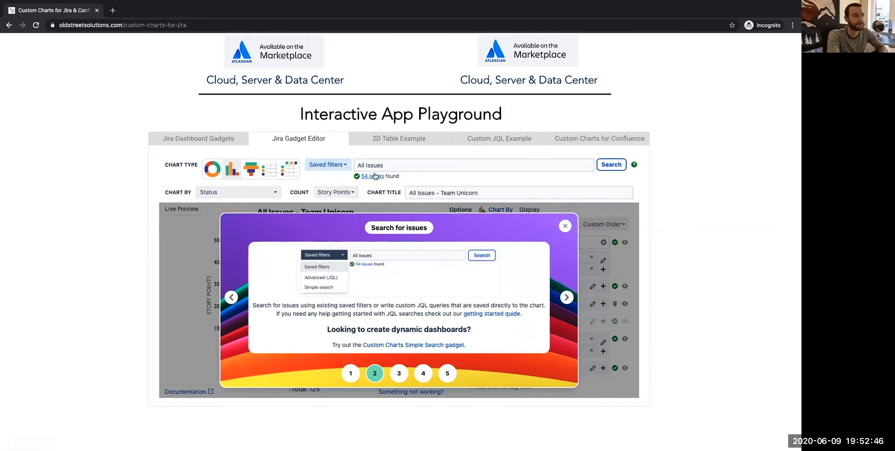
{"action": "left_click", "coordinate": [472, 165]}
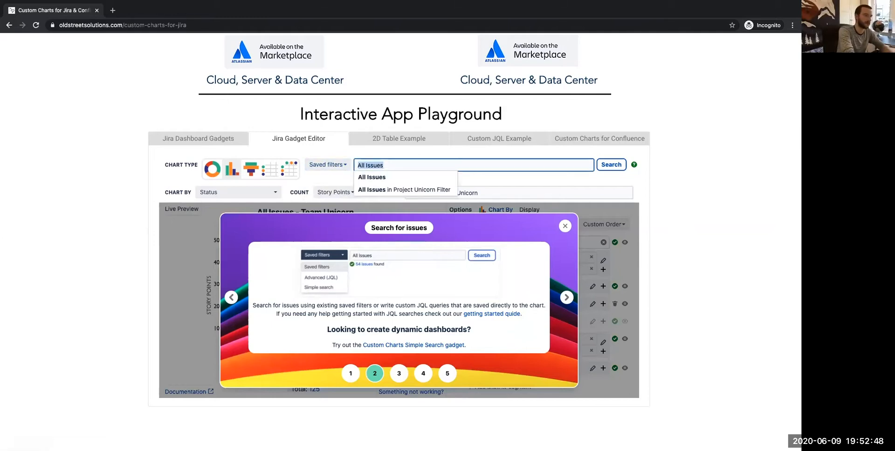
{"action": "type", "text": "p"}
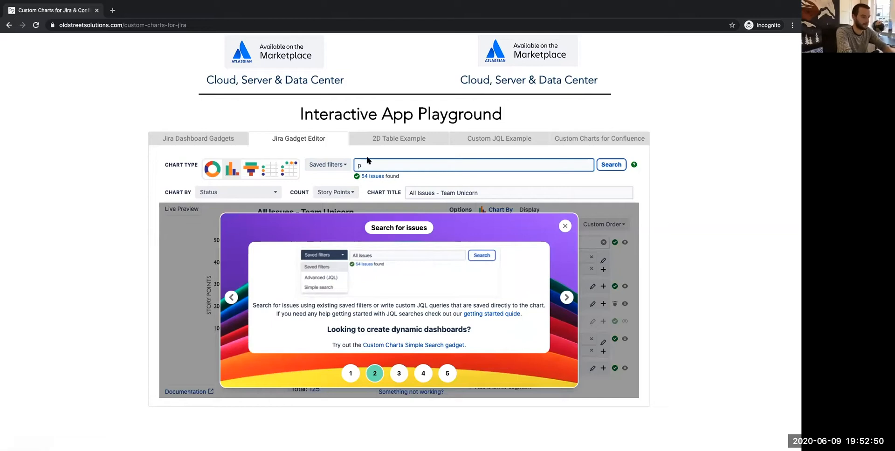
{"action": "left_click", "coordinate": [327, 165]}
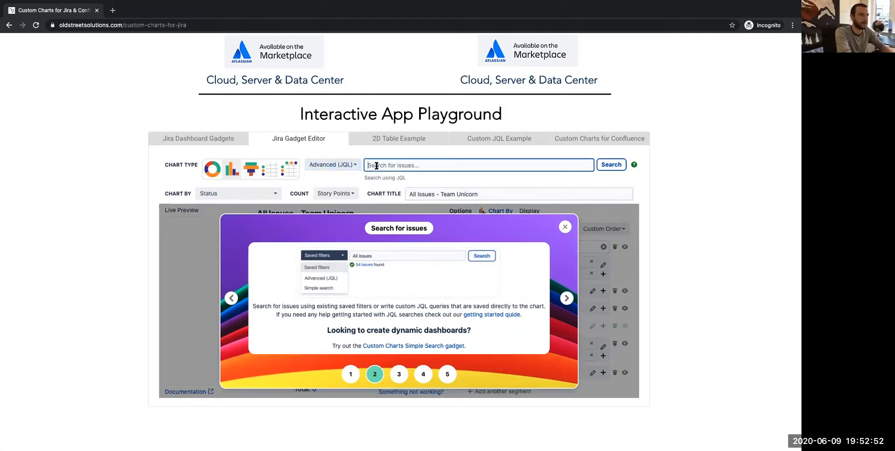
{"action": "type", "text": "project ="}
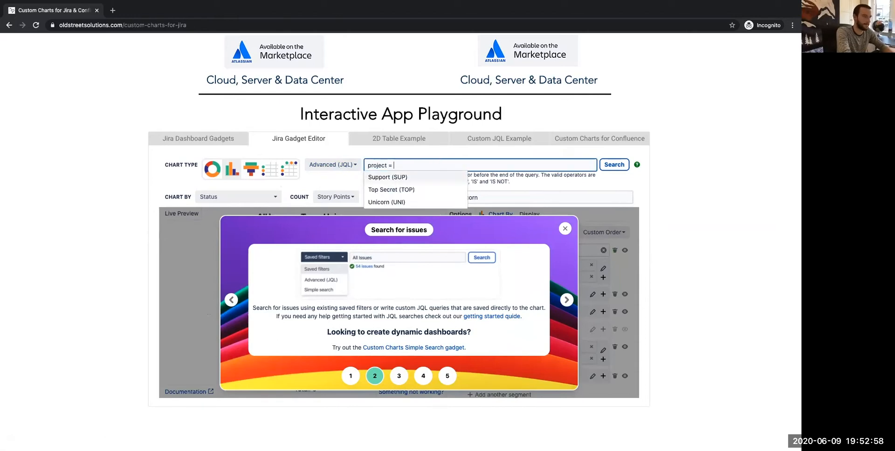
{"action": "left_click", "coordinate": [386, 203]}
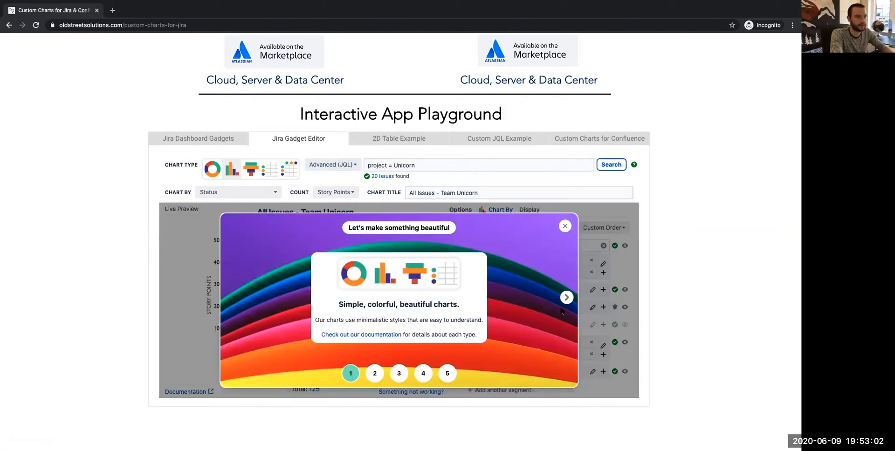
Step: Advance the introduction tour through to its fourth, re-order slide
{"action": "left_click", "coordinate": [565, 297]}
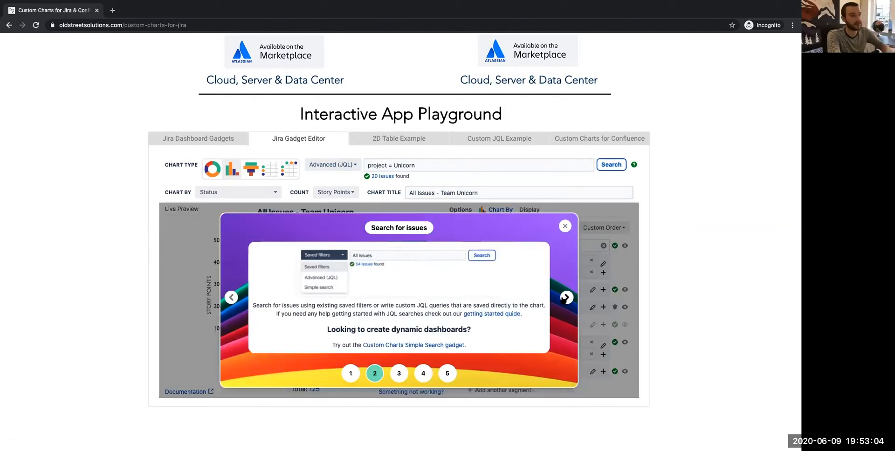
{"action": "left_click", "coordinate": [565, 297]}
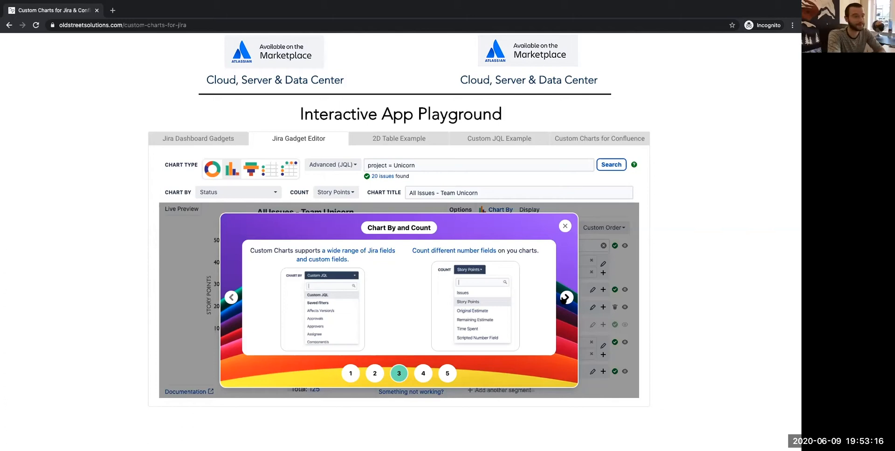
{"action": "left_click", "coordinate": [566, 297]}
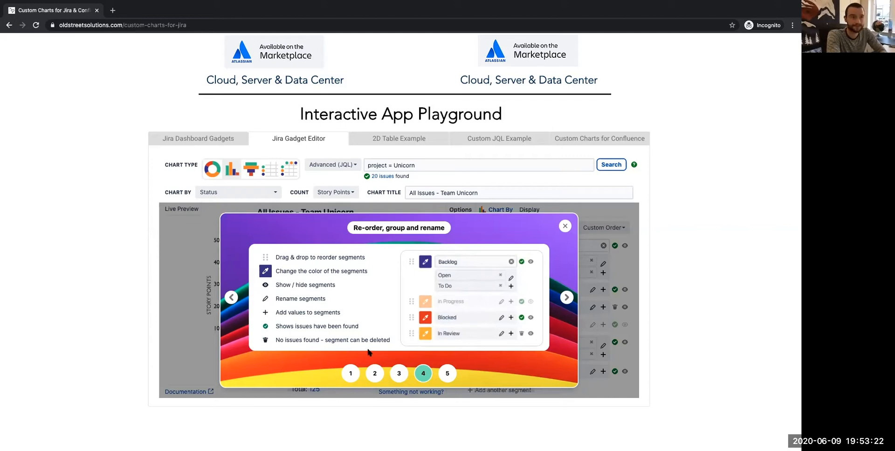
{"action": "mouse_move", "coordinate": [559, 240]}
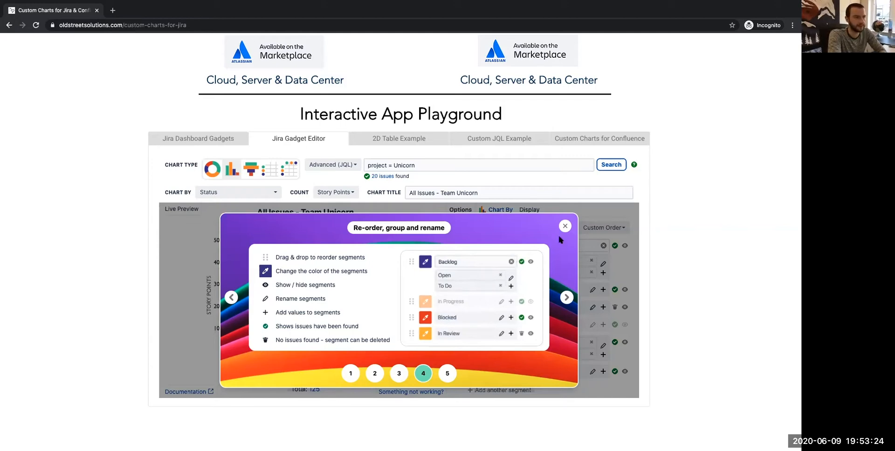
Step: Dismiss the intro tour and add In Review into the In Progress segment
{"action": "left_click", "coordinate": [565, 226]}
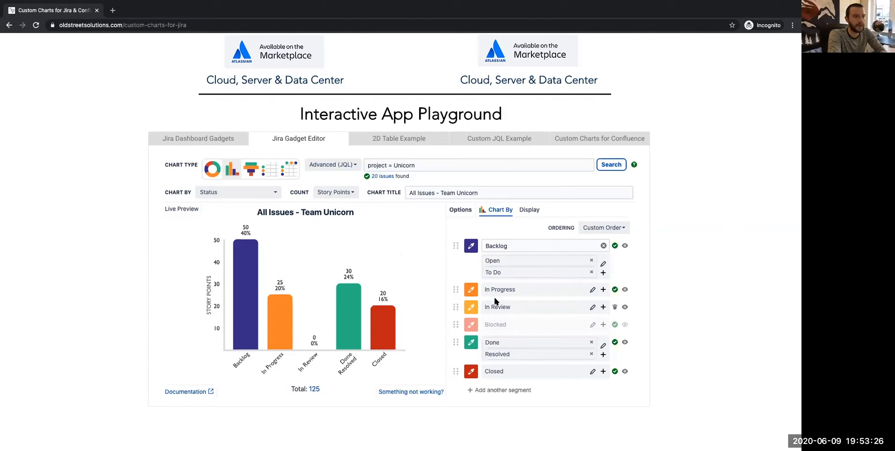
{"action": "mouse_move", "coordinate": [623, 324]}
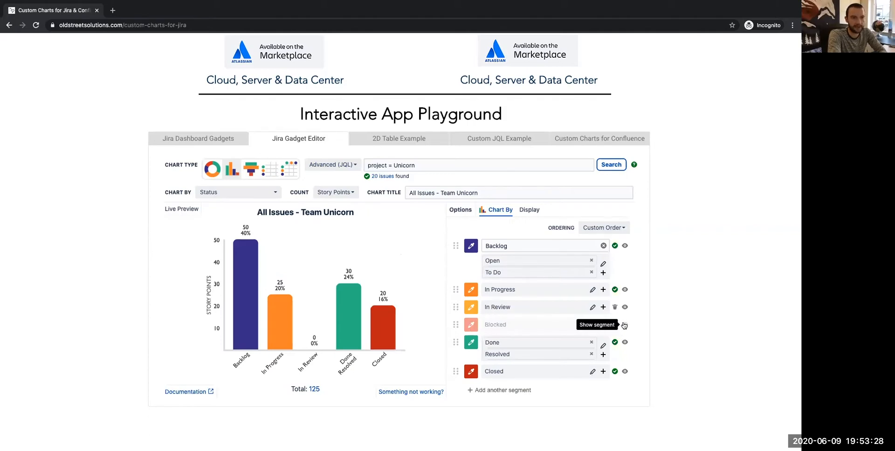
{"action": "mouse_move", "coordinate": [558, 325]}
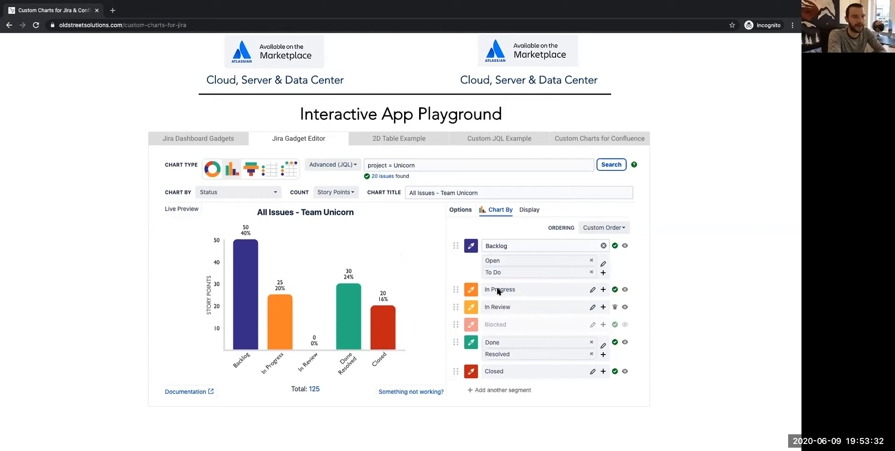
{"action": "mouse_move", "coordinate": [324, 370]}
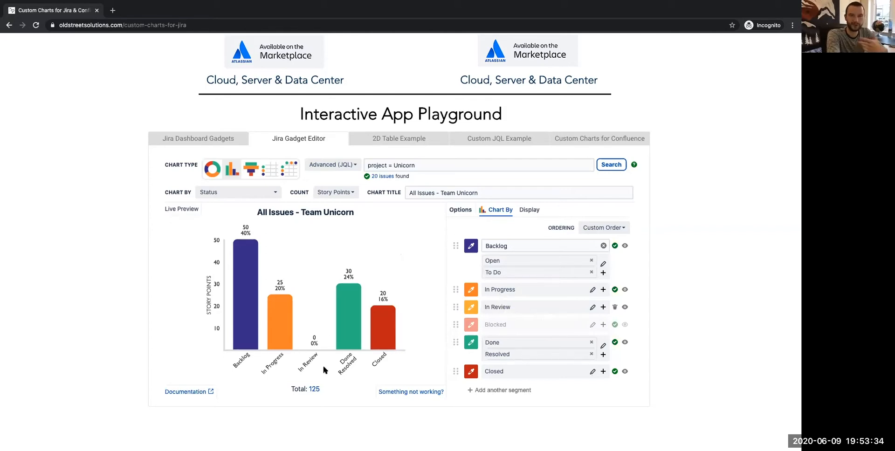
{"action": "mouse_move", "coordinate": [328, 366]}
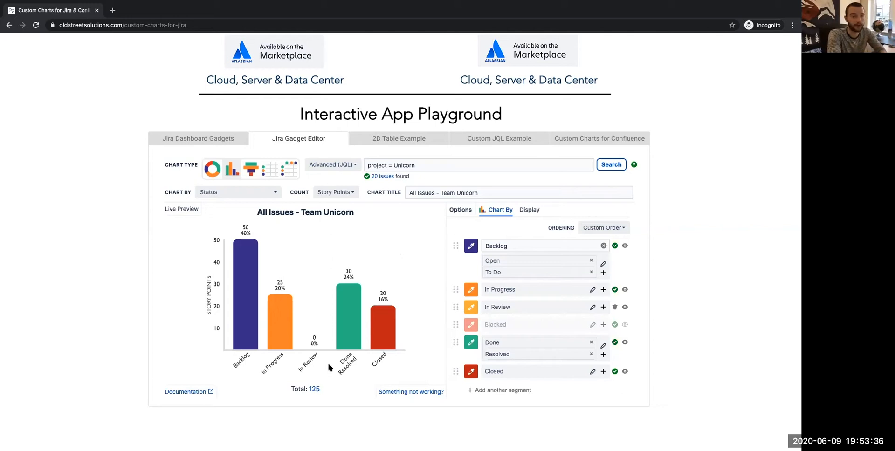
{"action": "mouse_move", "coordinate": [603, 290]}
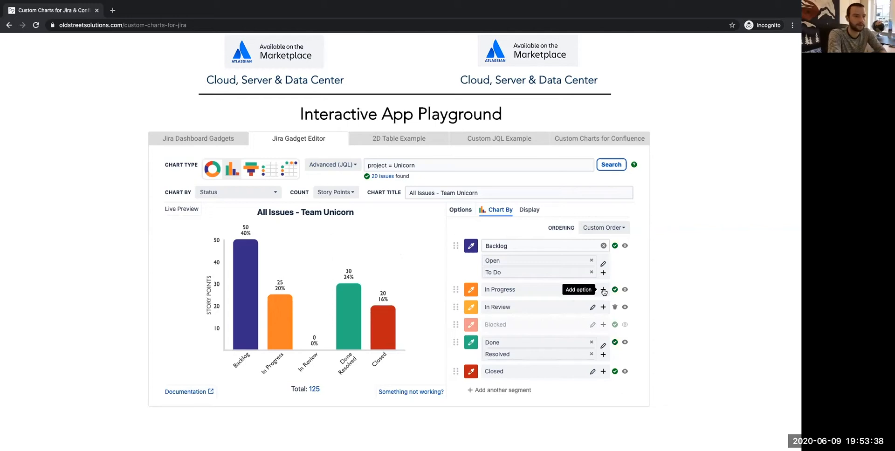
{"action": "left_click", "coordinate": [603, 290]}
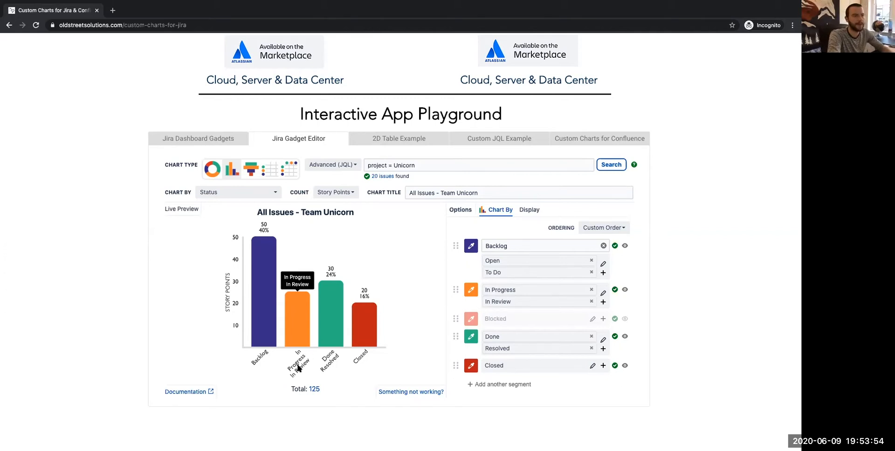
{"action": "mouse_move", "coordinate": [302, 378]}
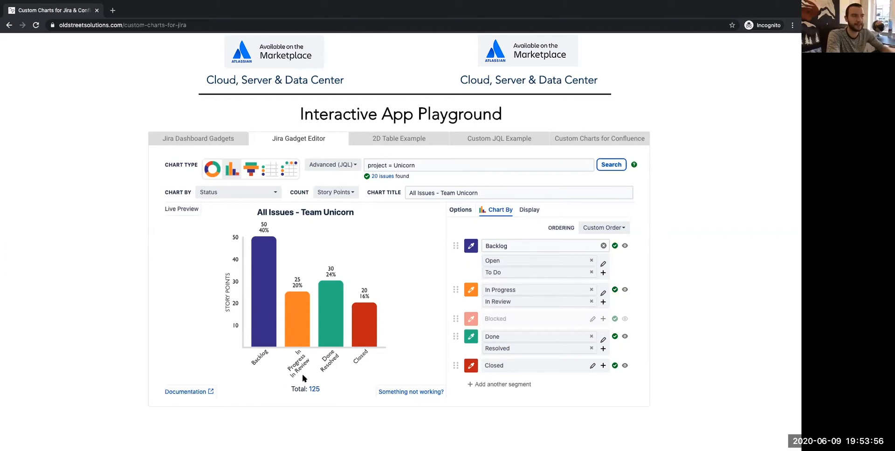
{"action": "mouse_move", "coordinate": [603, 294]}
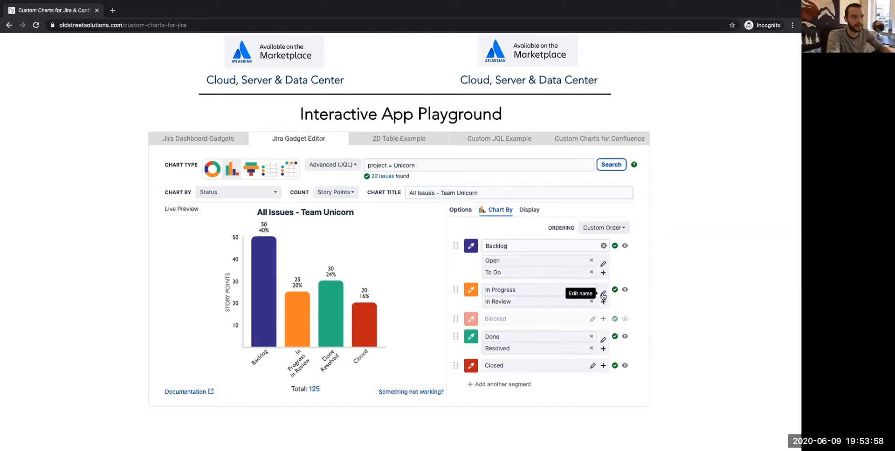
Step: Rename the merged In Progress and In Review segment to WIP
{"action": "left_click", "coordinate": [602, 293]}
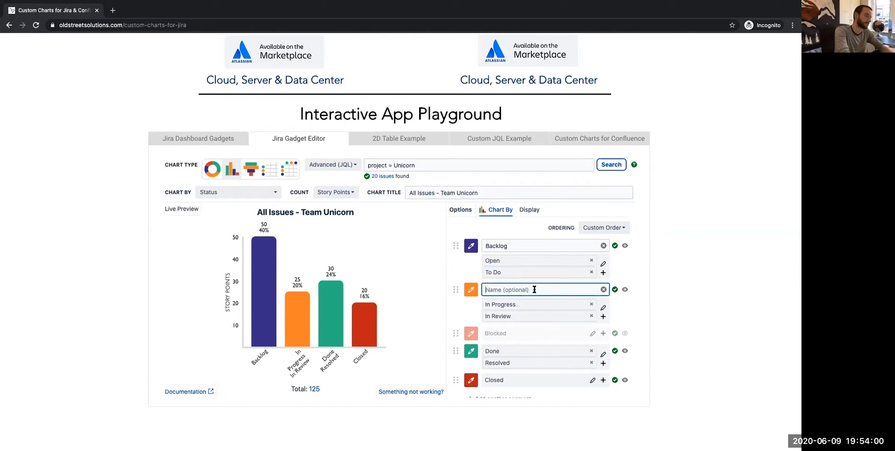
{"action": "type", "text": "WIP"}
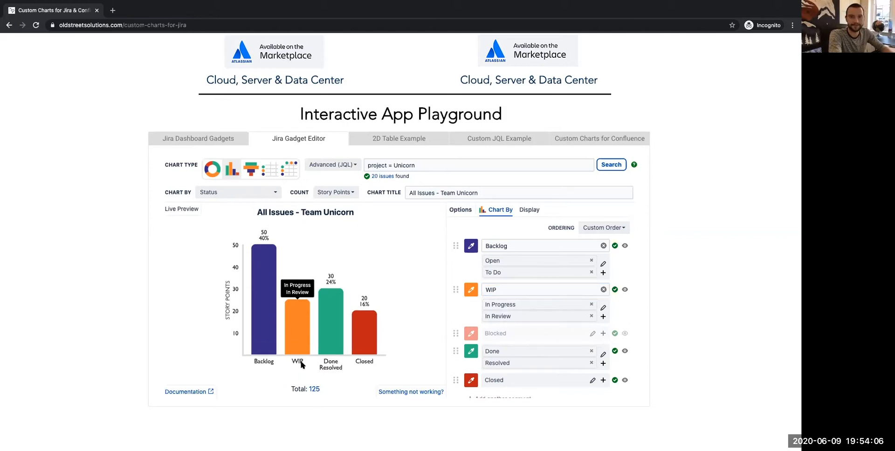
{"action": "mouse_move", "coordinate": [423, 322]}
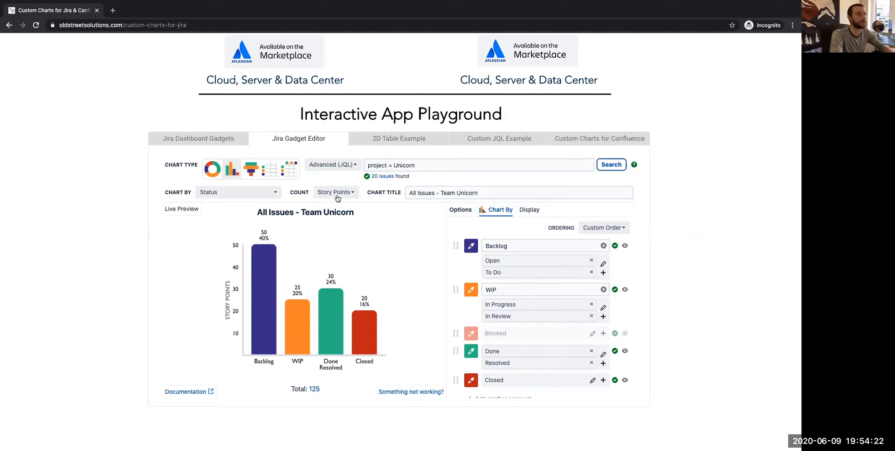
{"action": "mouse_move", "coordinate": [341, 168]}
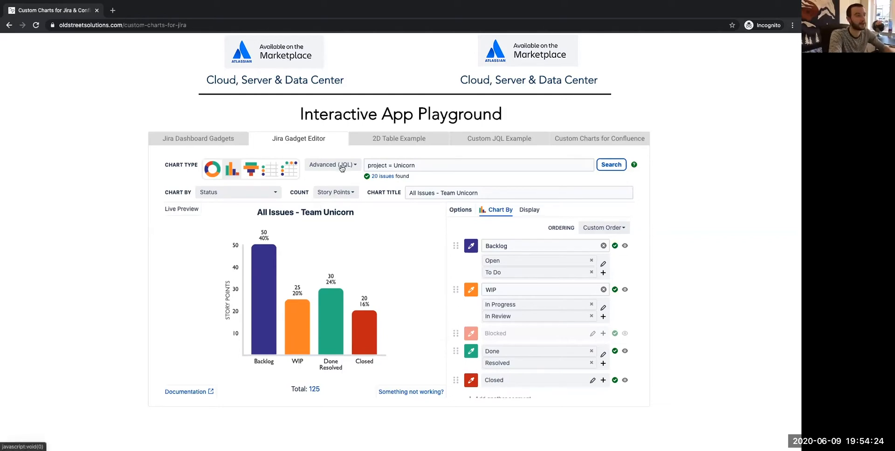
Step: Try counting by Issues, then switch the chart back to Story Points
{"action": "left_click", "coordinate": [331, 165]}
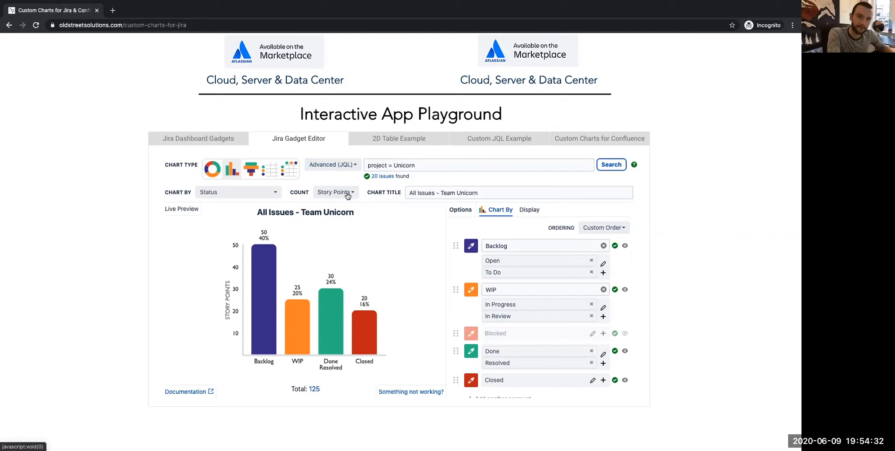
{"action": "left_click", "coordinate": [333, 192]}
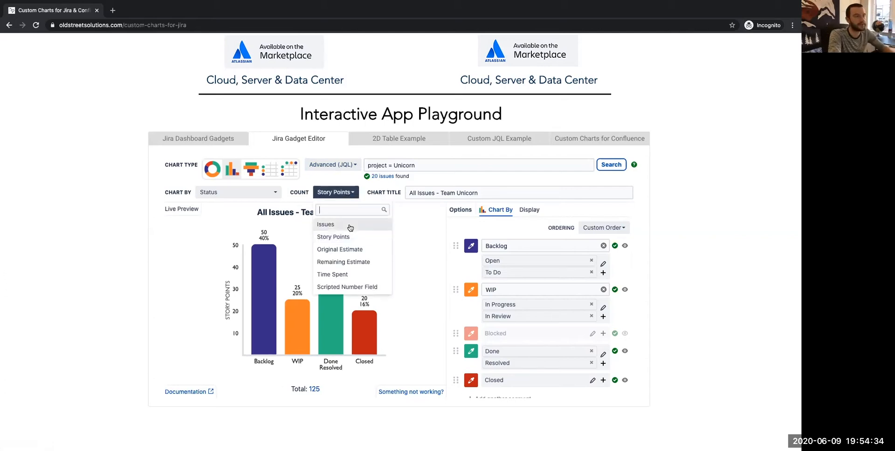
{"action": "left_click", "coordinate": [326, 224]}
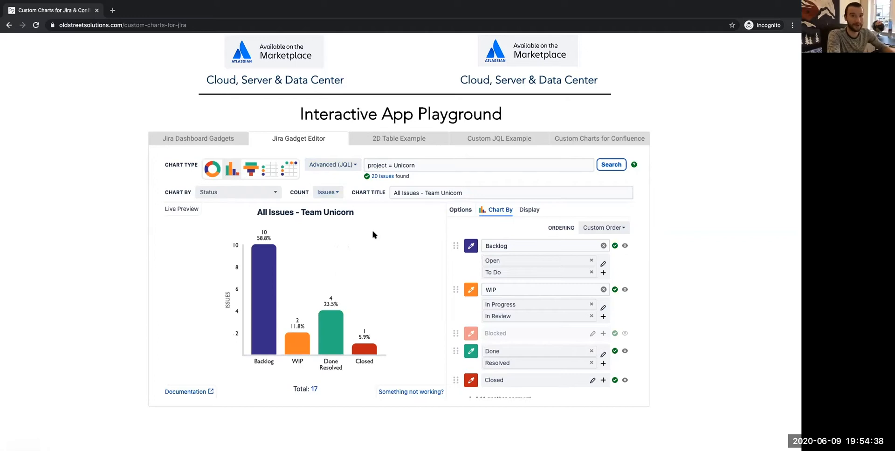
{"action": "left_click", "coordinate": [327, 191]}
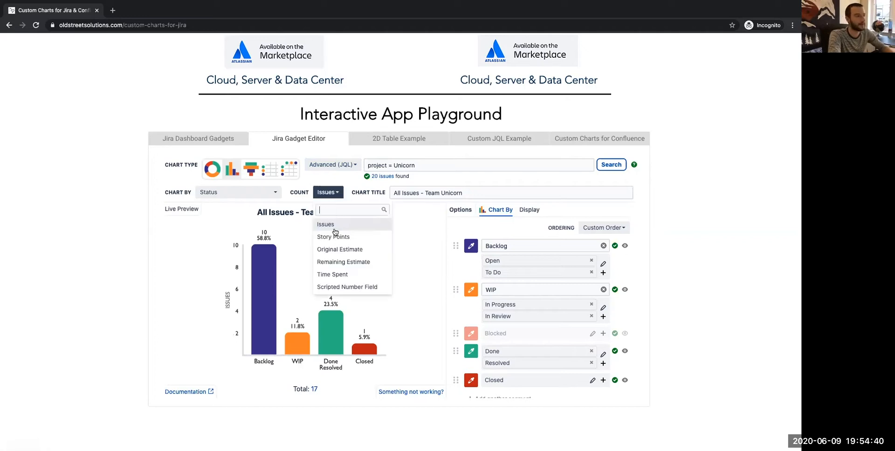
{"action": "mouse_move", "coordinate": [368, 238]}
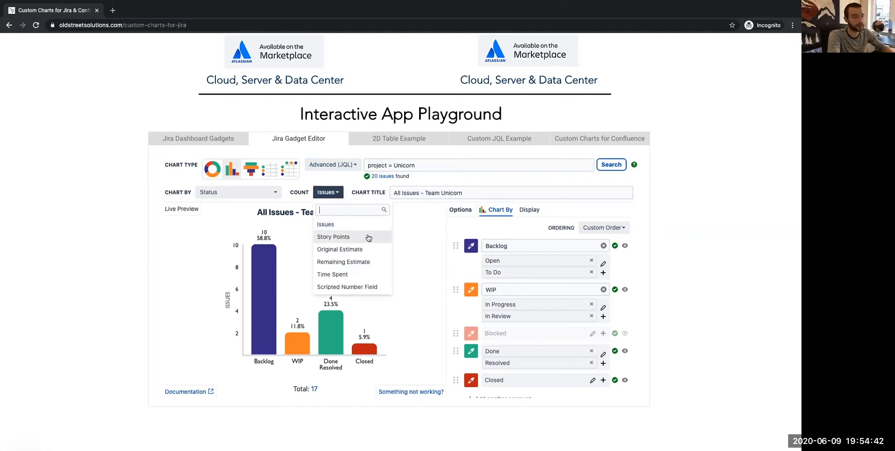
{"action": "left_click", "coordinate": [334, 236]}
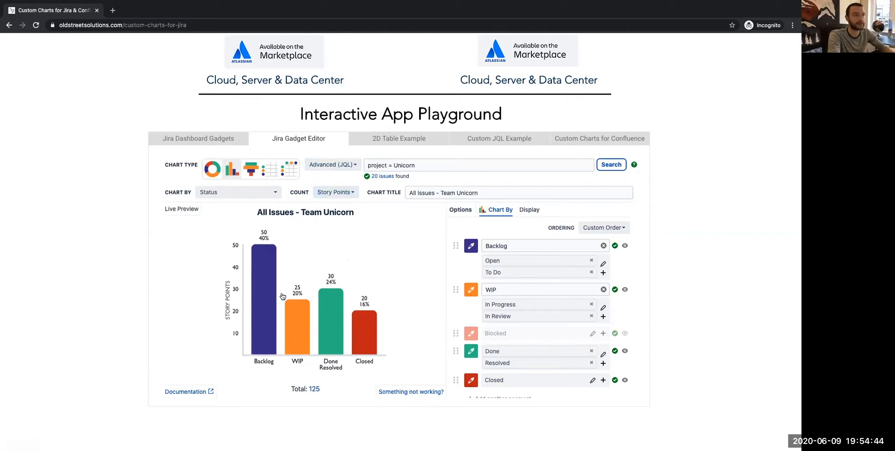
{"action": "mouse_move", "coordinate": [371, 288]}
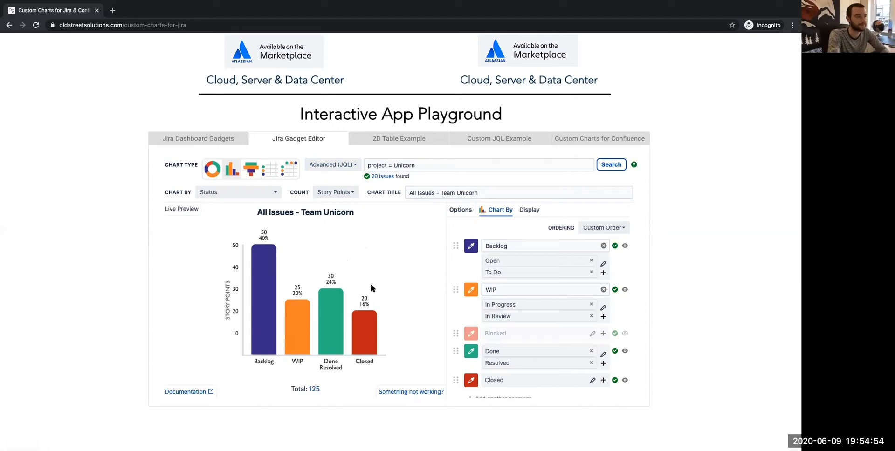
Step: Try Time Spent, then measure the chart by Scripted Number Field, totalling 34
{"action": "left_click", "coordinate": [335, 192]}
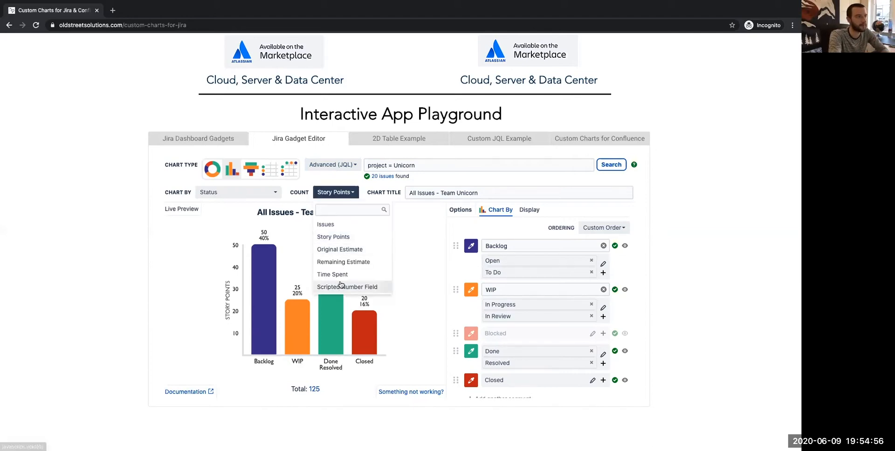
{"action": "left_click", "coordinate": [332, 274]}
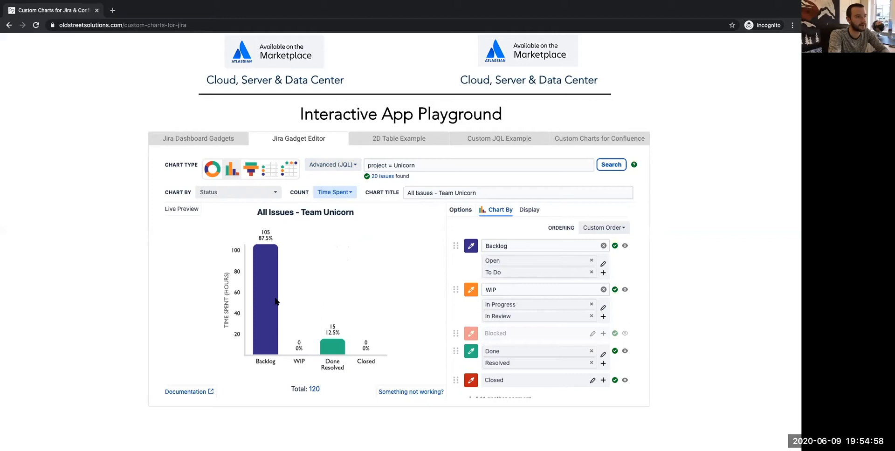
{"action": "mouse_move", "coordinate": [381, 304]}
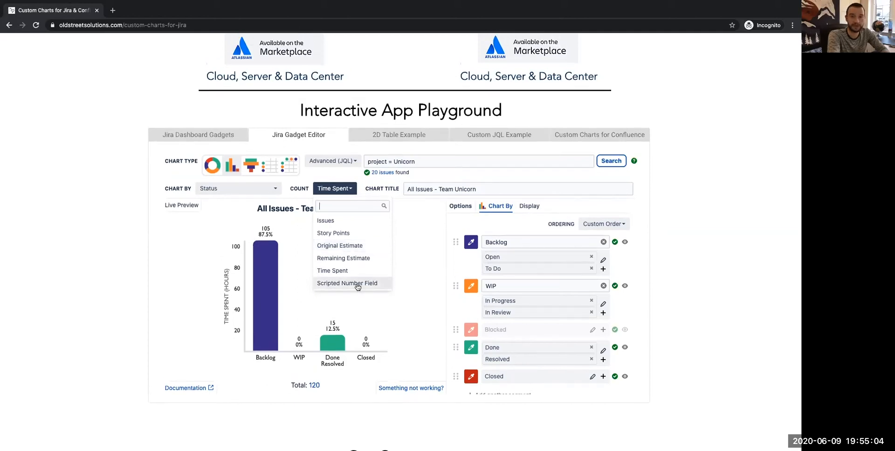
{"action": "left_click", "coordinate": [347, 282]}
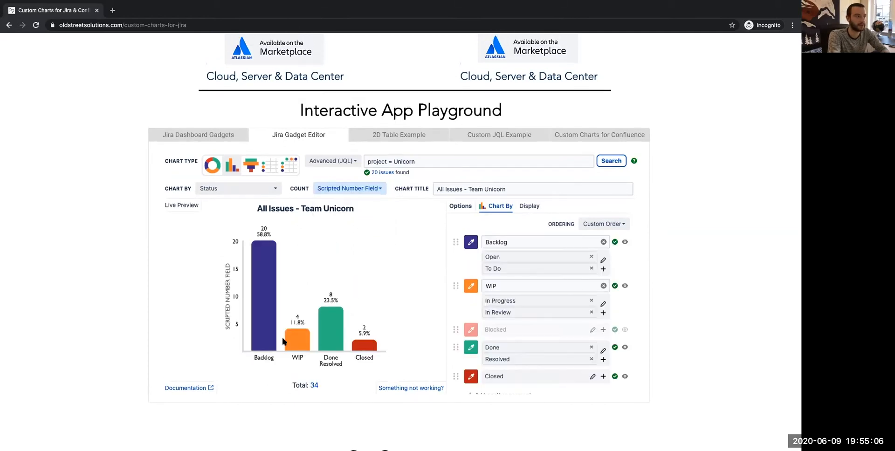
Step: Switch to a pie chart and filter the Chart By field list with 'req'
{"action": "left_click", "coordinate": [211, 165]}
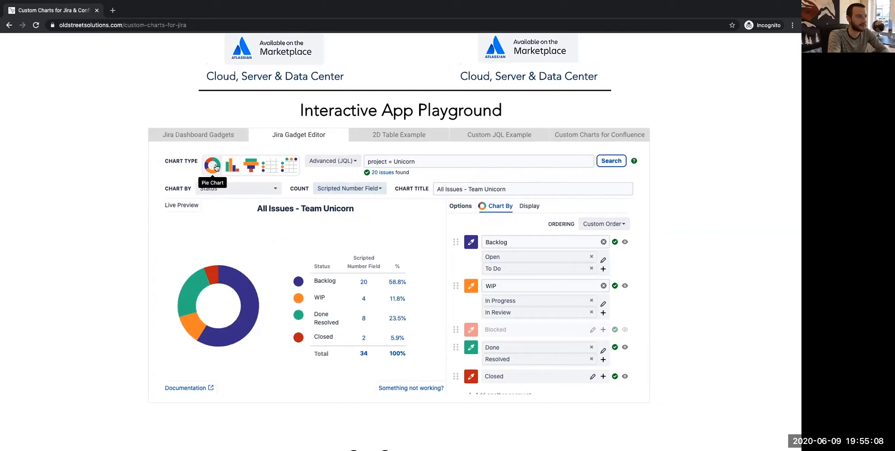
{"action": "mouse_move", "coordinate": [331, 376]}
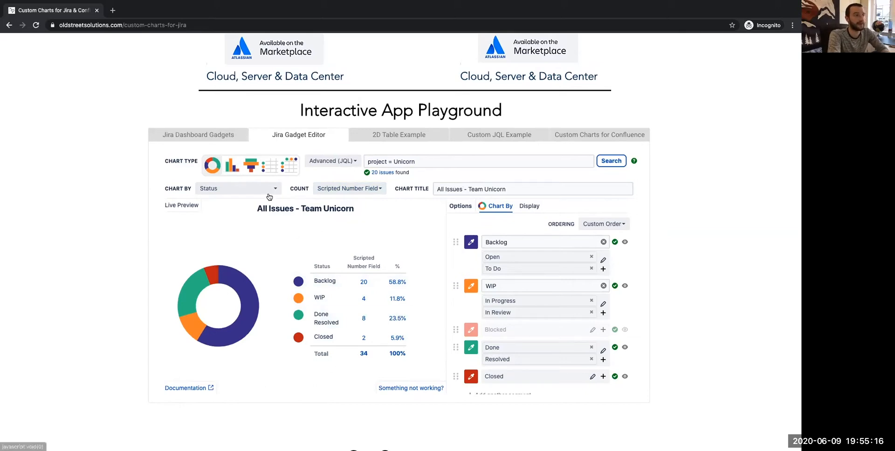
{"action": "mouse_move", "coordinate": [234, 196]}
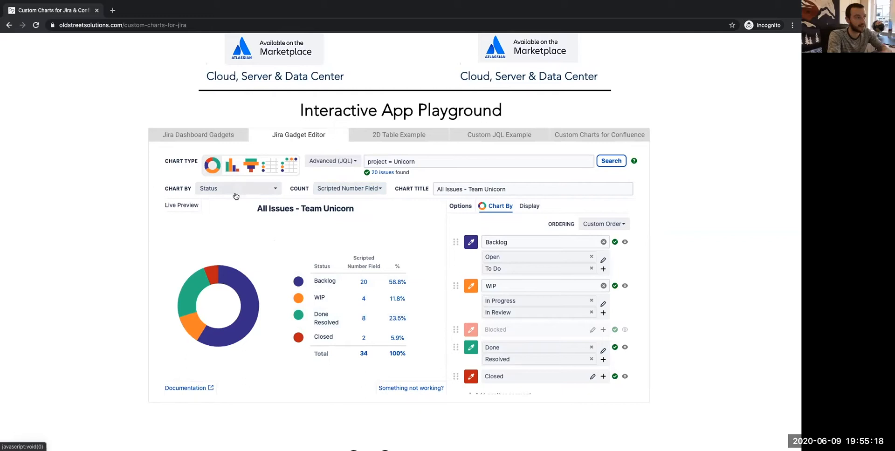
{"action": "left_click", "coordinate": [237, 189]}
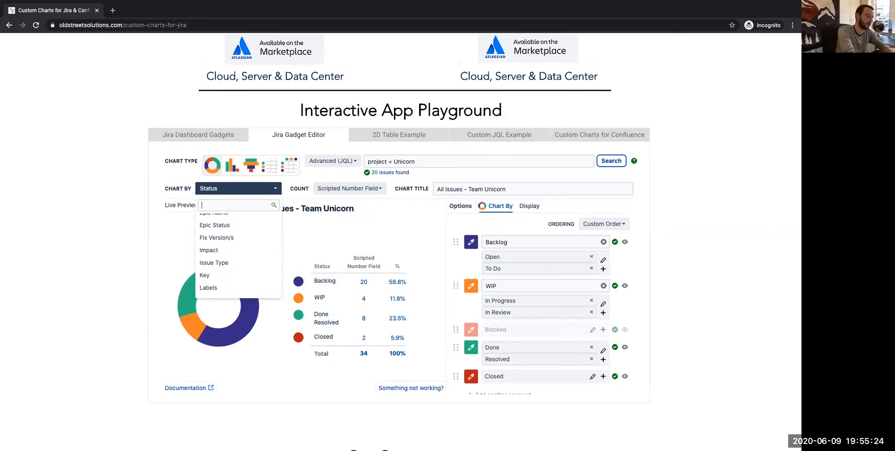
{"action": "type", "text": "req"}
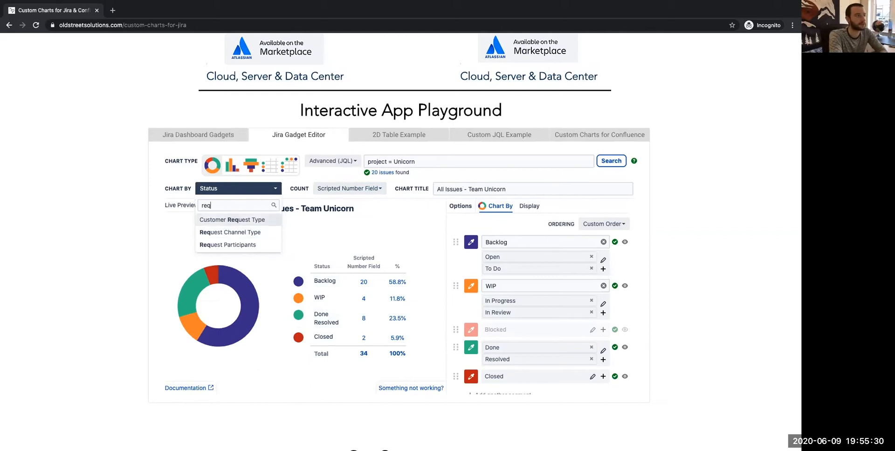
Step: Chart by Request Channel Type and run the JQL query project = sup (33 issues)
{"action": "left_click", "coordinate": [230, 232]}
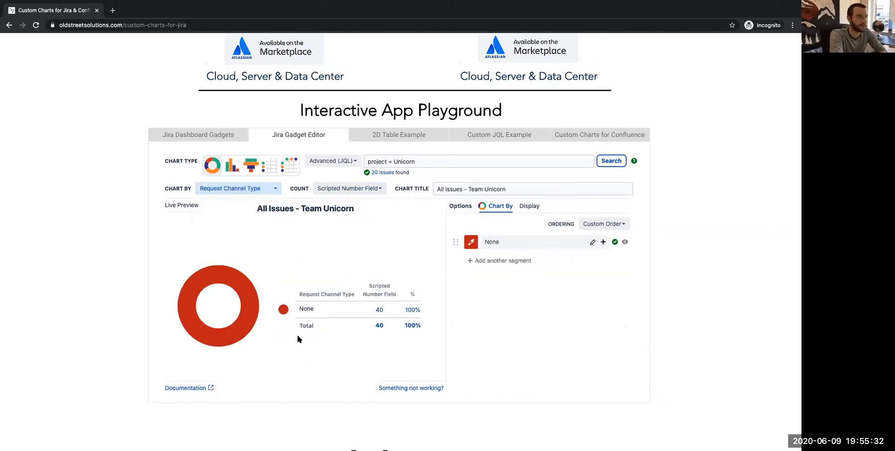
{"action": "double_click", "coordinate": [402, 161]}
{"action": "type", "text": "sup"}
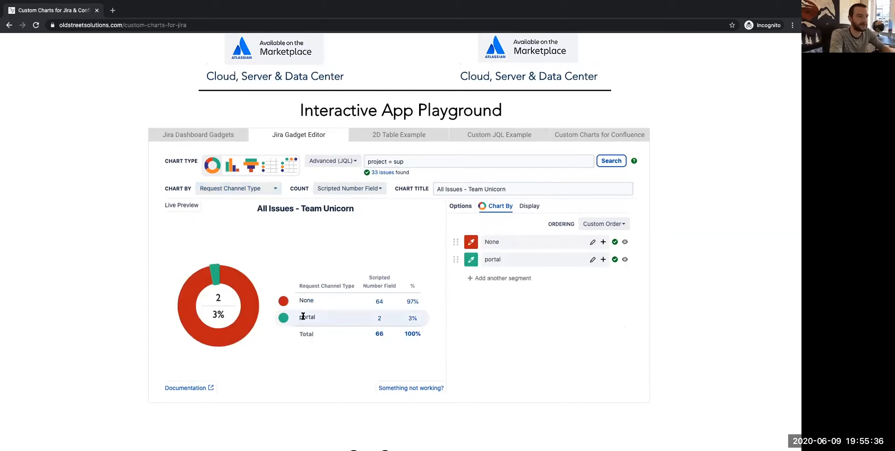
{"action": "left_click", "coordinate": [498, 278]}
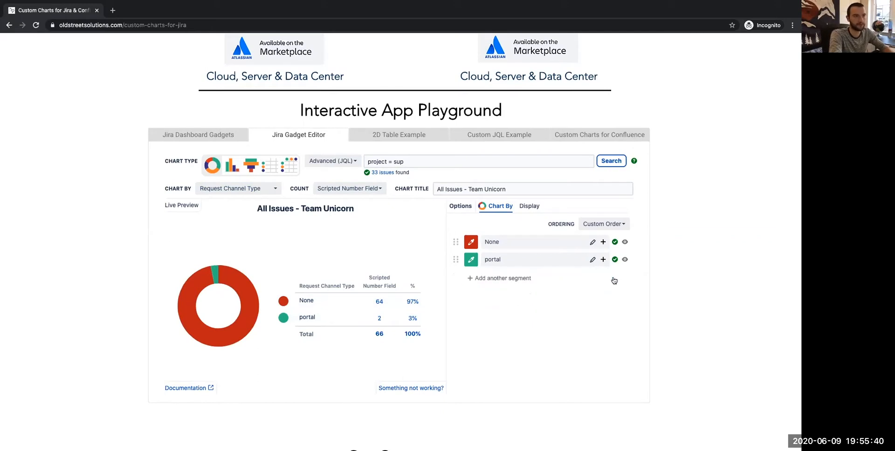
{"action": "mouse_move", "coordinate": [285, 191]}
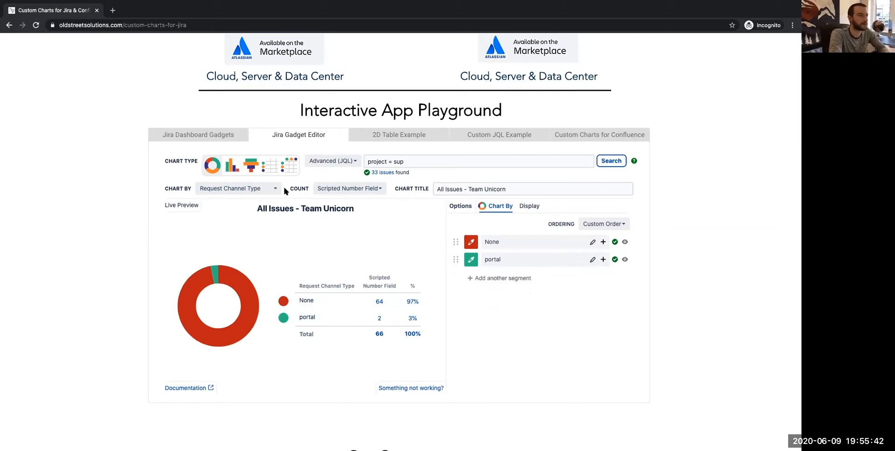
Step: Chart by Status and add an empty Escalated segment, totalling 66
{"action": "type", "text": "stat"}
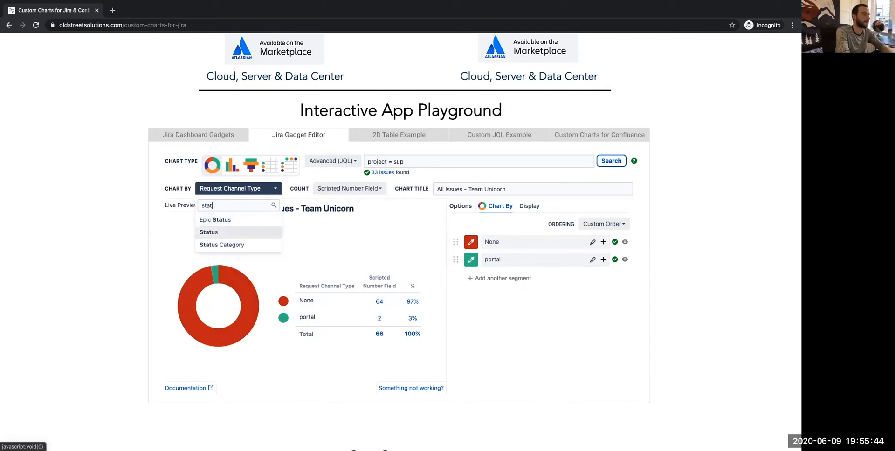
{"action": "left_click", "coordinate": [207, 232]}
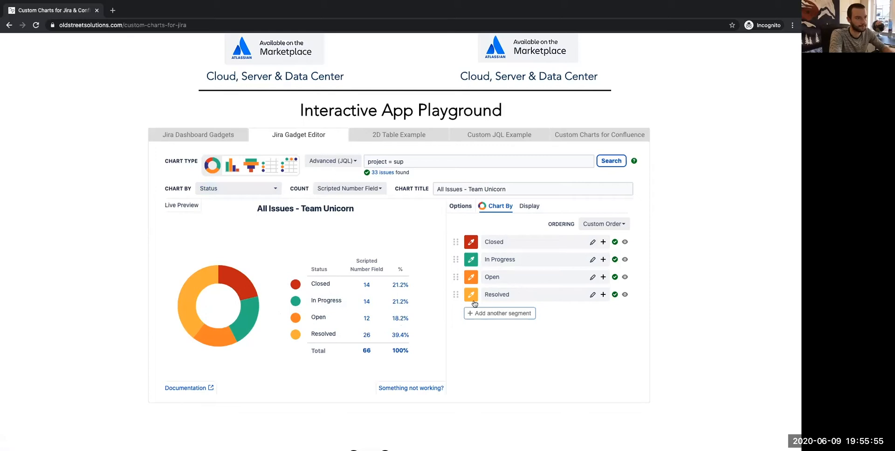
{"action": "left_click", "coordinate": [498, 313]}
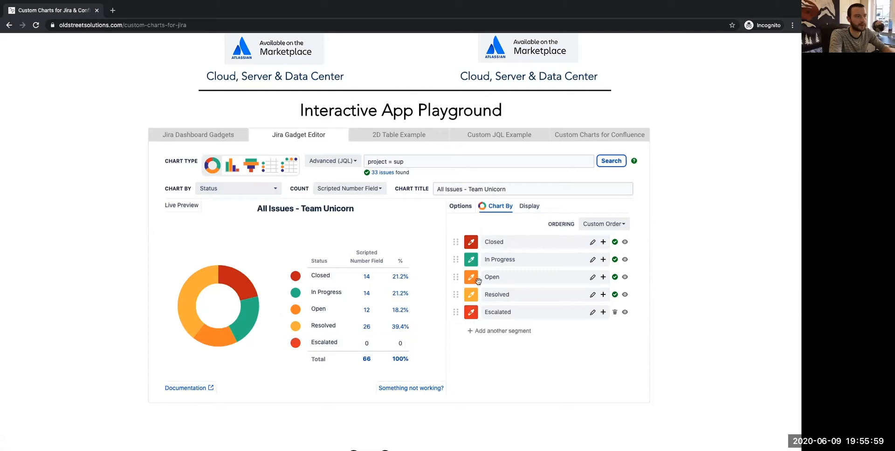
Step: Hide zero-count statuses so the empty Escalated row drops from the legend
{"action": "left_click", "coordinate": [530, 206]}
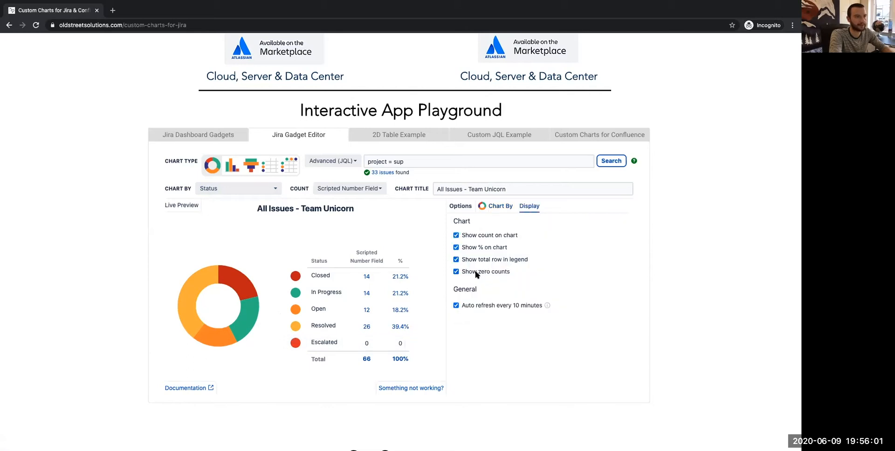
{"action": "left_click", "coordinate": [456, 272]}
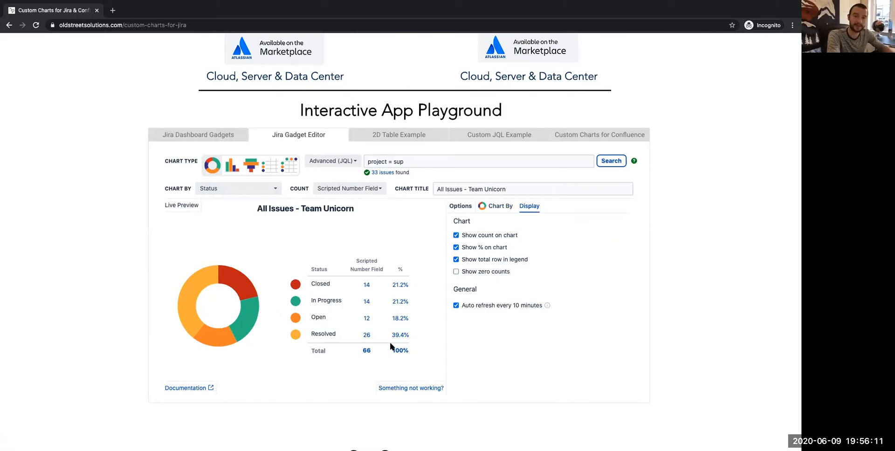
{"action": "mouse_move", "coordinate": [302, 221]}
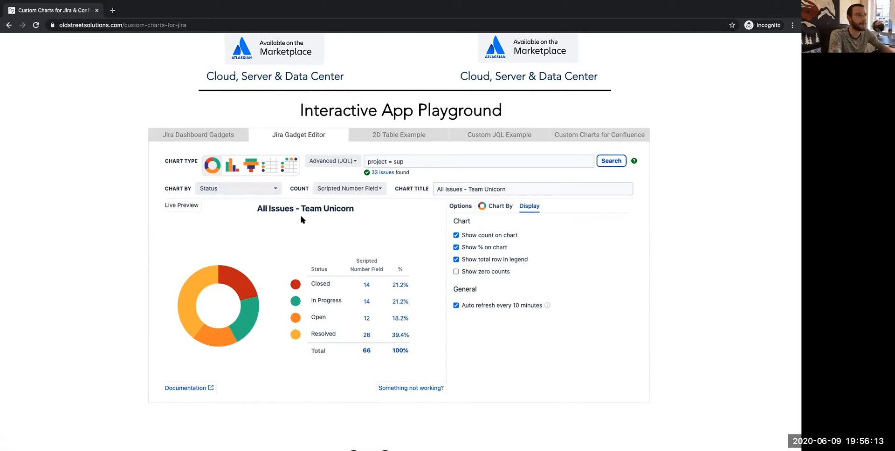
{"action": "mouse_move", "coordinate": [295, 226]}
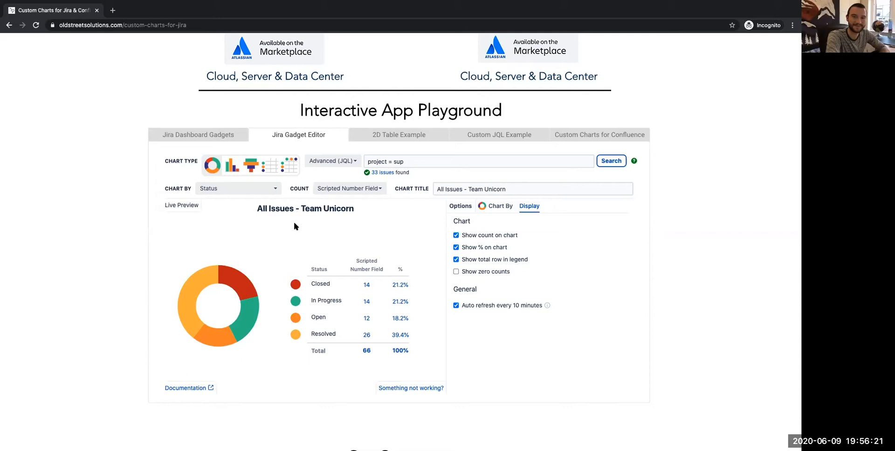
{"action": "mouse_move", "coordinate": [396, 198]}
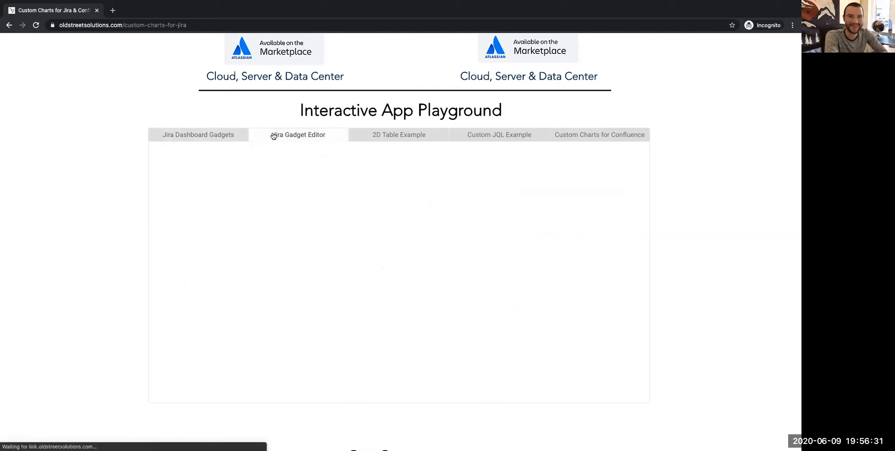
Step: Reload the Jira Gadget Editor example and move to the 2D Table Example
{"action": "left_click", "coordinate": [298, 135]}
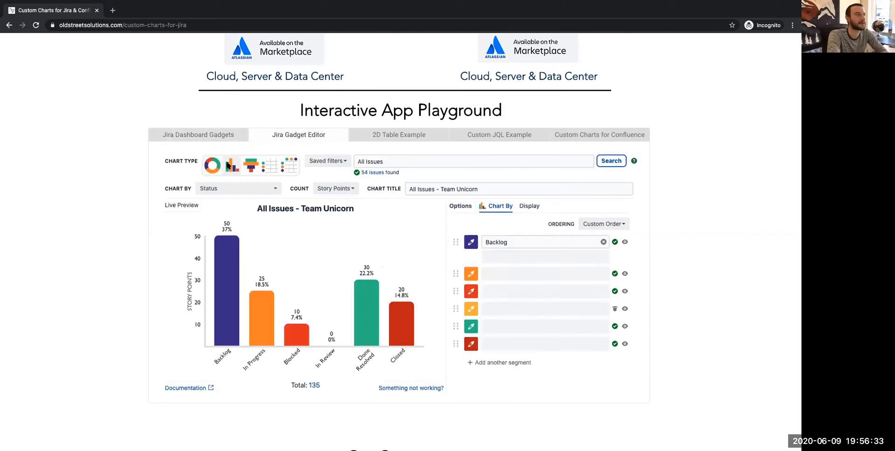
{"action": "mouse_move", "coordinate": [211, 165]}
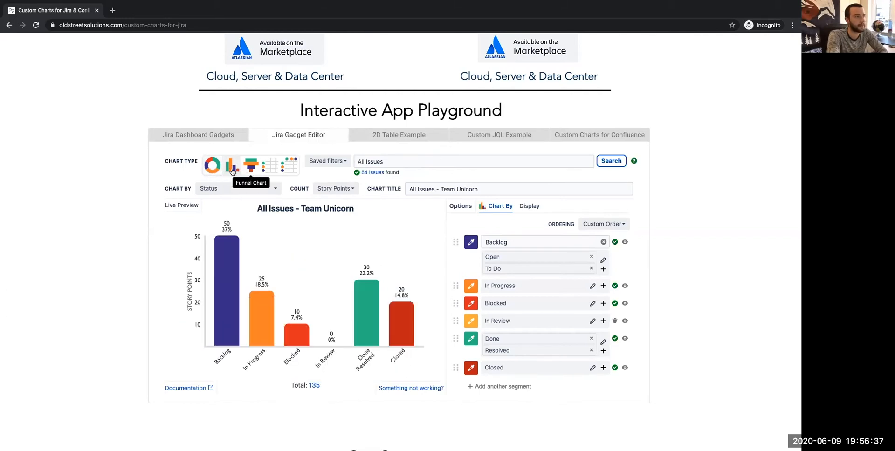
{"action": "mouse_move", "coordinate": [145, 189]}
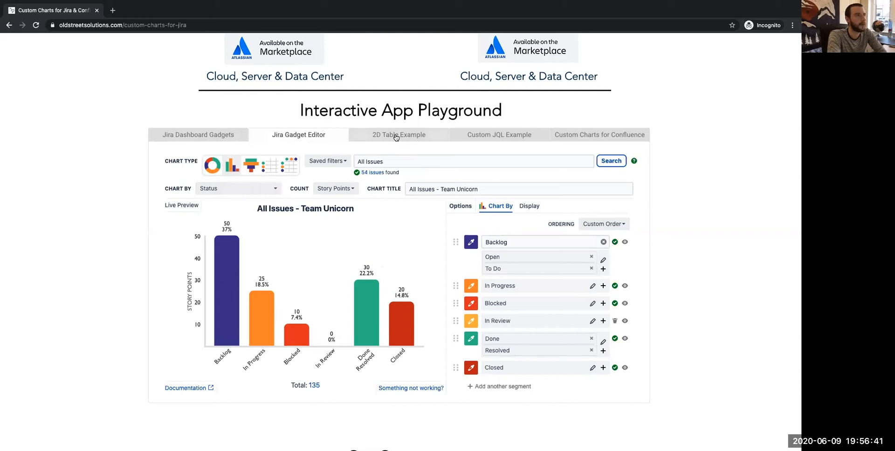
{"action": "left_click", "coordinate": [399, 135]}
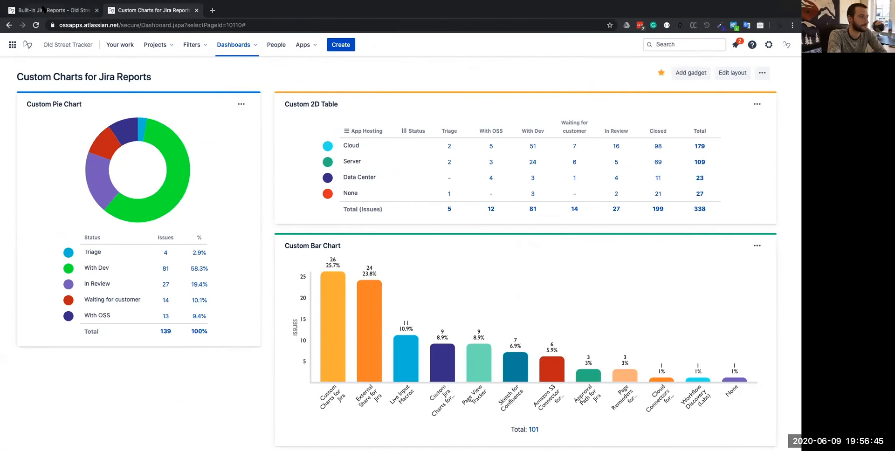
Step: Show the Built-in Jira Reports dashboard with its pie, statistics and average age charts
{"action": "left_click", "coordinate": [51, 11]}
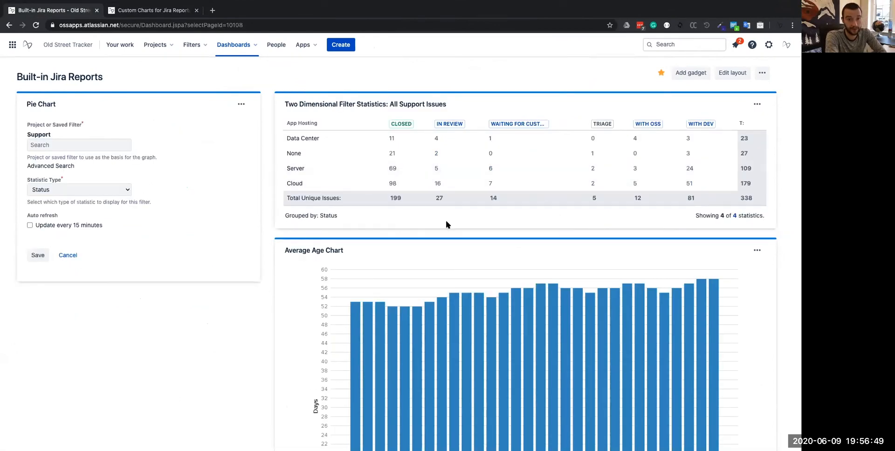
{"action": "mouse_move", "coordinate": [700, 138]}
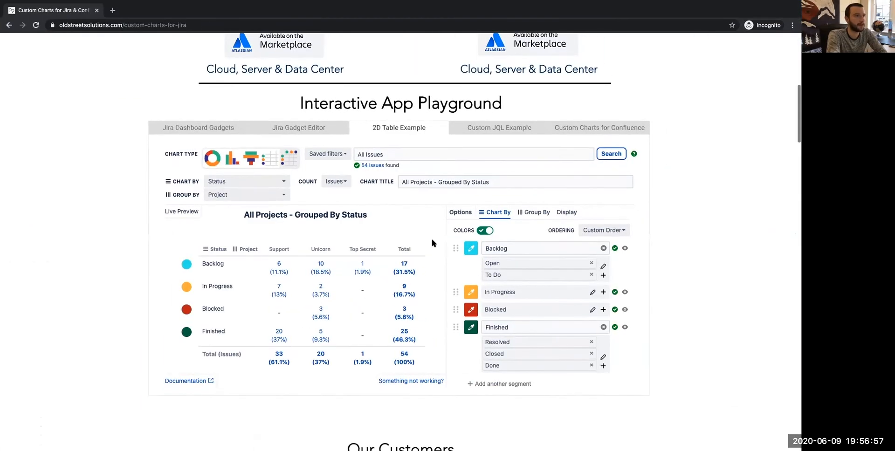
{"action": "mouse_move", "coordinate": [461, 251]}
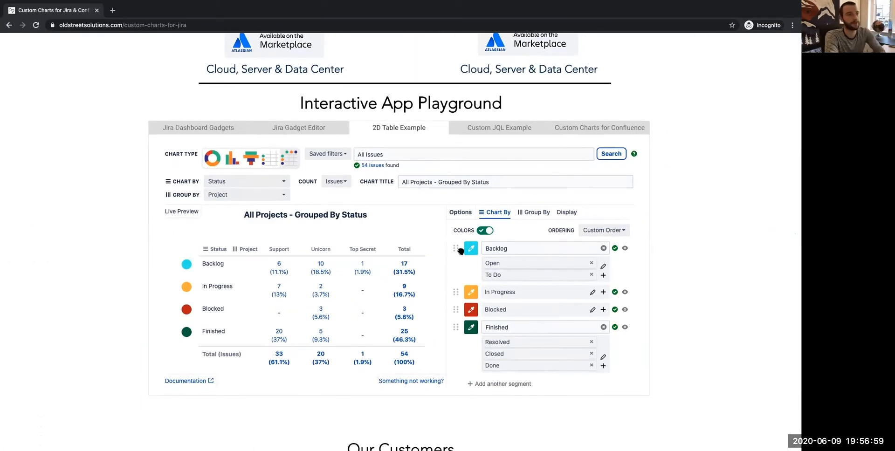
Step: Make the status-by-project 2D table count Story Points, totalling 135 for Unicorn
{"action": "left_click", "coordinate": [469, 248]}
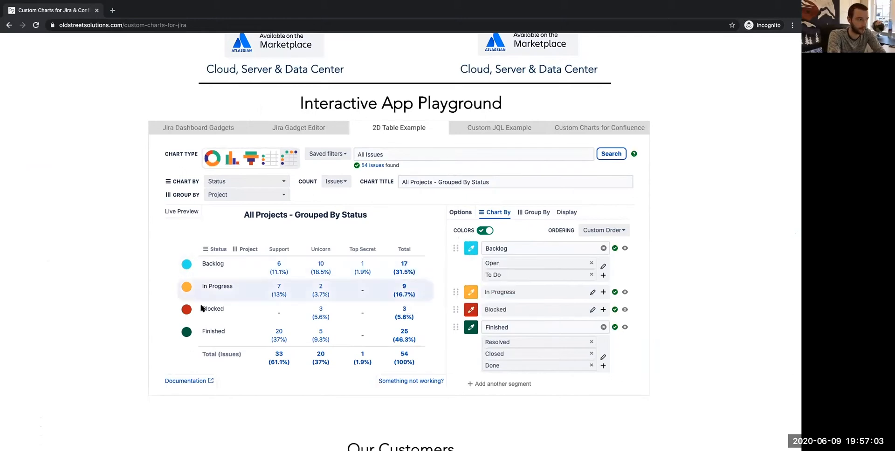
{"action": "left_click", "coordinate": [533, 212]}
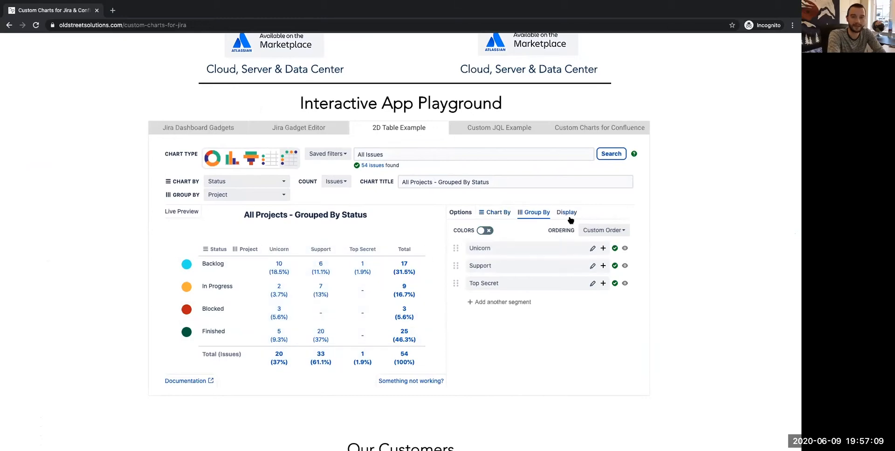
{"action": "left_click", "coordinate": [566, 212]}
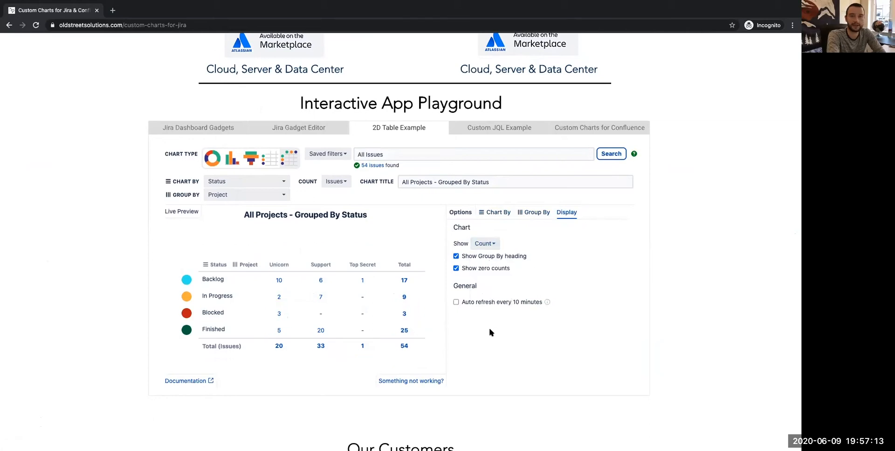
{"action": "mouse_move", "coordinate": [322, 198]}
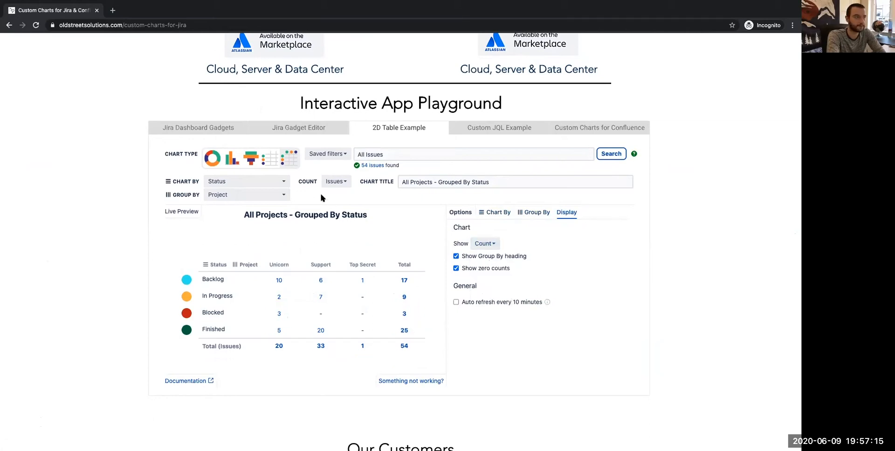
{"action": "left_click", "coordinate": [336, 181]}
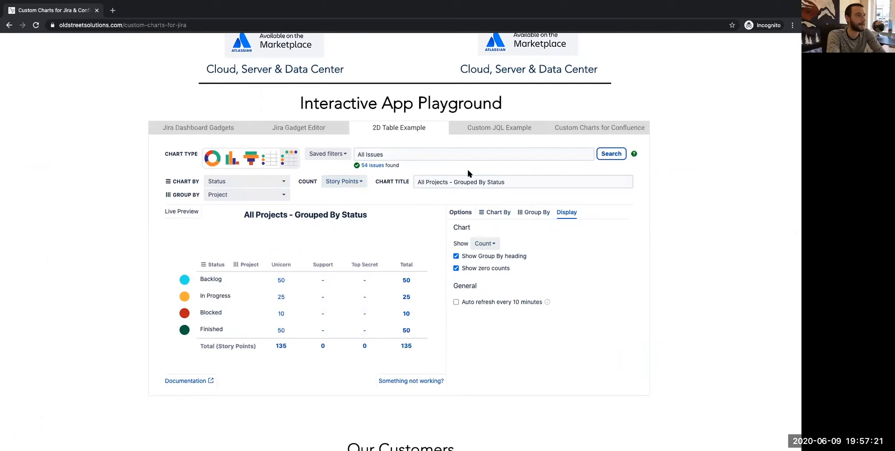
{"action": "mouse_move", "coordinate": [457, 169]}
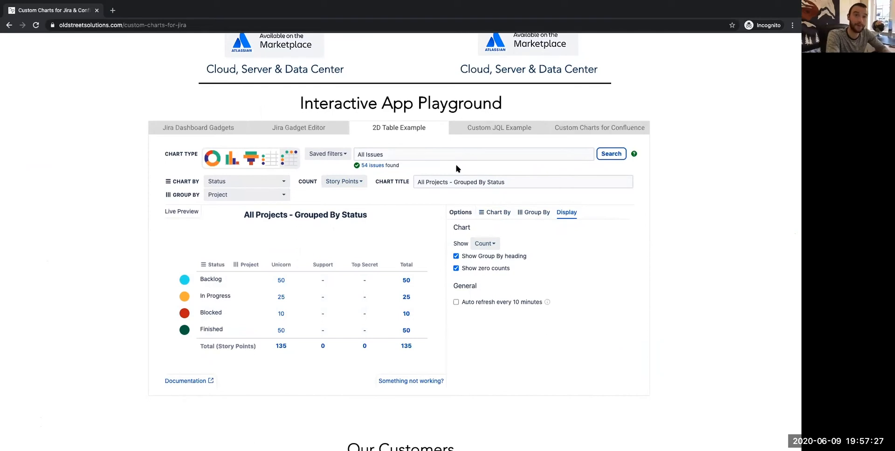
Step: Add an empty segment after May in the Custom JQL Example's Due Dates 2020 bar chart
{"action": "left_click", "coordinate": [497, 126]}
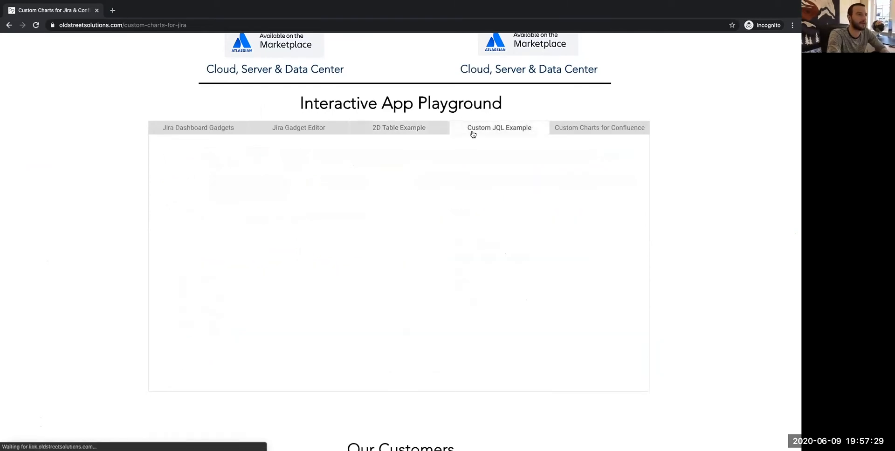
{"action": "left_click", "coordinate": [497, 127]}
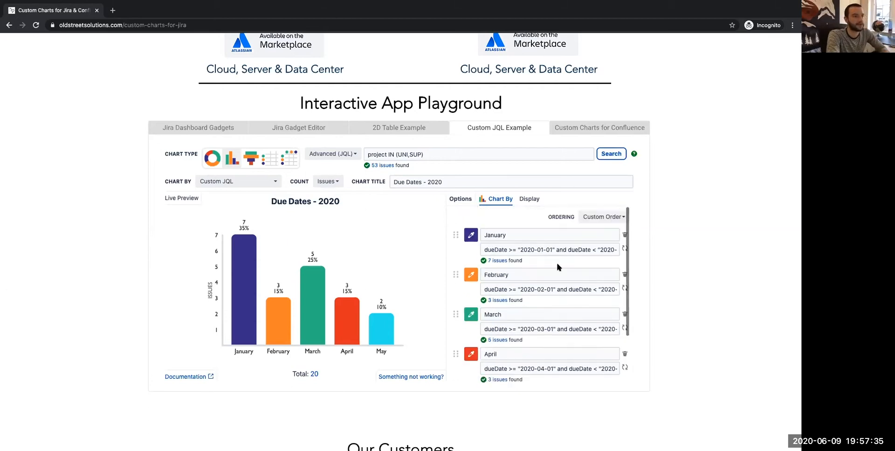
{"action": "left_click", "coordinate": [549, 249]}
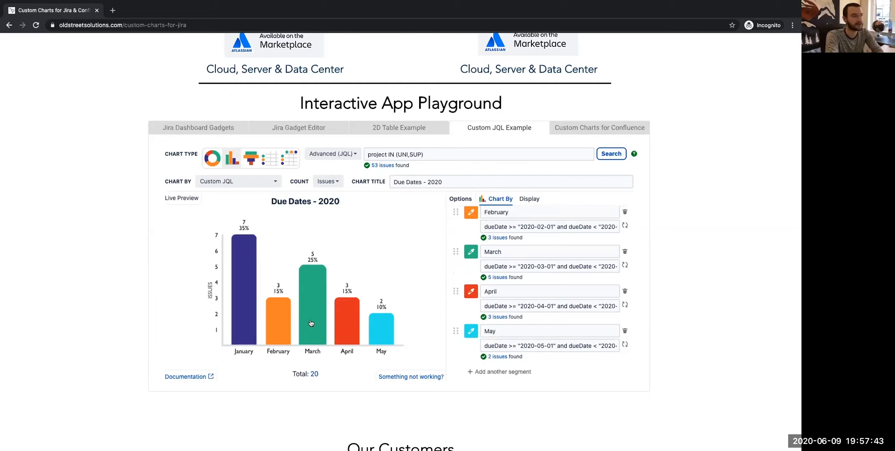
{"action": "mouse_move", "coordinate": [376, 274]}
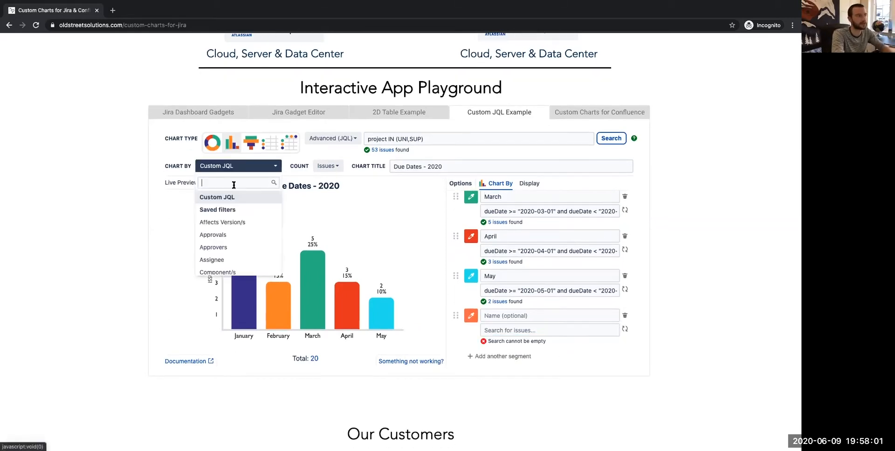
Step: Set the new segment's query to project = Support (SUP), a 33-issue bar
{"action": "left_click", "coordinate": [547, 330]}
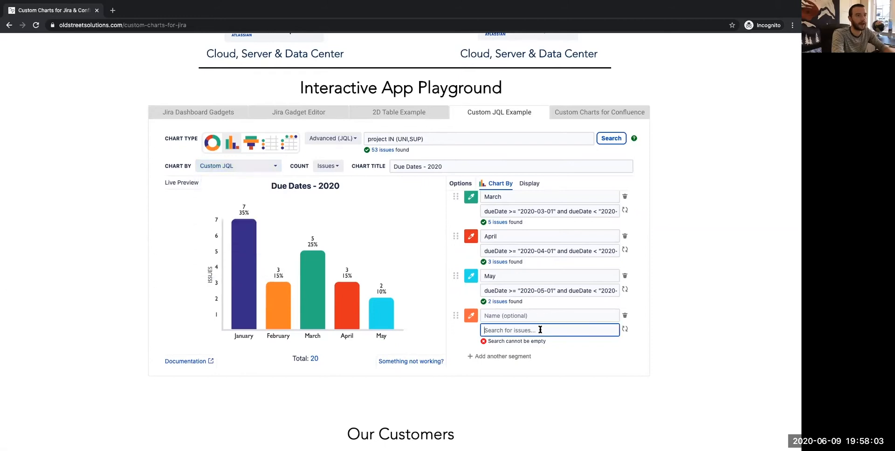
{"action": "type", "text": "pr"}
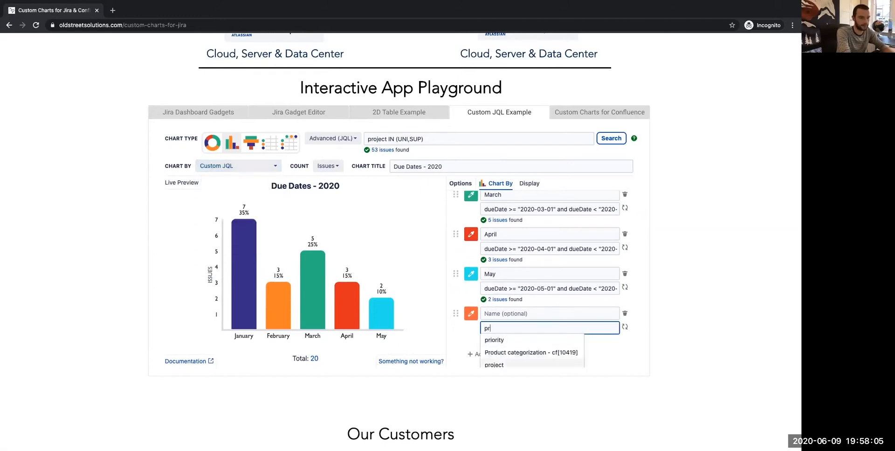
{"action": "left_click", "coordinate": [494, 365]}
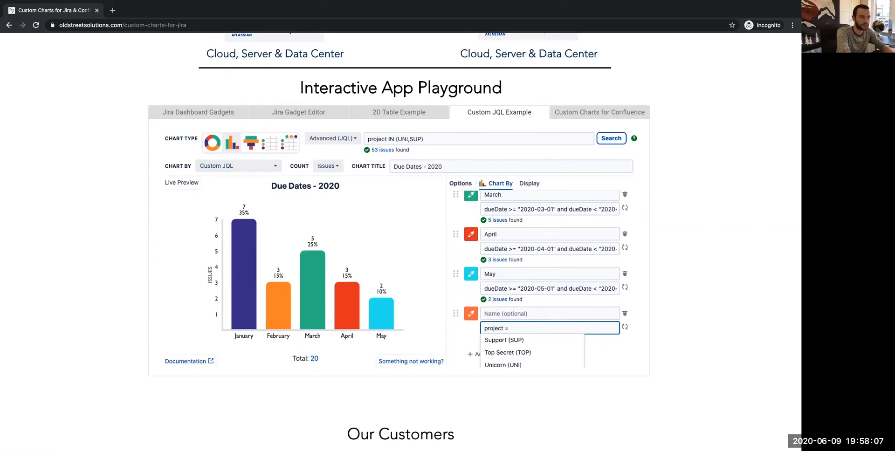
{"action": "left_click", "coordinate": [504, 340]}
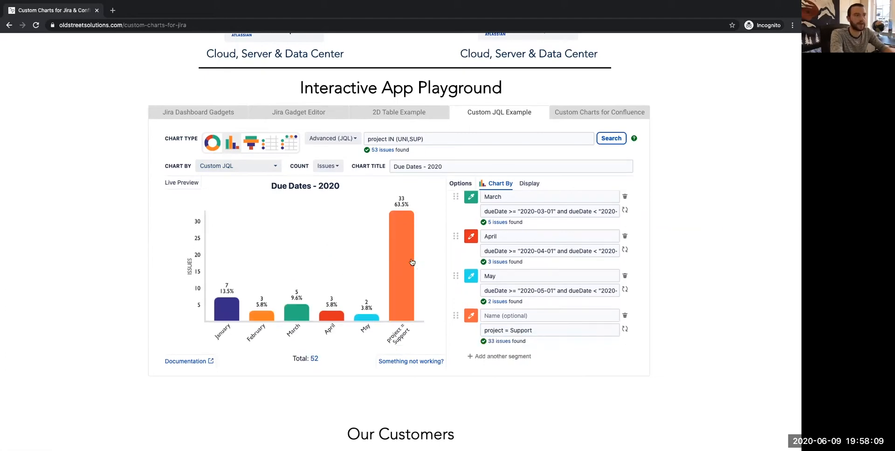
{"action": "mouse_move", "coordinate": [414, 307]}
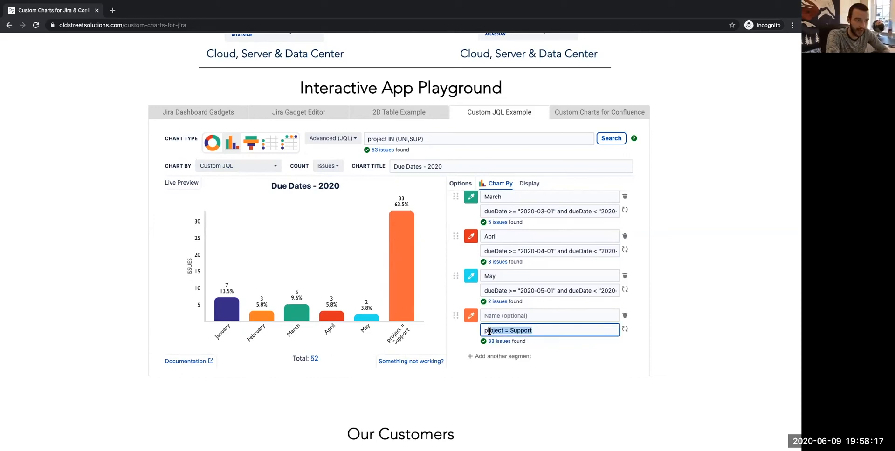
{"action": "double_click", "coordinate": [507, 330]}
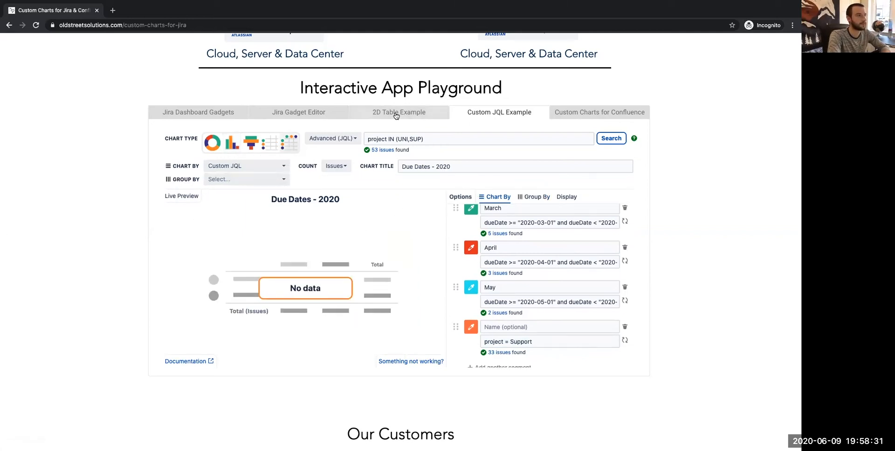
Step: Group the 2D table by Saved filters with All Issues (54) and Unicorn filter (20) columns
{"action": "left_click", "coordinate": [399, 112]}
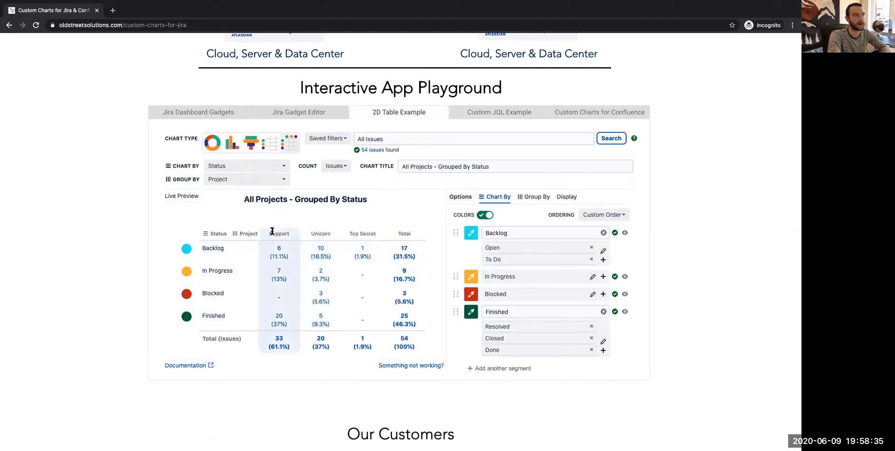
{"action": "left_click", "coordinate": [246, 179]}
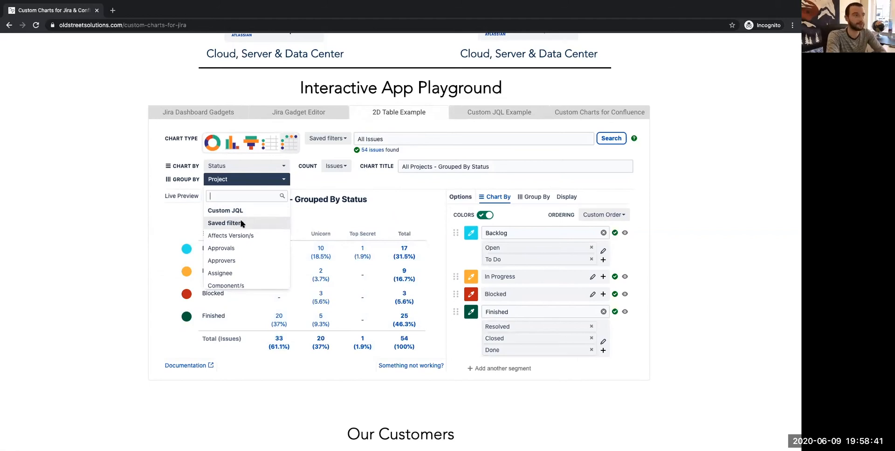
{"action": "left_click", "coordinate": [226, 223]}
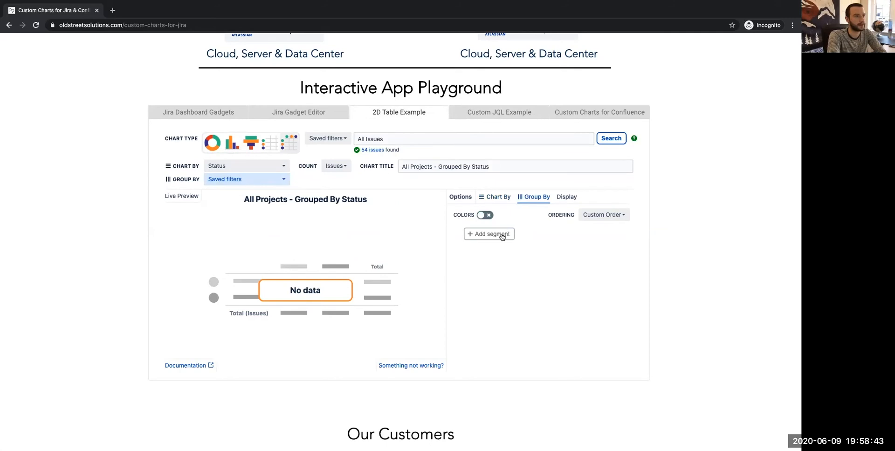
{"action": "left_click", "coordinate": [488, 234]}
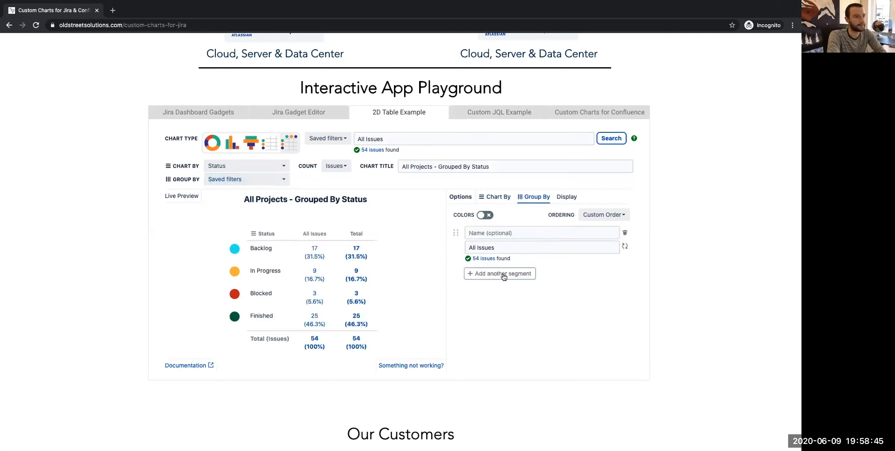
{"action": "left_click", "coordinate": [499, 273]}
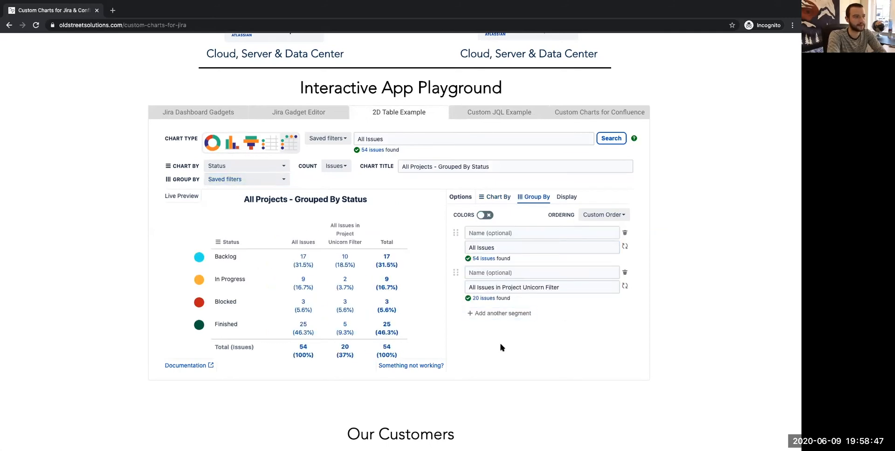
Step: Review the table's Display settings for which numbers to show
{"action": "left_click", "coordinate": [566, 197]}
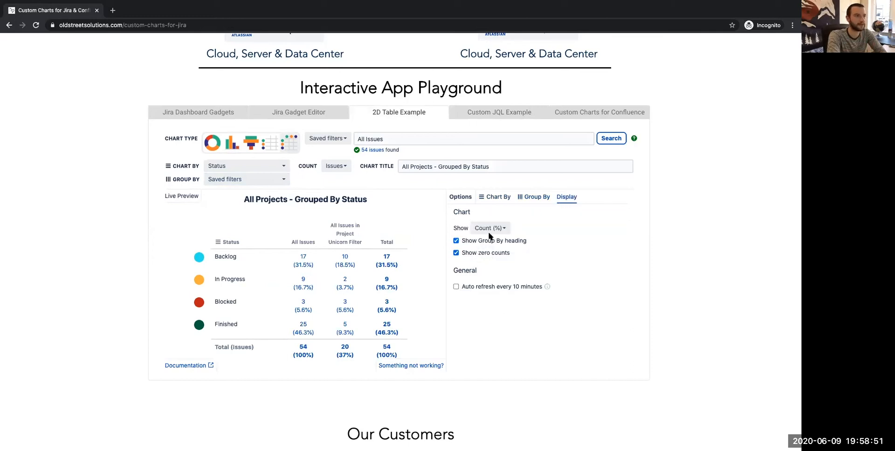
{"action": "left_click", "coordinate": [489, 228]}
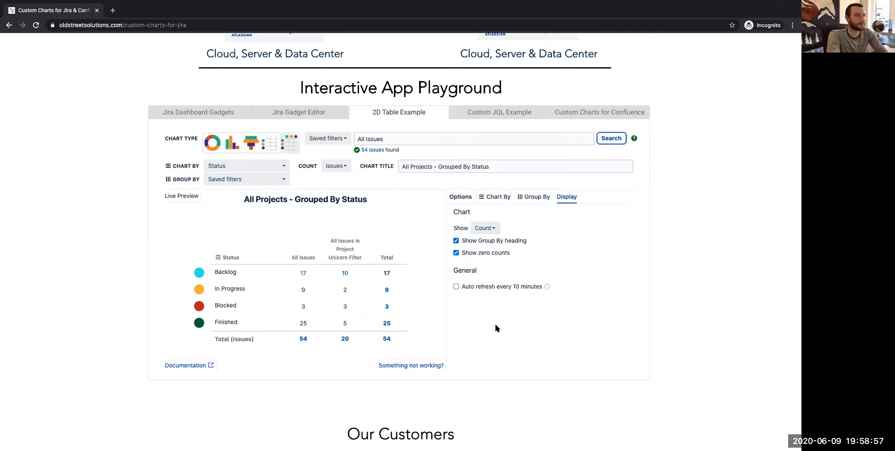
Step: Visit the Confluence playground, then return to the Custom Charts for Jira Reports dashboard
{"action": "left_click", "coordinate": [598, 112]}
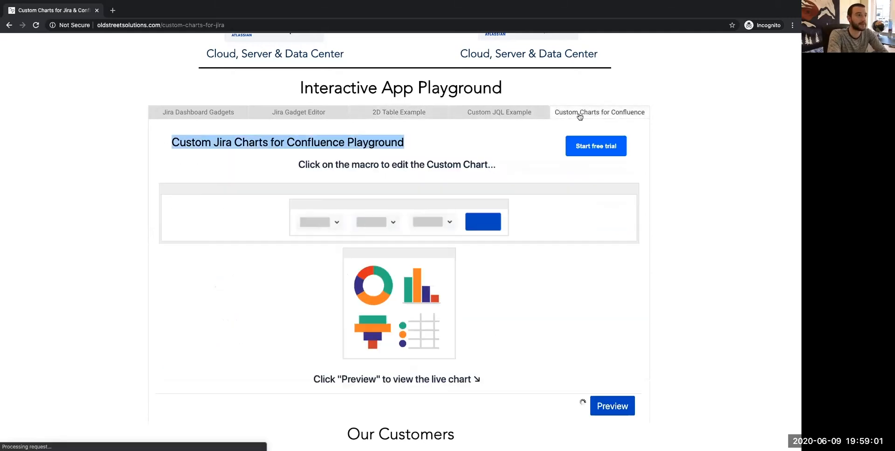
{"action": "left_click", "coordinate": [611, 405]}
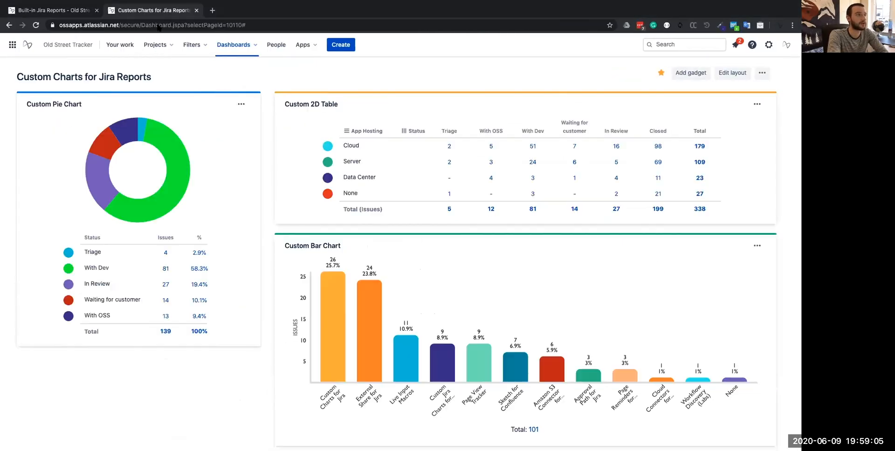
Step: Add a 'Custom Charts - Simple Search' gadget restricted to the Custom Charts (CC) project and save it
{"action": "left_click", "coordinate": [689, 73]}
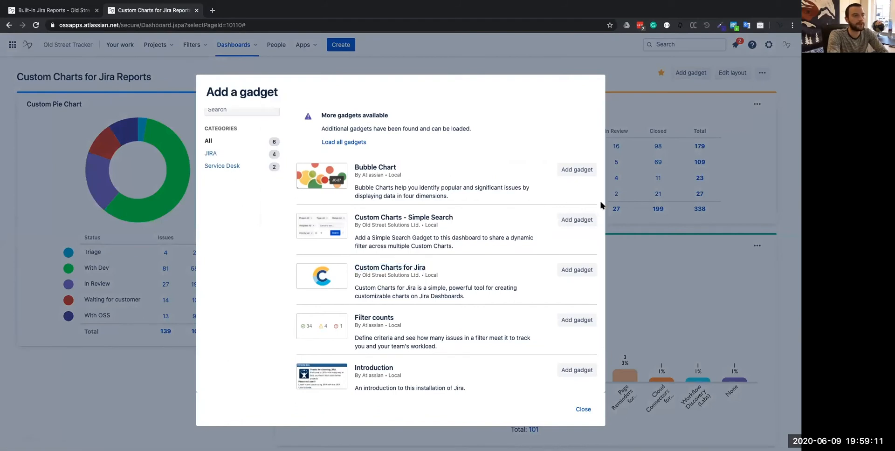
{"action": "mouse_move", "coordinate": [576, 219]}
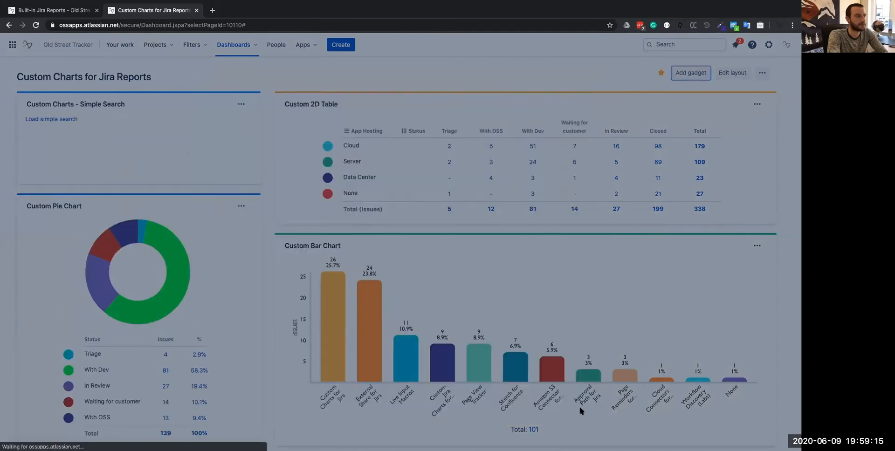
{"action": "left_click", "coordinate": [51, 119]}
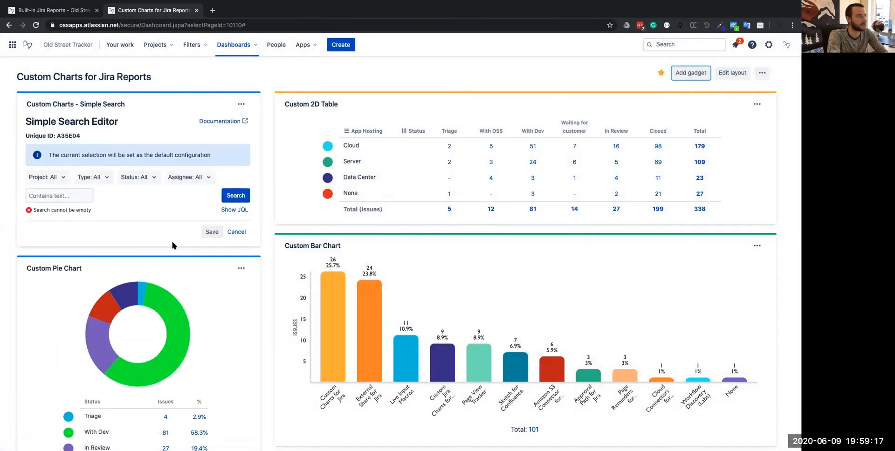
{"action": "left_click", "coordinate": [46, 177]}
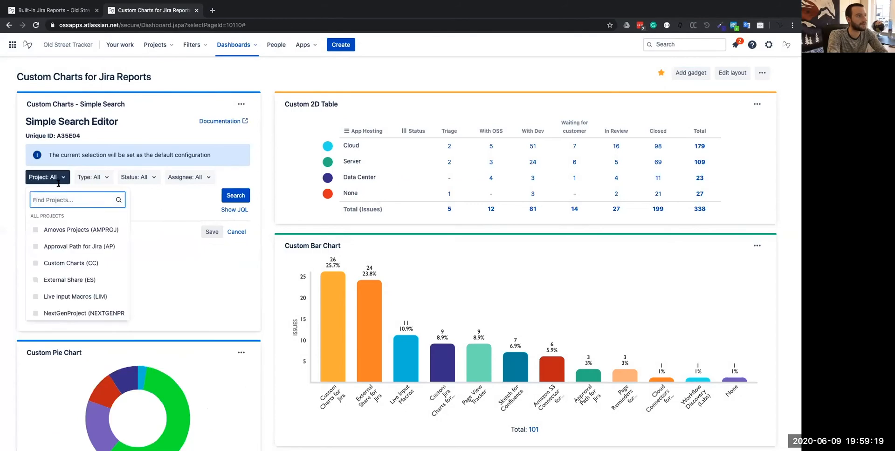
{"action": "left_click", "coordinate": [35, 263]}
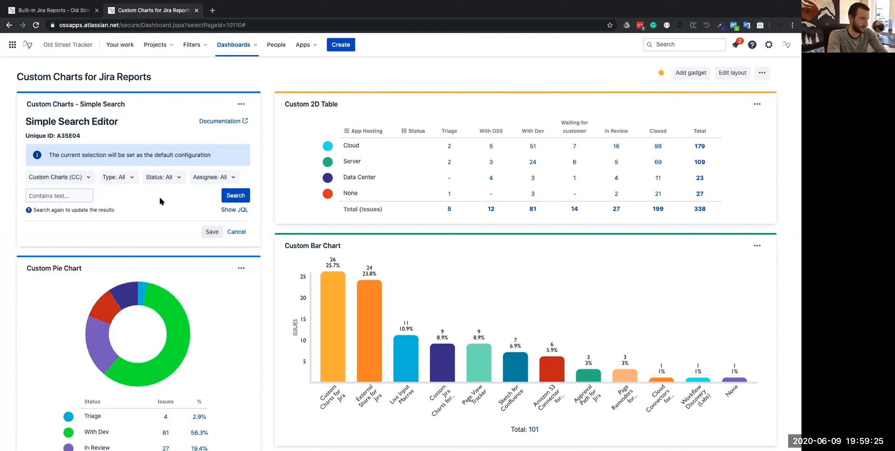
{"action": "mouse_move", "coordinate": [84, 137]}
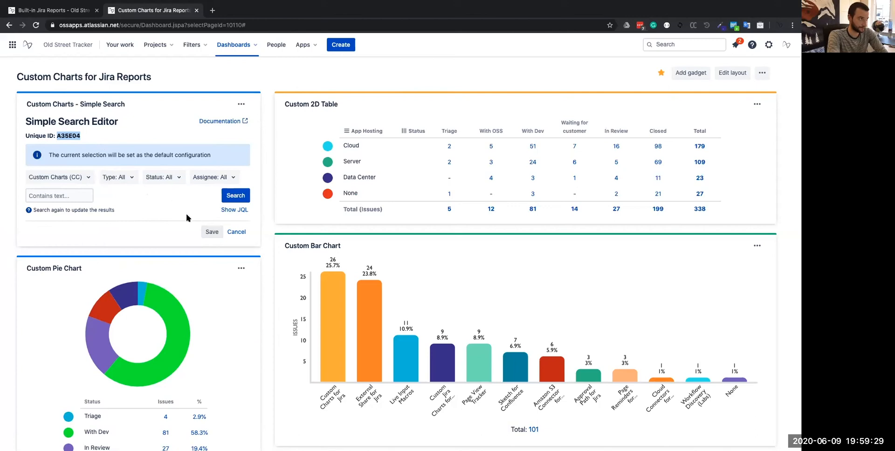
{"action": "left_click", "coordinate": [234, 195]}
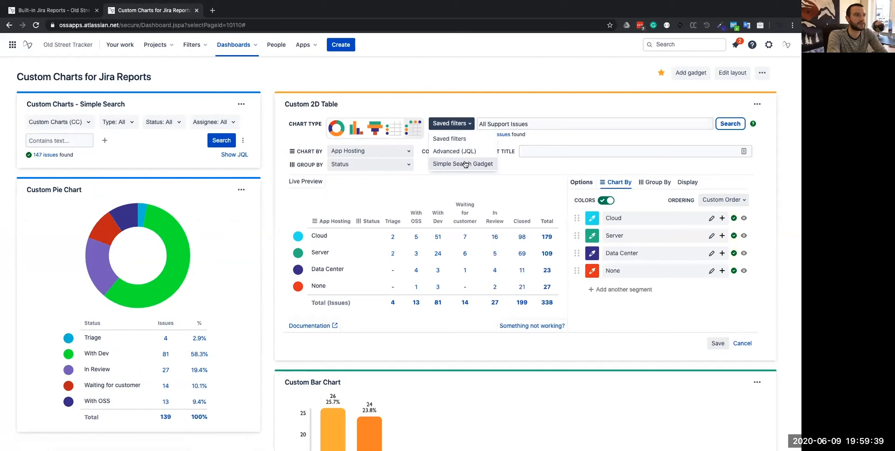
Step: Connect the Custom 2D Table to Simple Search gadget A35E04 and reload its issues
{"action": "left_click", "coordinate": [462, 164]}
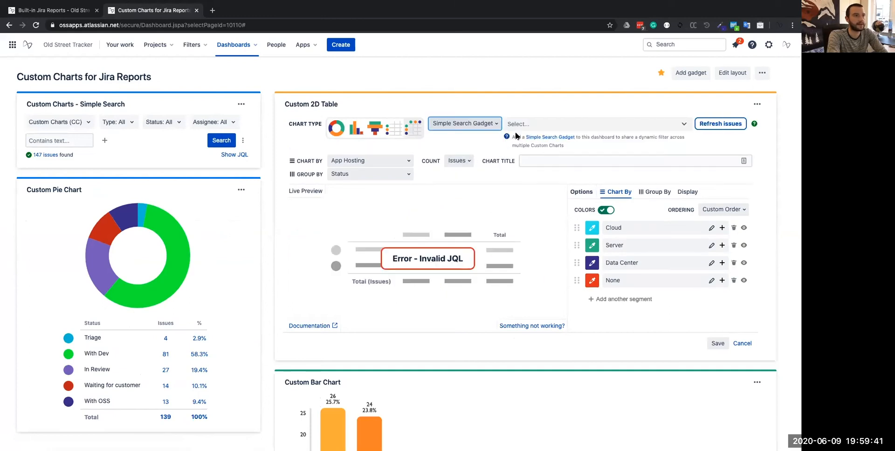
{"action": "mouse_move", "coordinate": [195, 149]}
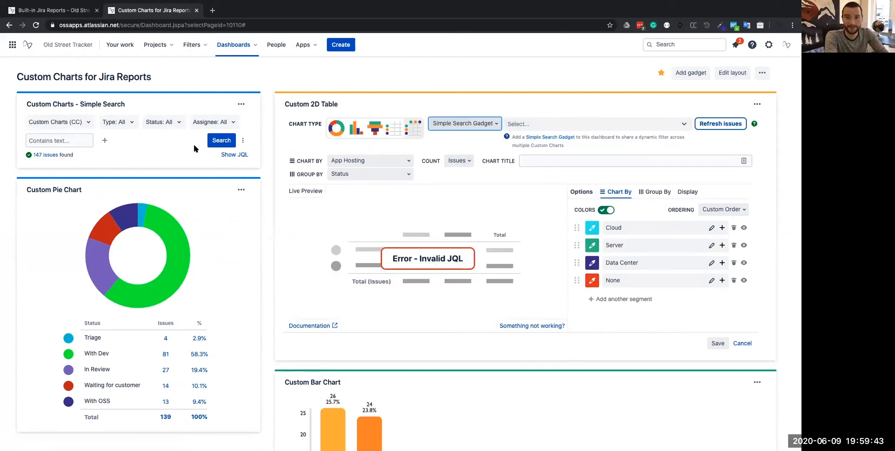
{"action": "left_click", "coordinate": [596, 123]}
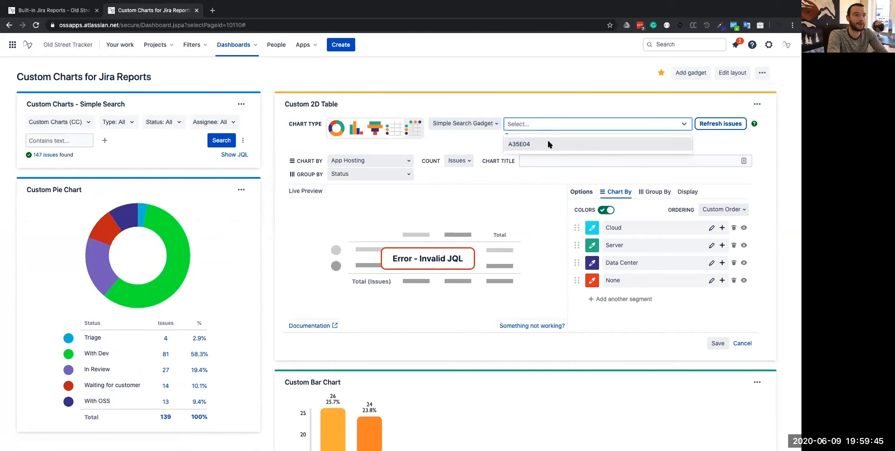
{"action": "left_click", "coordinate": [519, 143]}
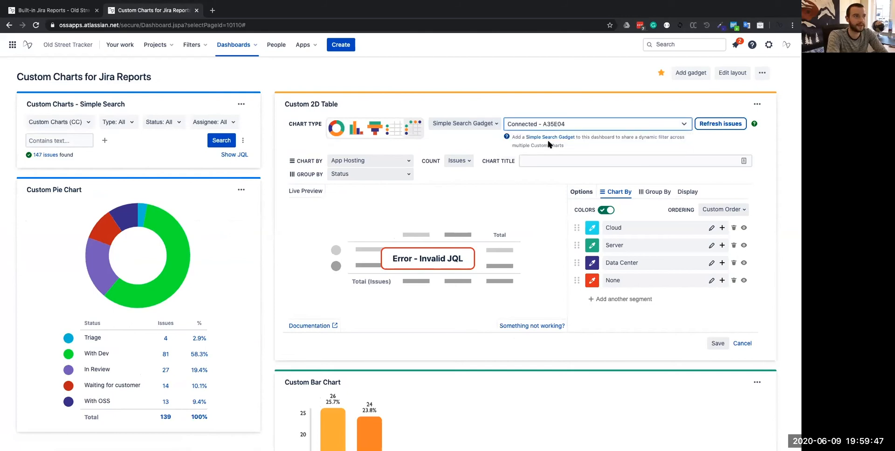
{"action": "left_click", "coordinate": [719, 124]}
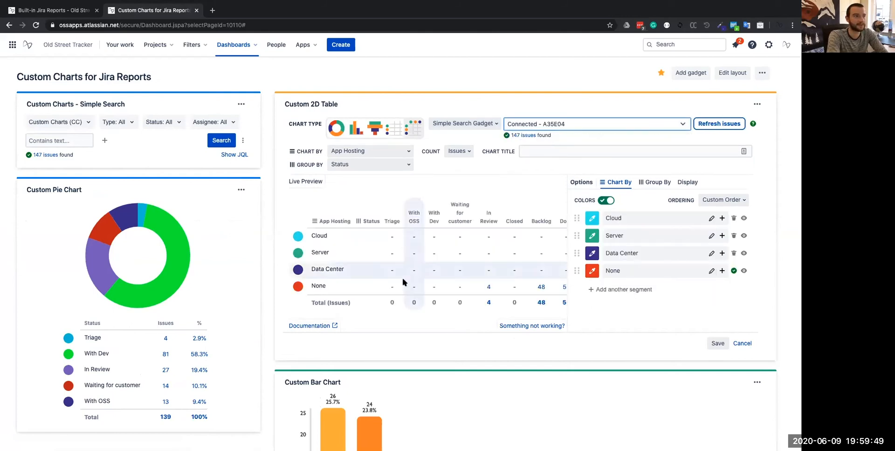
Step: Save the table as a pie chart charted by Status for the 157 connected issues
{"action": "left_click", "coordinate": [57, 121]}
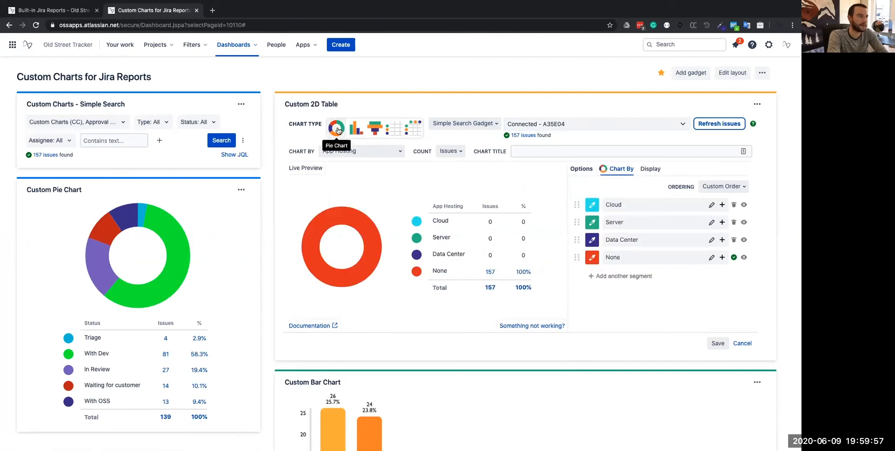
{"action": "mouse_move", "coordinate": [168, 153]}
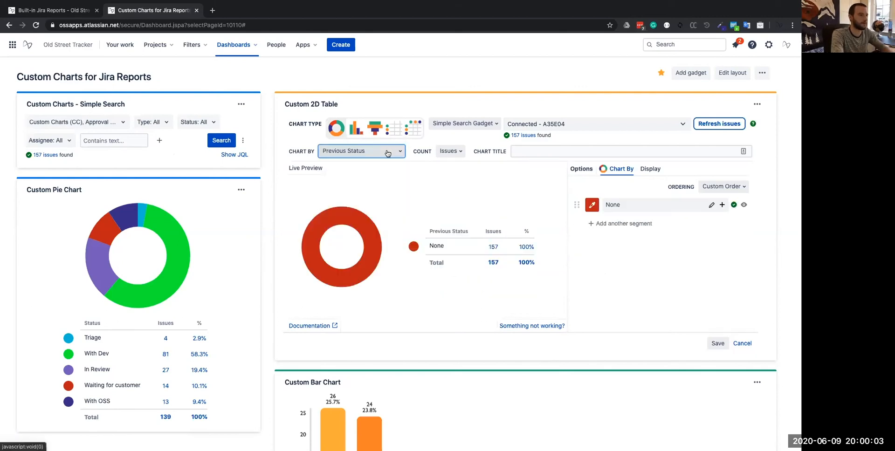
{"action": "left_click", "coordinate": [361, 151]}
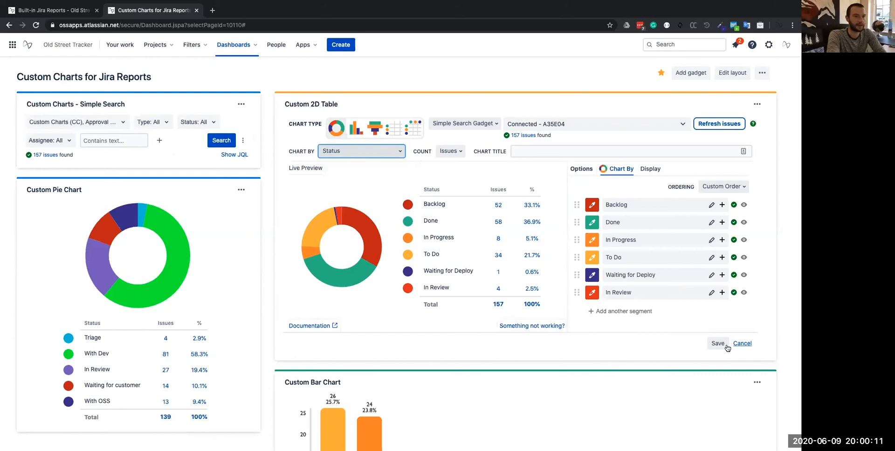
{"action": "left_click", "coordinate": [718, 342]}
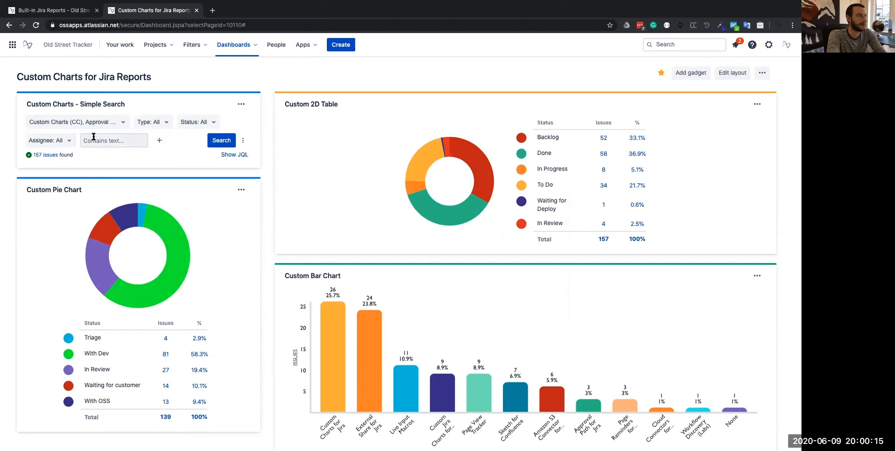
Step: Search the Simple Search gadget for issues containing 'admin'
{"action": "type", "text": "admin"}
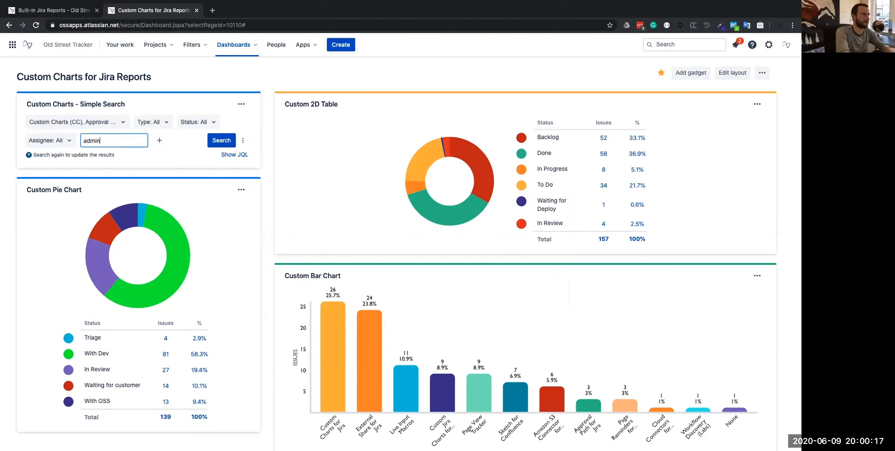
{"action": "left_click", "coordinate": [222, 140]}
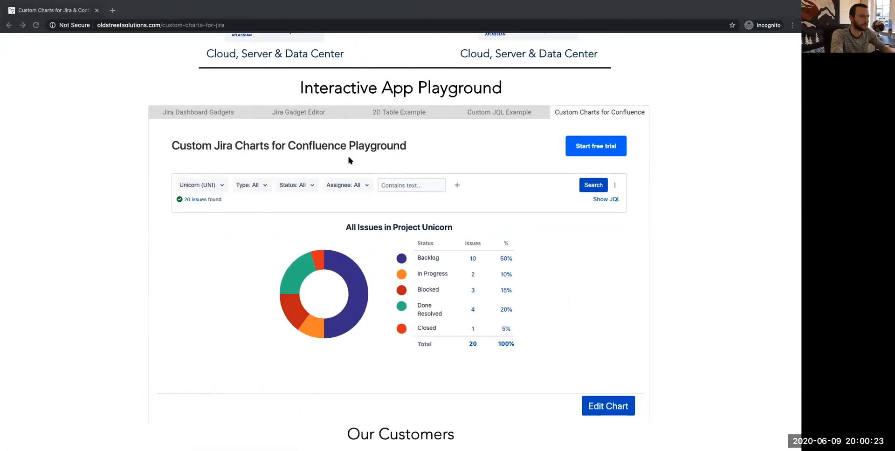
{"action": "mouse_move", "coordinate": [304, 124]}
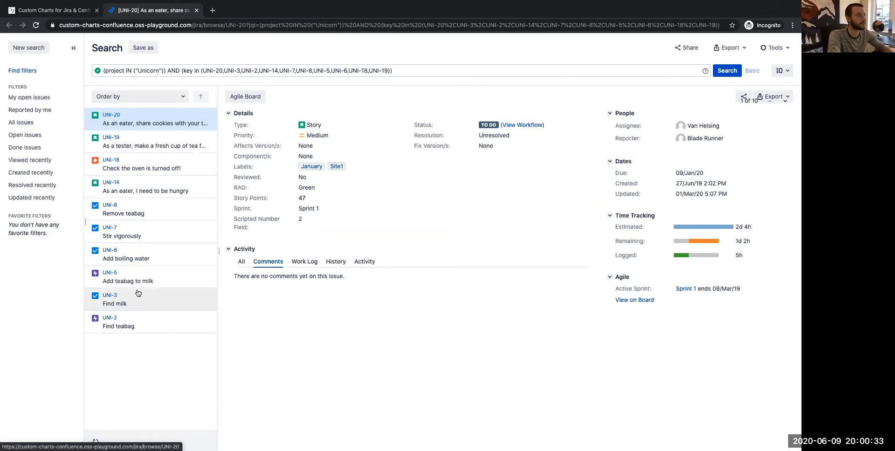
Step: In the Confluence playground example, select the chart macro inside the panel for editing
{"action": "left_click", "coordinate": [52, 10]}
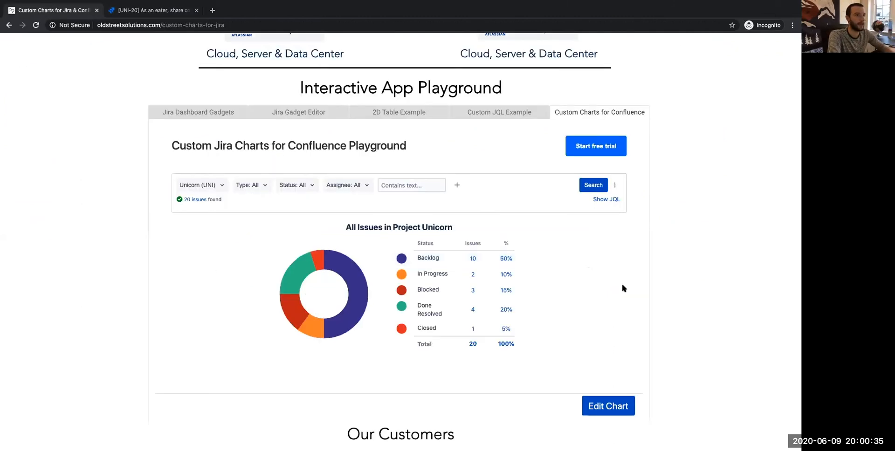
{"action": "left_click", "coordinate": [607, 406]}
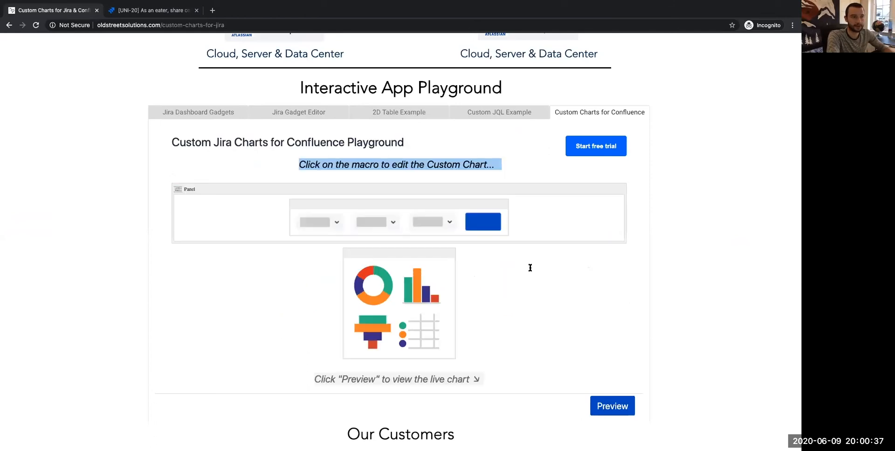
{"action": "left_click", "coordinate": [398, 217]}
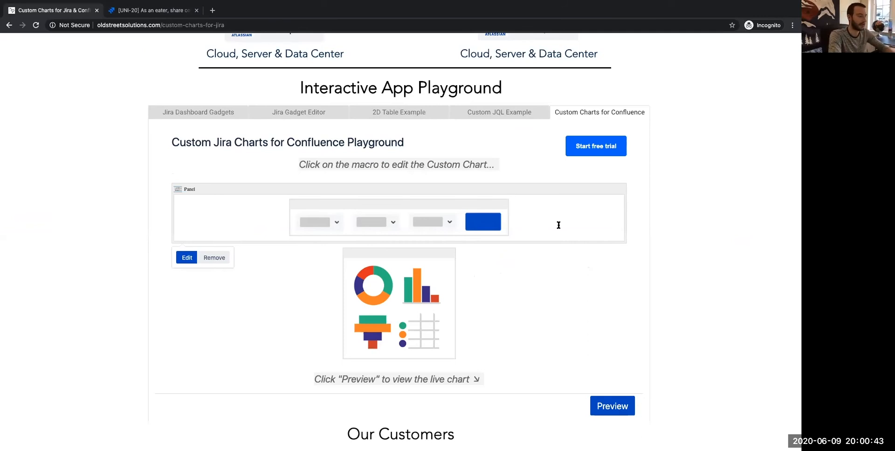
{"action": "left_click", "coordinate": [415, 228]}
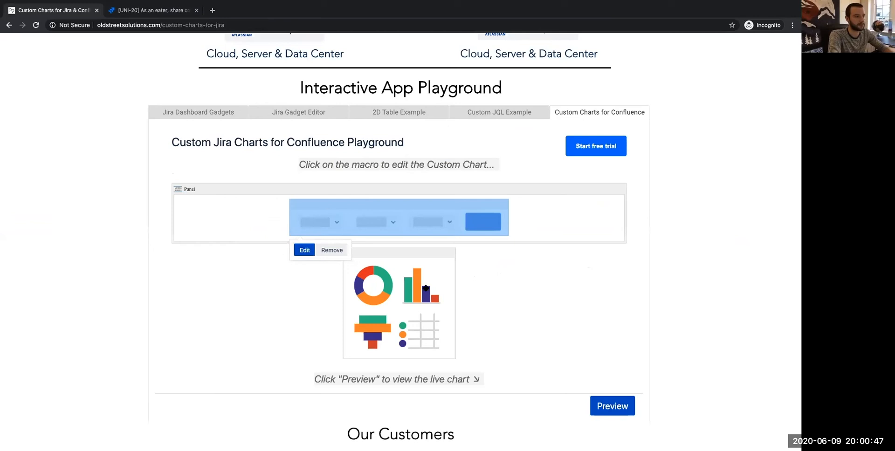
{"action": "left_click", "coordinate": [304, 249]}
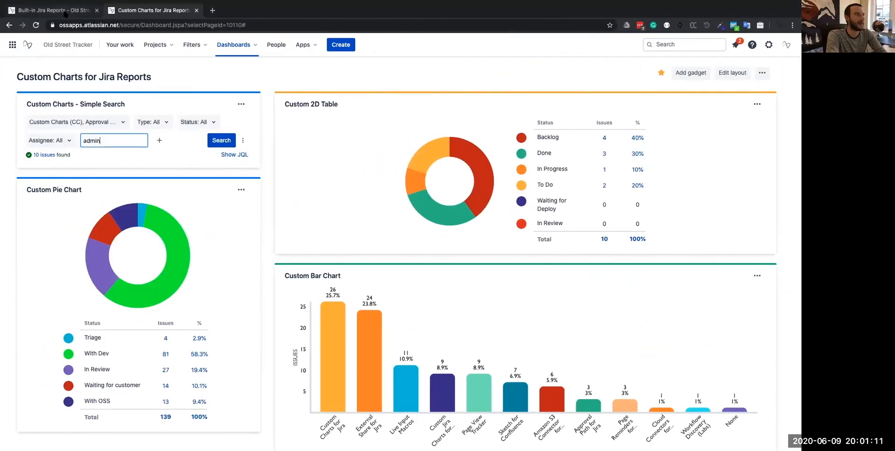
Step: View the Built-in Jira Reports dashboard's standard pie chart and two-dimensional filter settings
{"action": "left_click", "coordinate": [49, 10]}
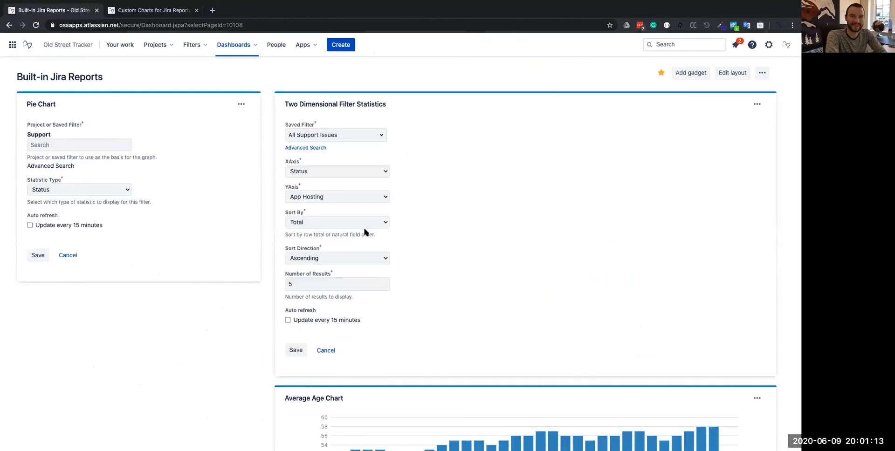
{"action": "left_click", "coordinate": [336, 171]}
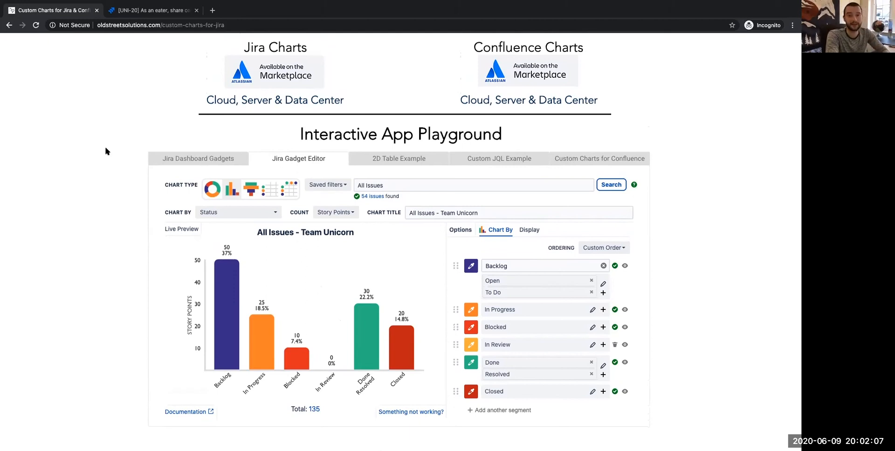
{"action": "mouse_move", "coordinate": [719, 248]}
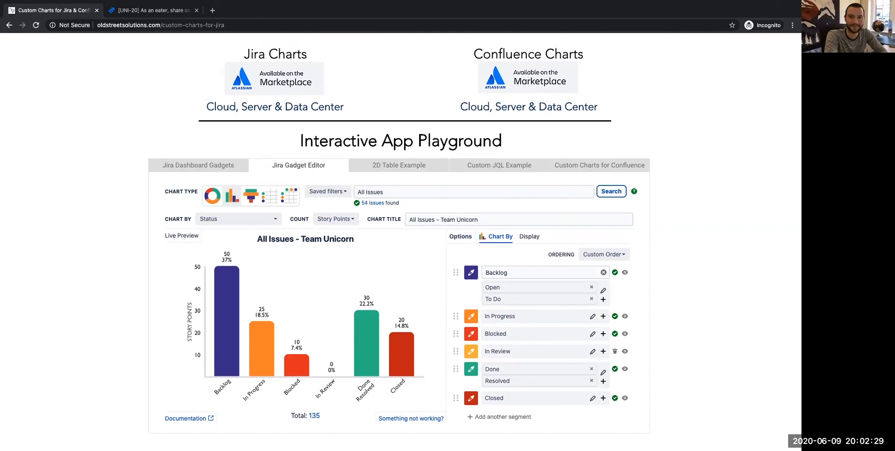
{"action": "mouse_move", "coordinate": [586, 216]}
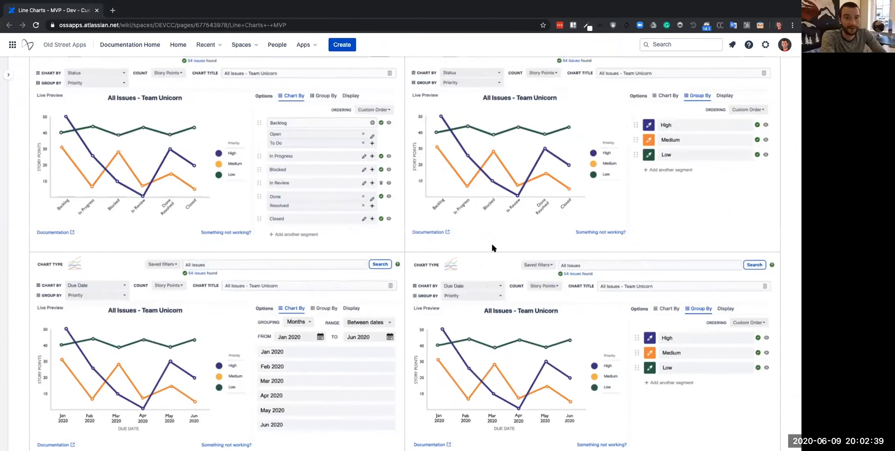
{"action": "mouse_move", "coordinate": [656, 280]}
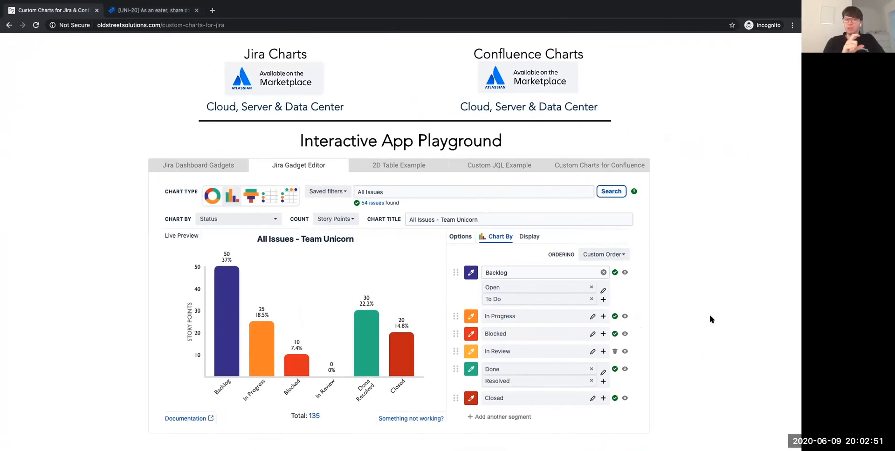
Step: Show the Jira Dashboard Gadgets example in the Interactive App Playground
{"action": "left_click", "coordinate": [159, 24]}
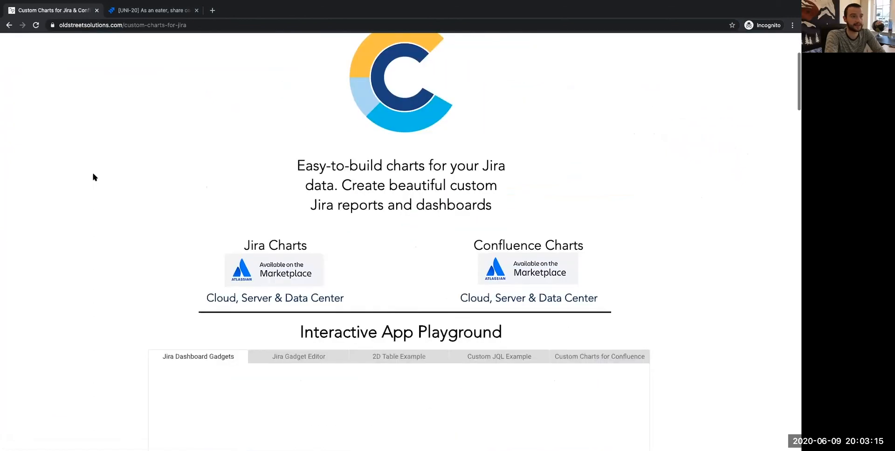
Step: View the Jira Gadget Editor example, then return to the Custom Charts for Jira Reports dashboard
{"action": "scroll", "scroll_direction": "down", "scroll_amount": 3}
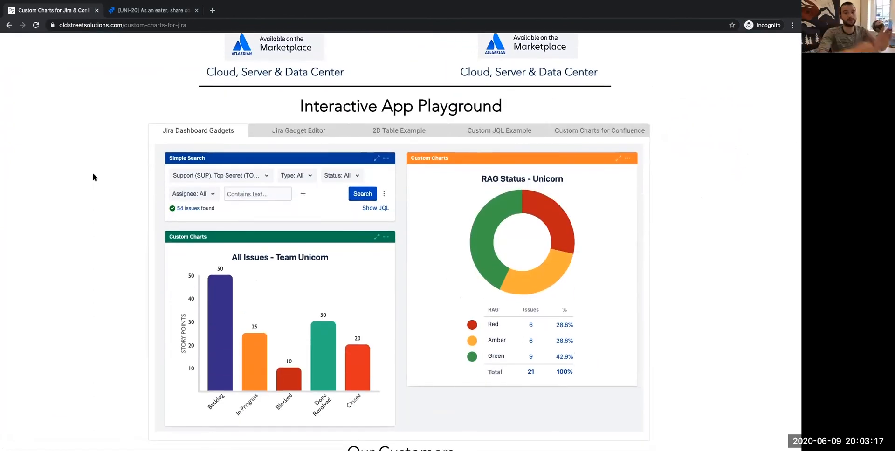
{"action": "mouse_move", "coordinate": [303, 118]}
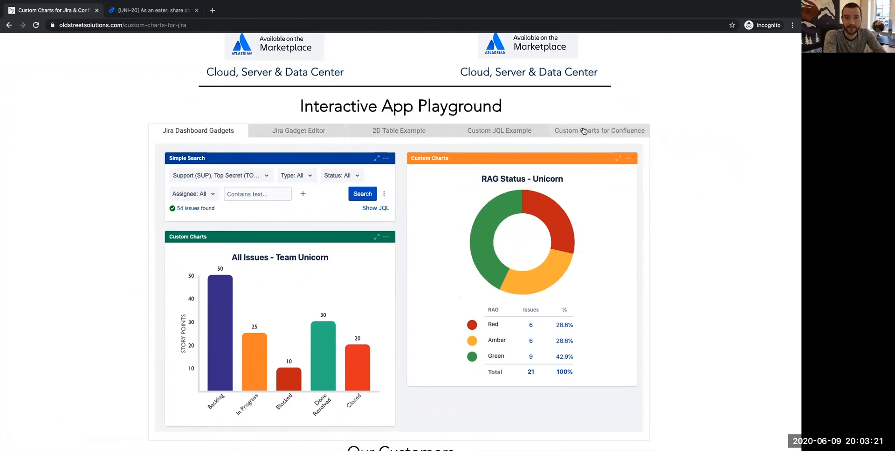
{"action": "left_click", "coordinate": [299, 131]}
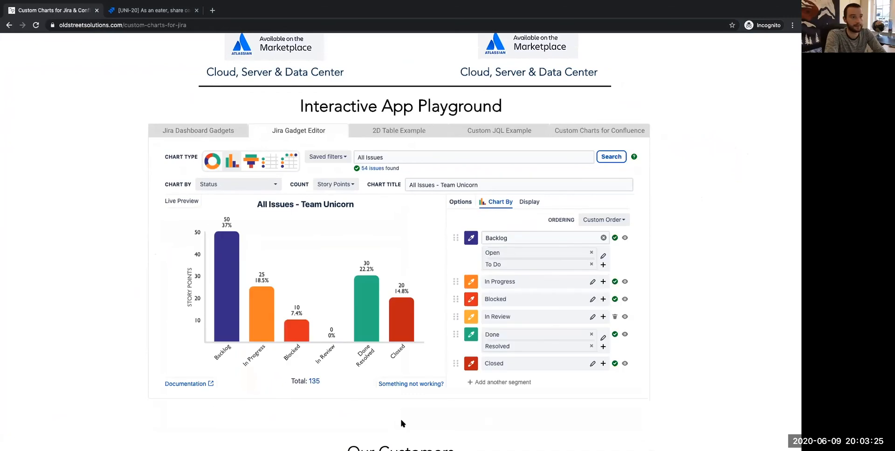
{"action": "mouse_move", "coordinate": [300, 294]}
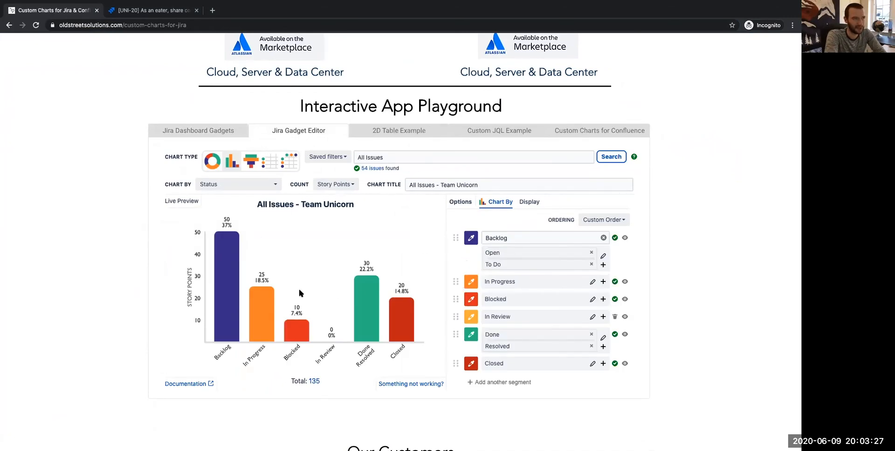
{"action": "mouse_move", "coordinate": [375, 261]}
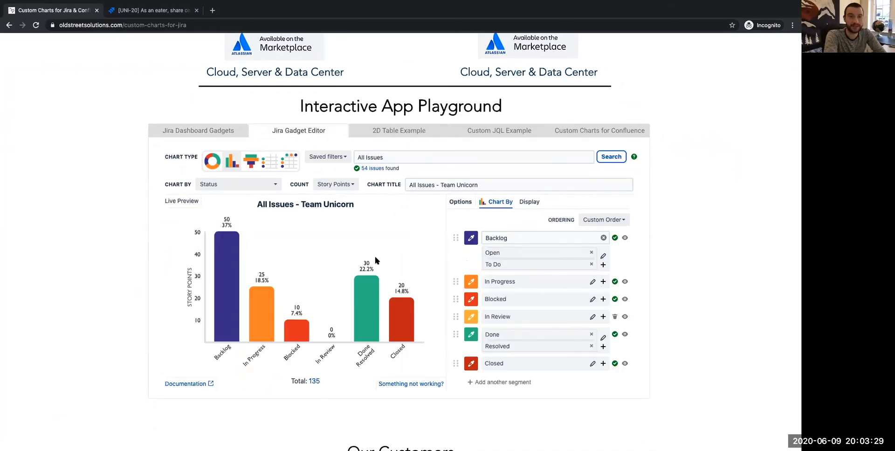
{"action": "left_click", "coordinate": [49, 11]}
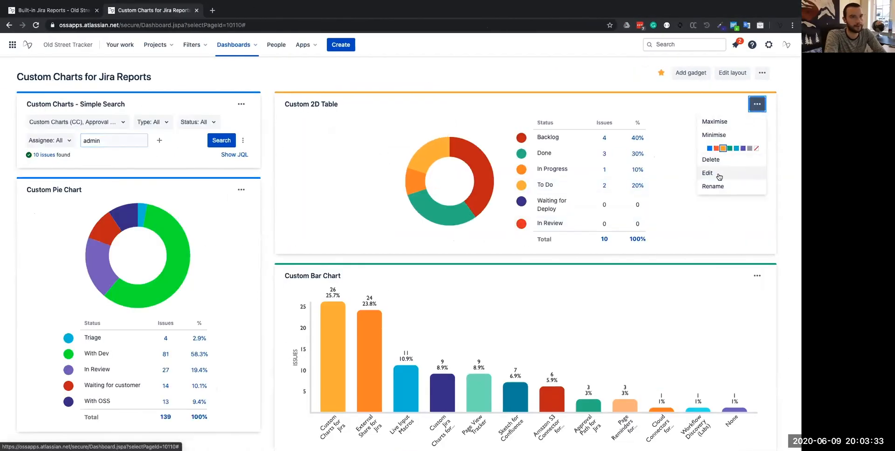
Step: Switch to the Line Charts - MVP Confluence page previewing the upcoming line charts
{"action": "left_click", "coordinate": [706, 172]}
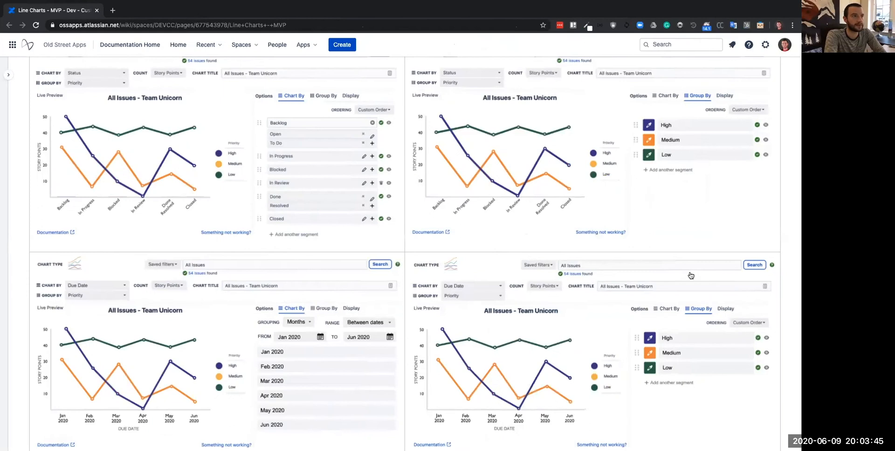
{"action": "scroll", "scroll_direction": "down", "scroll_amount": 3}
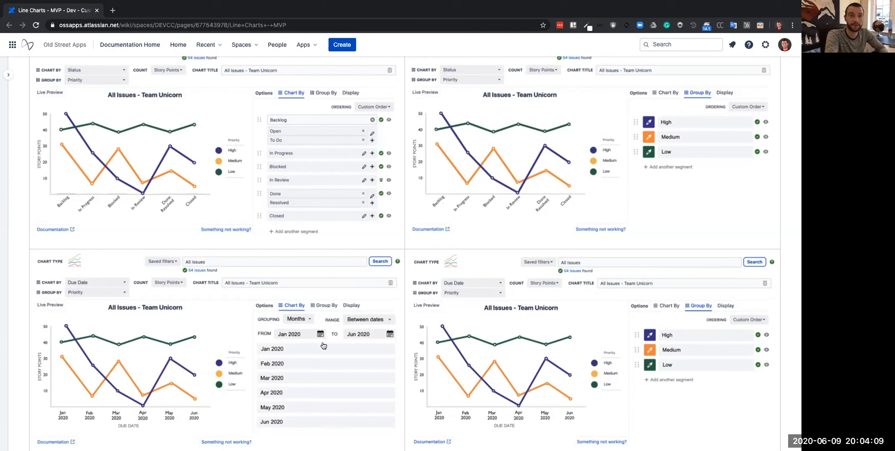
{"action": "mouse_move", "coordinate": [344, 153]}
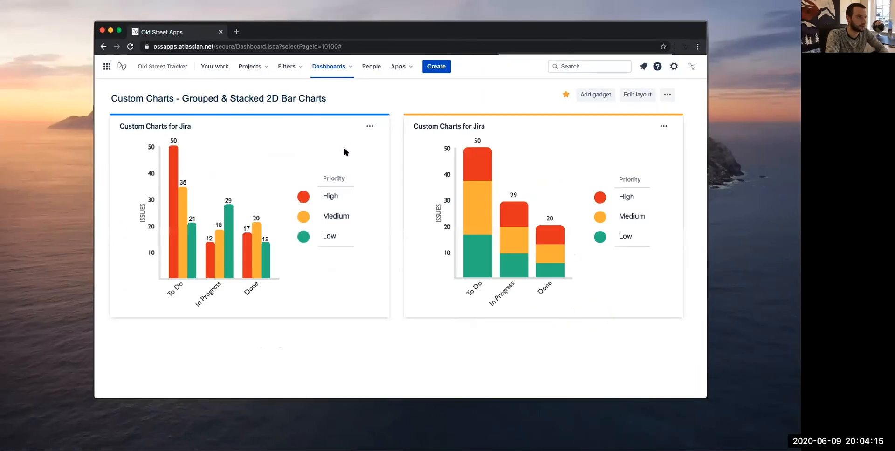
{"action": "mouse_move", "coordinate": [741, 296]}
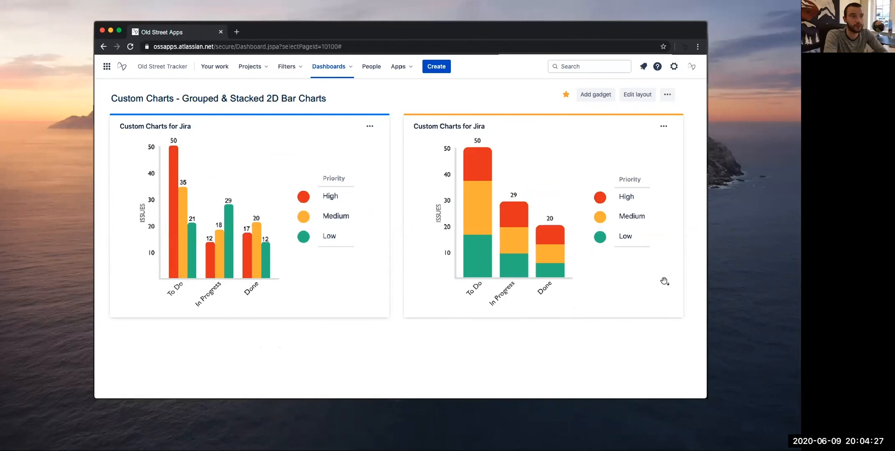
{"action": "mouse_move", "coordinate": [660, 270]}
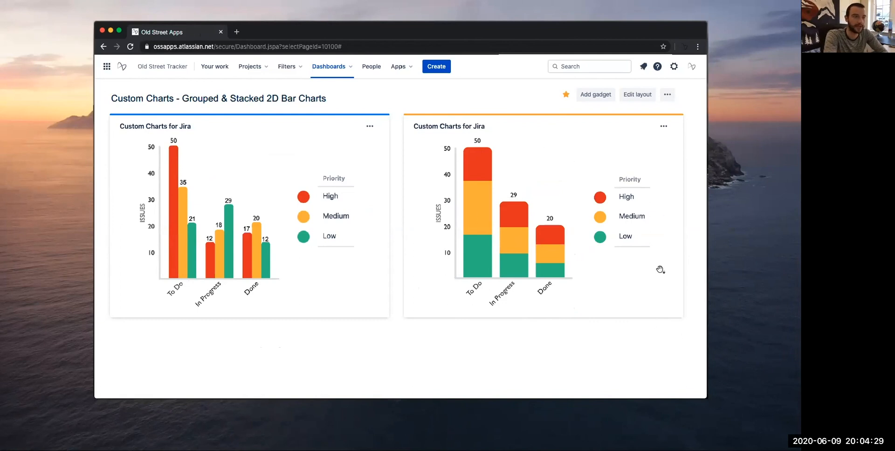